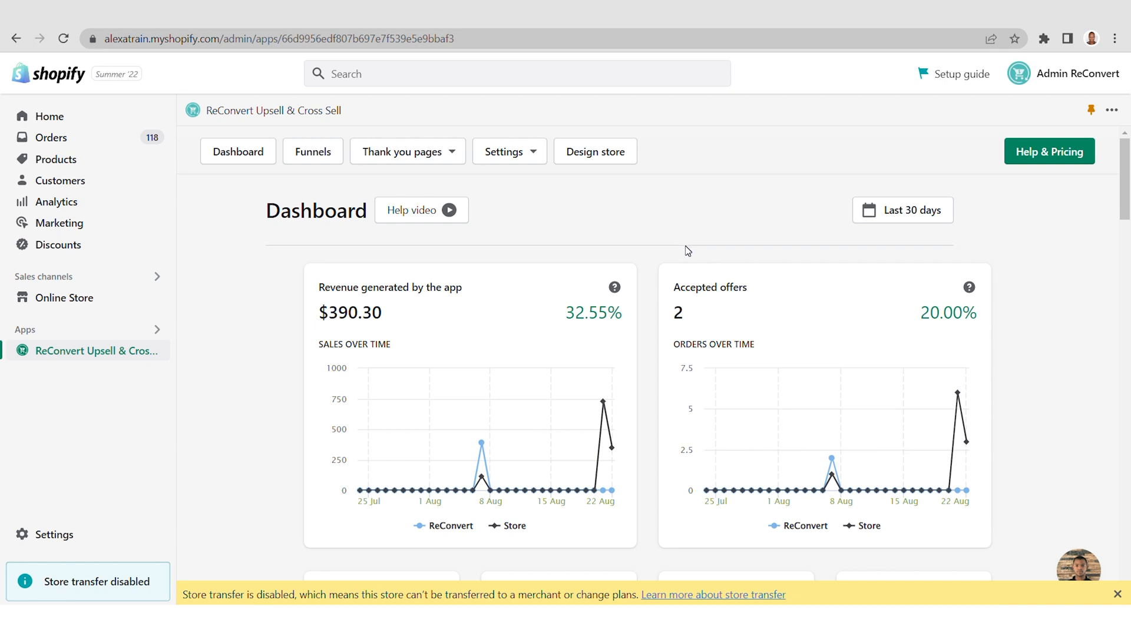
mouse_move(679, 253)
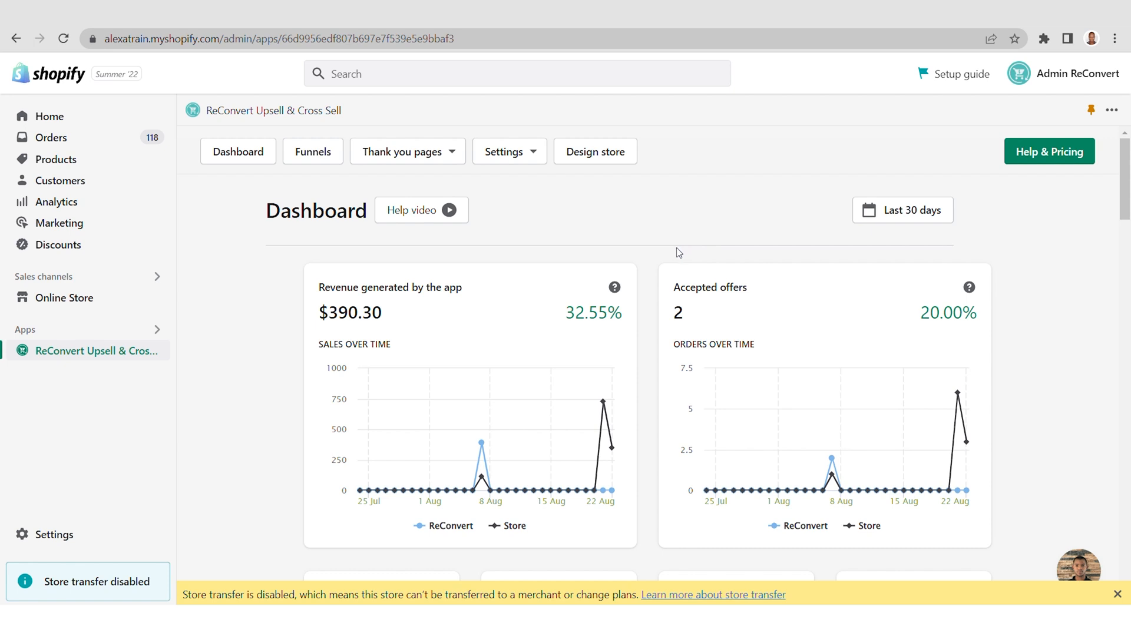
mouse_move(665, 261)
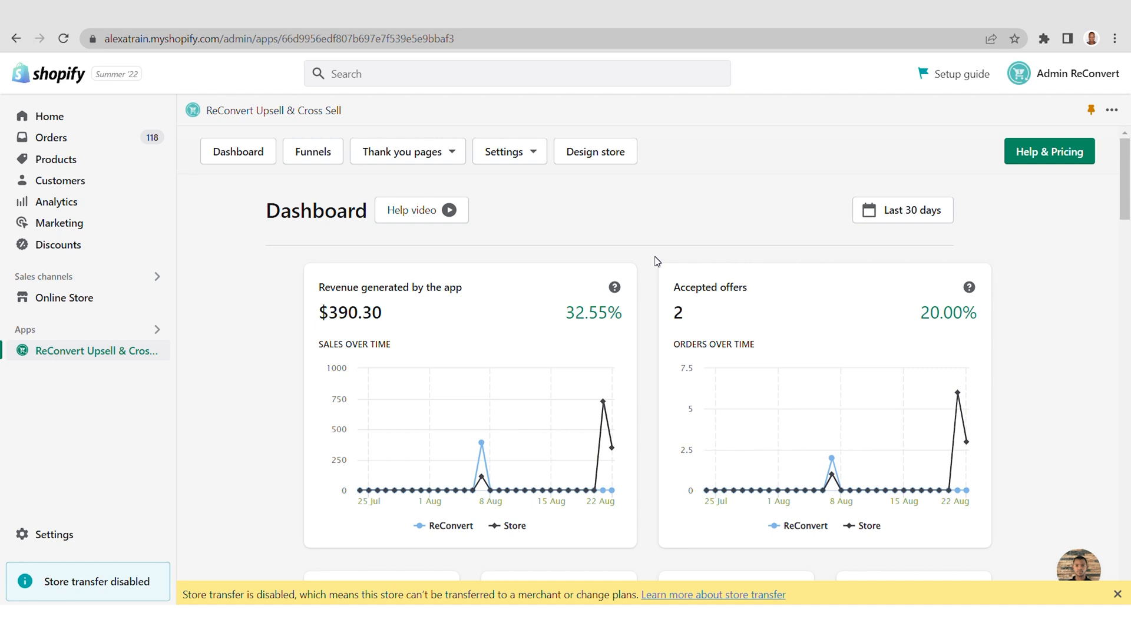
mouse_move(659, 246)
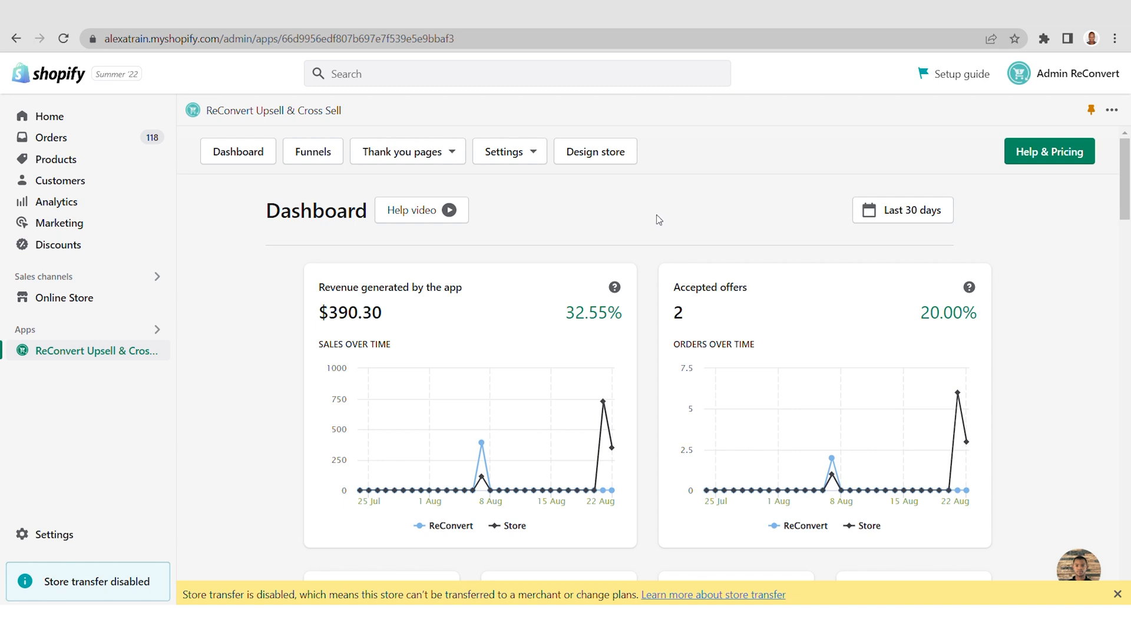
mouse_move(648, 193)
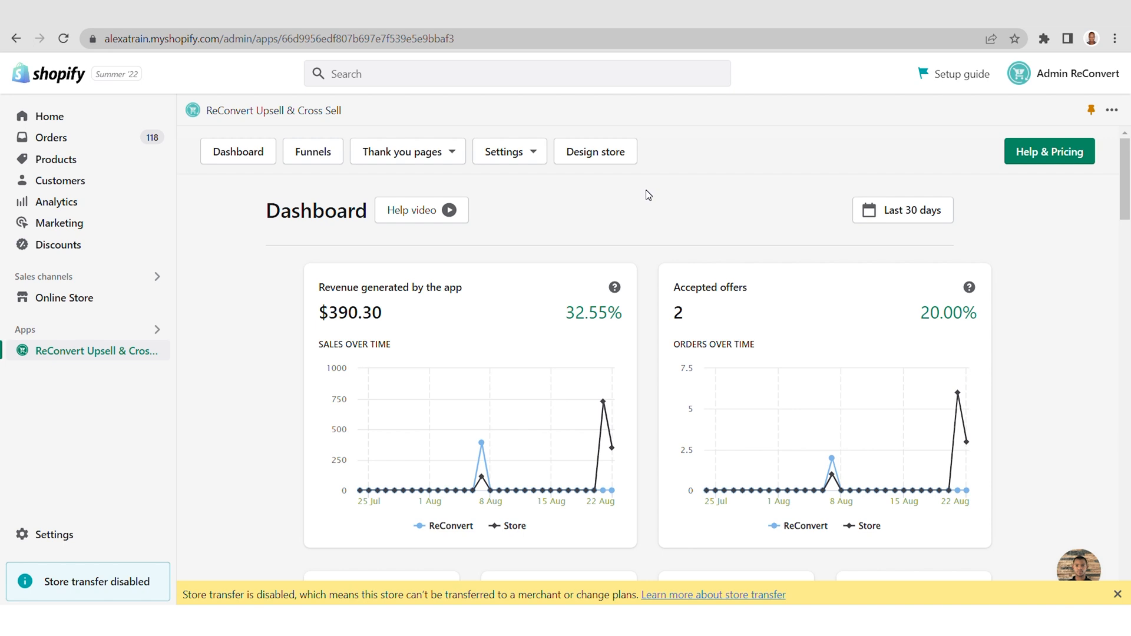
mouse_move(649, 200)
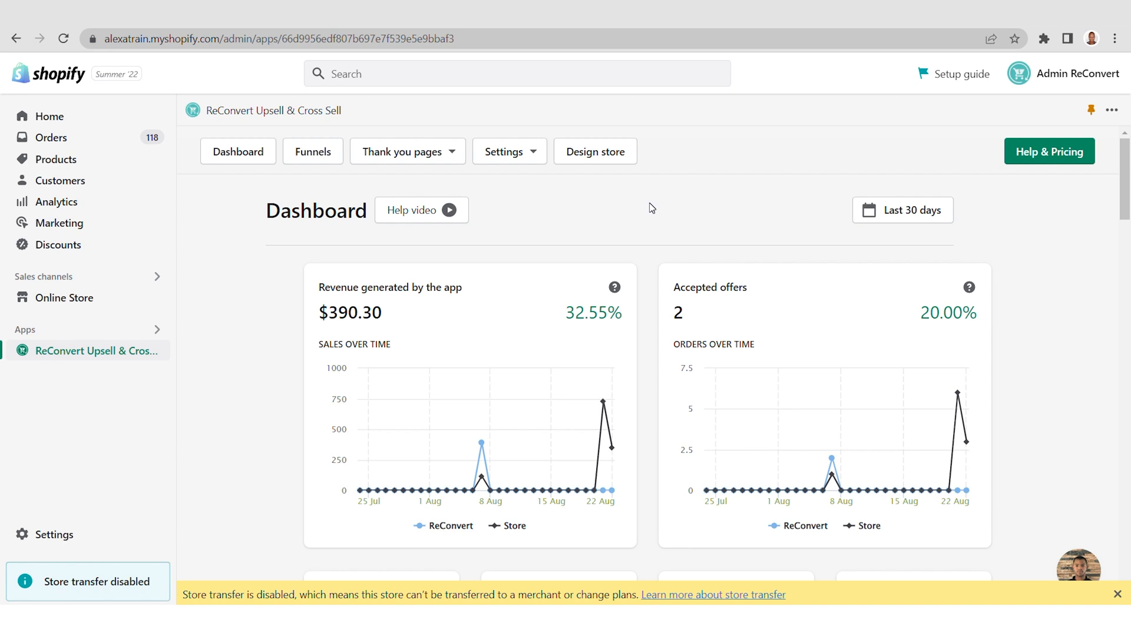
mouse_move(558, 186)
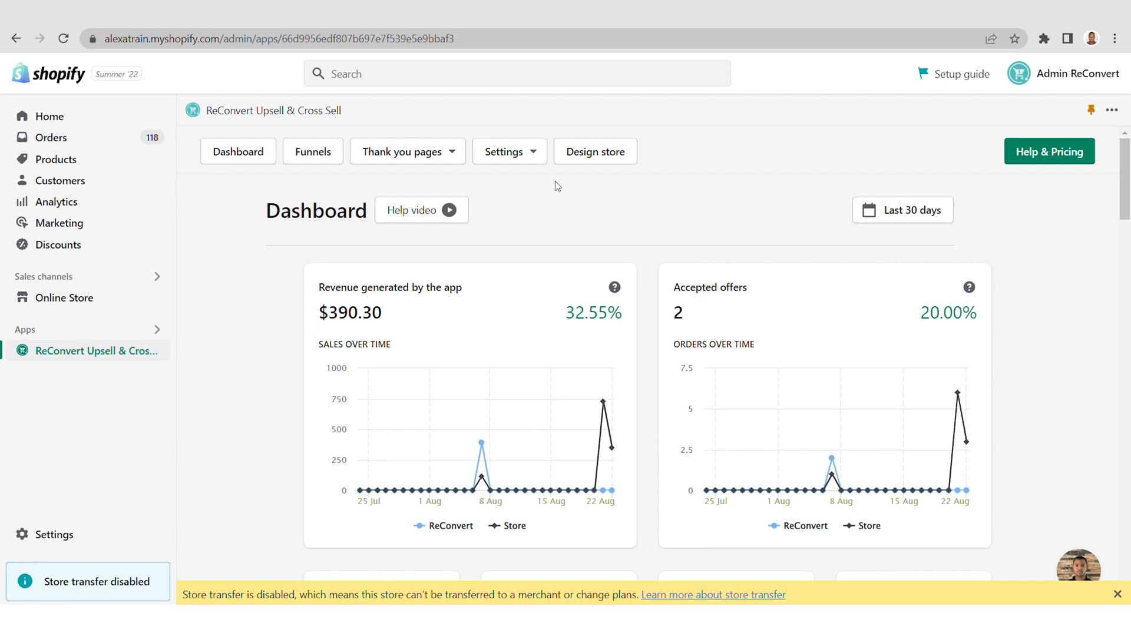
Go to ReConvert's General settings and scroll to the Order settings section.
left_click(509, 151)
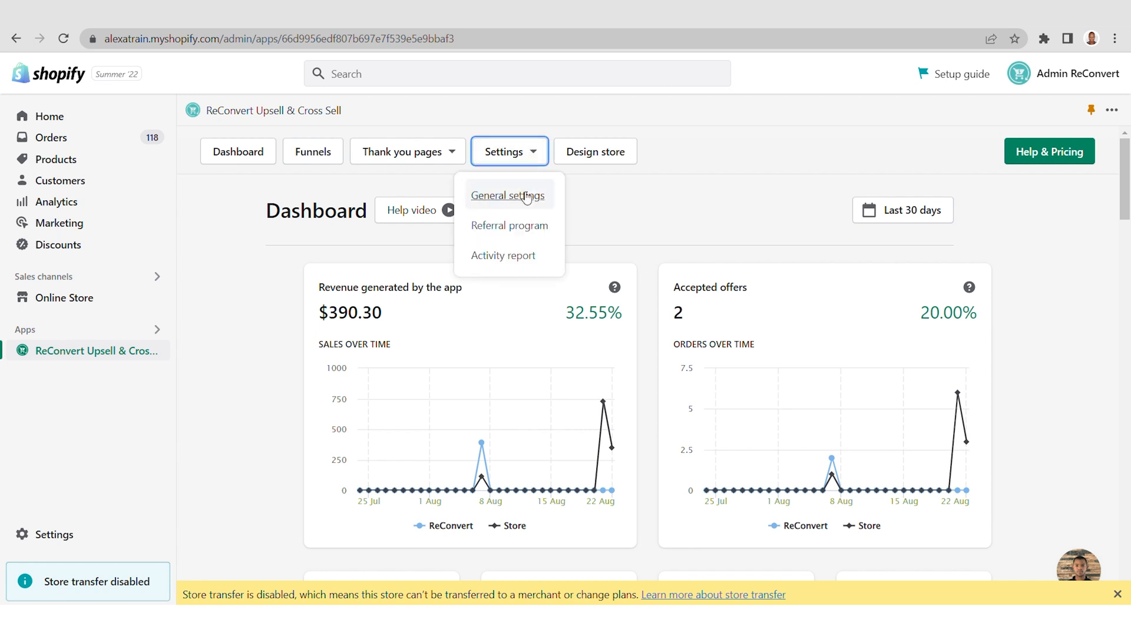
left_click(508, 195)
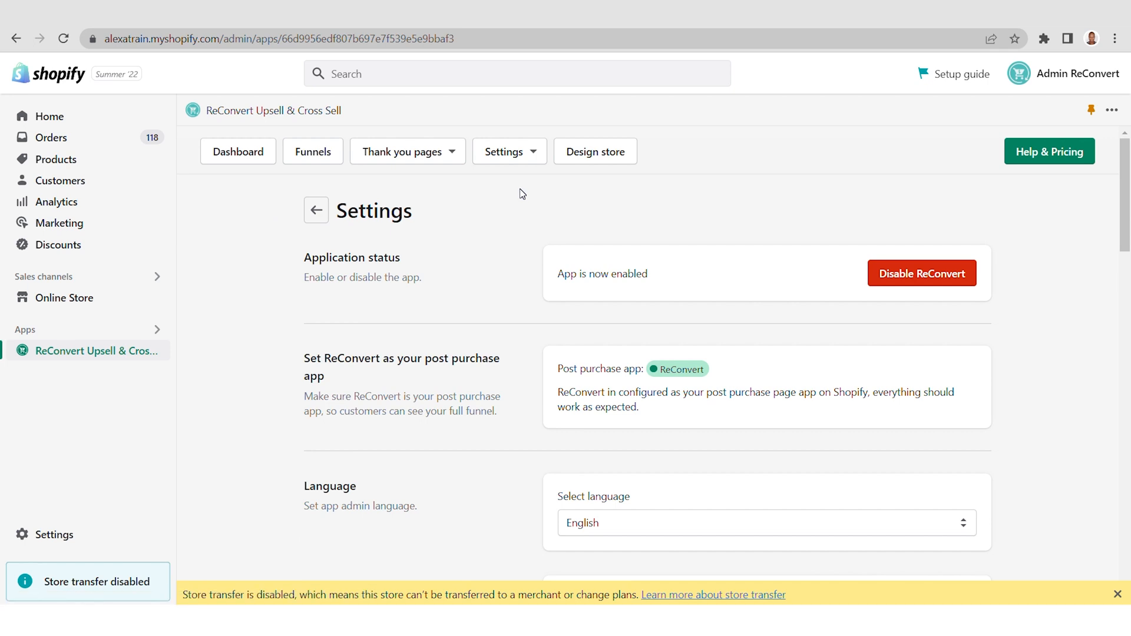
scroll("down", 3)
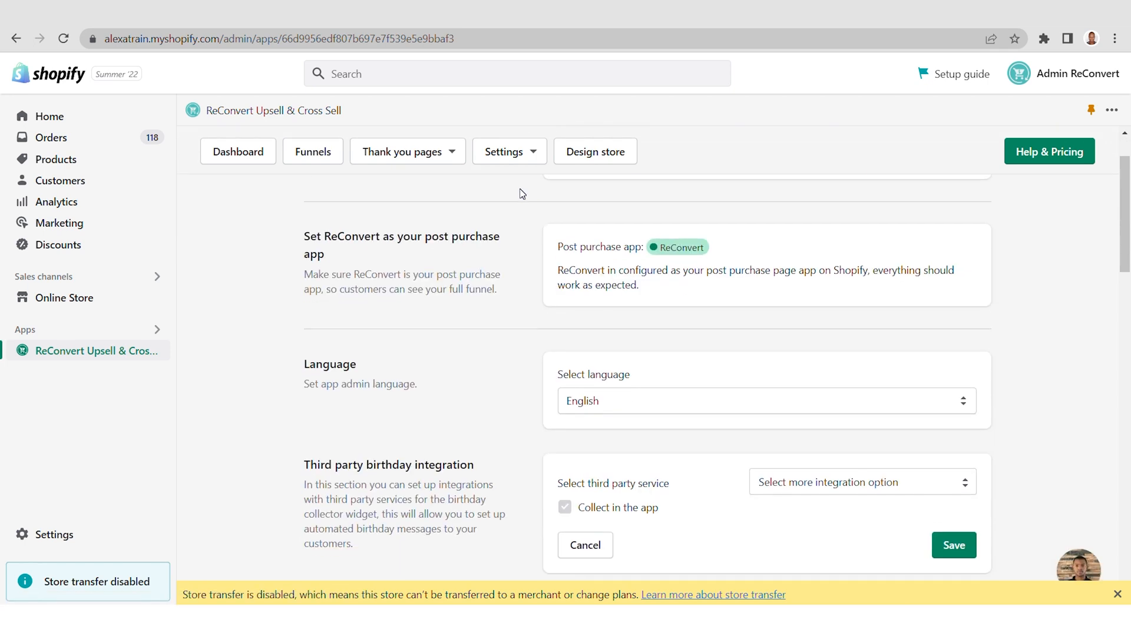
scroll("down", 3)
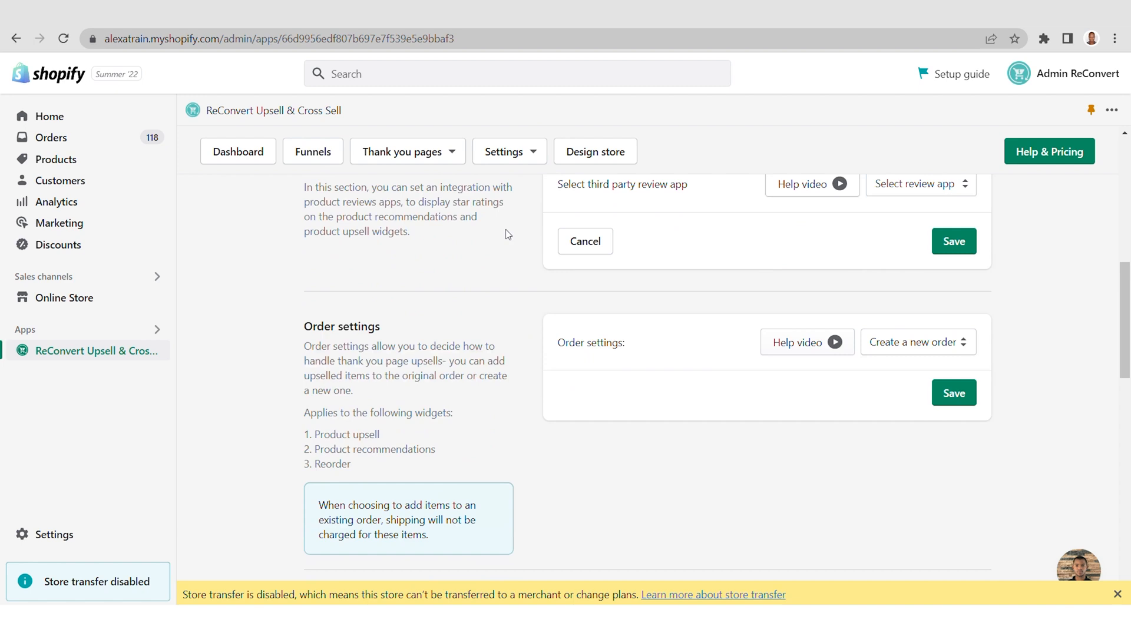
scroll("down", 3)
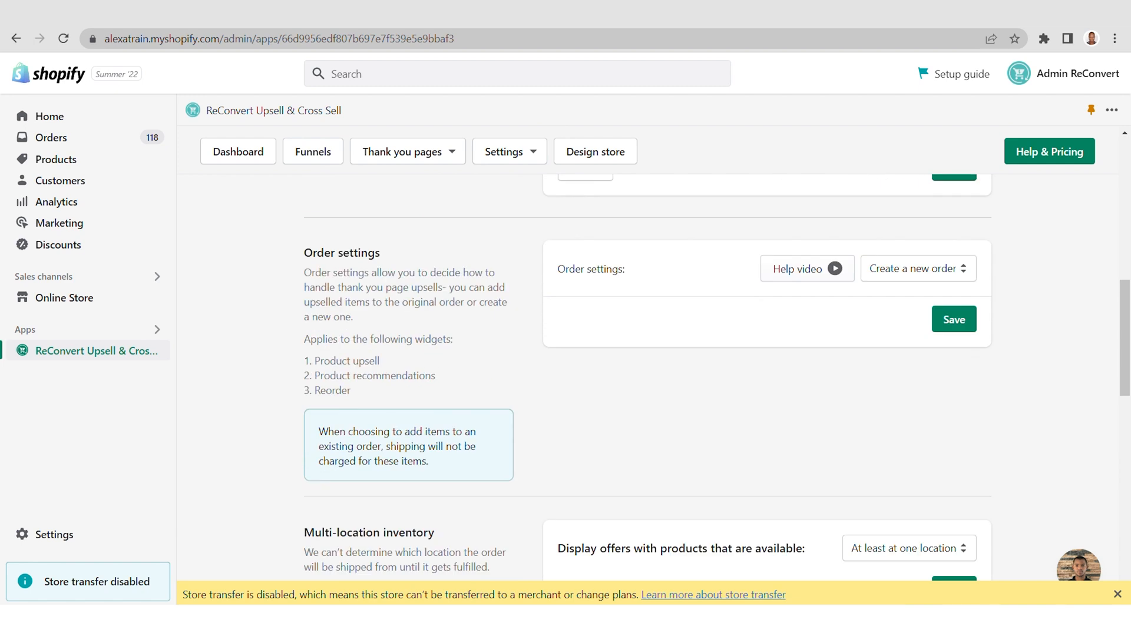
mouse_move(987, 283)
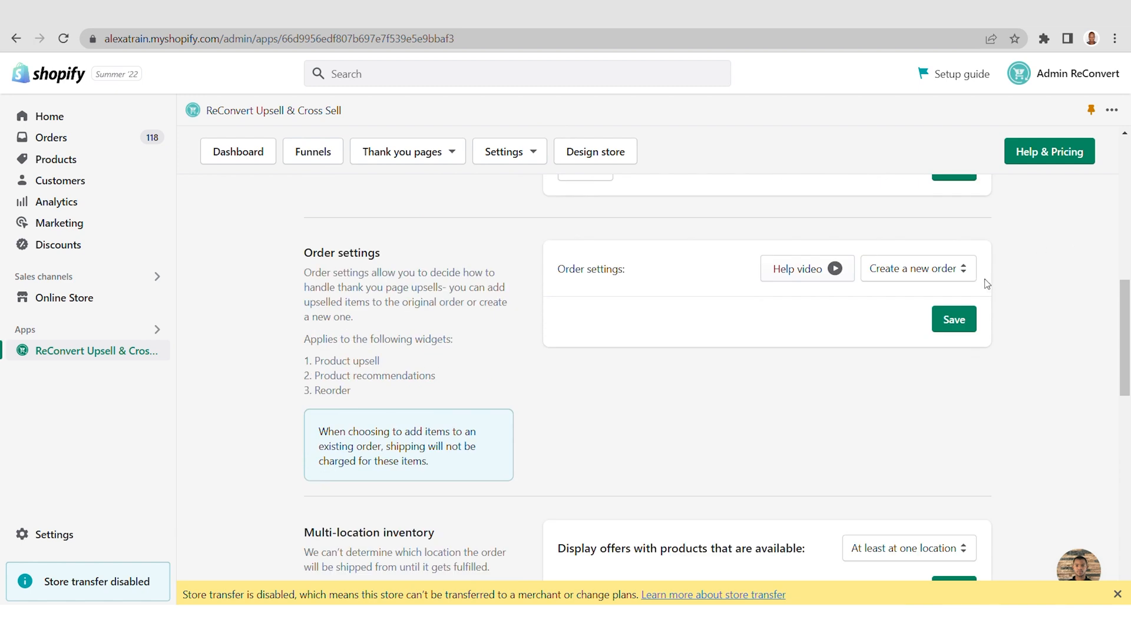
mouse_move(952, 276)
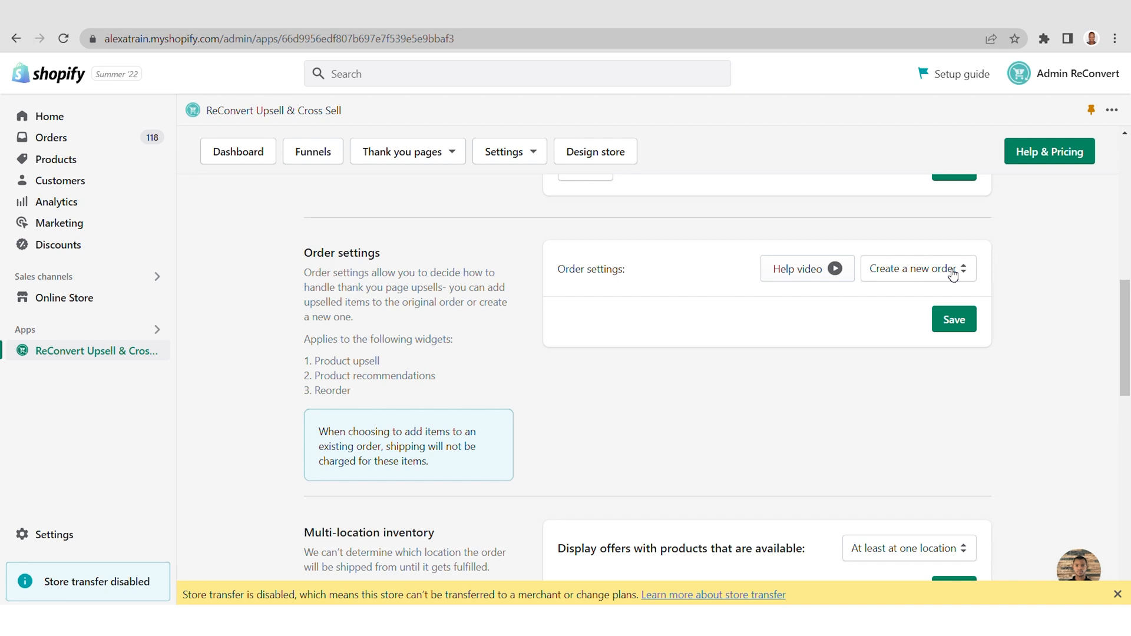
Choose 'Add items to original order' and review the Apply to and reserve time options.
left_click(918, 268)
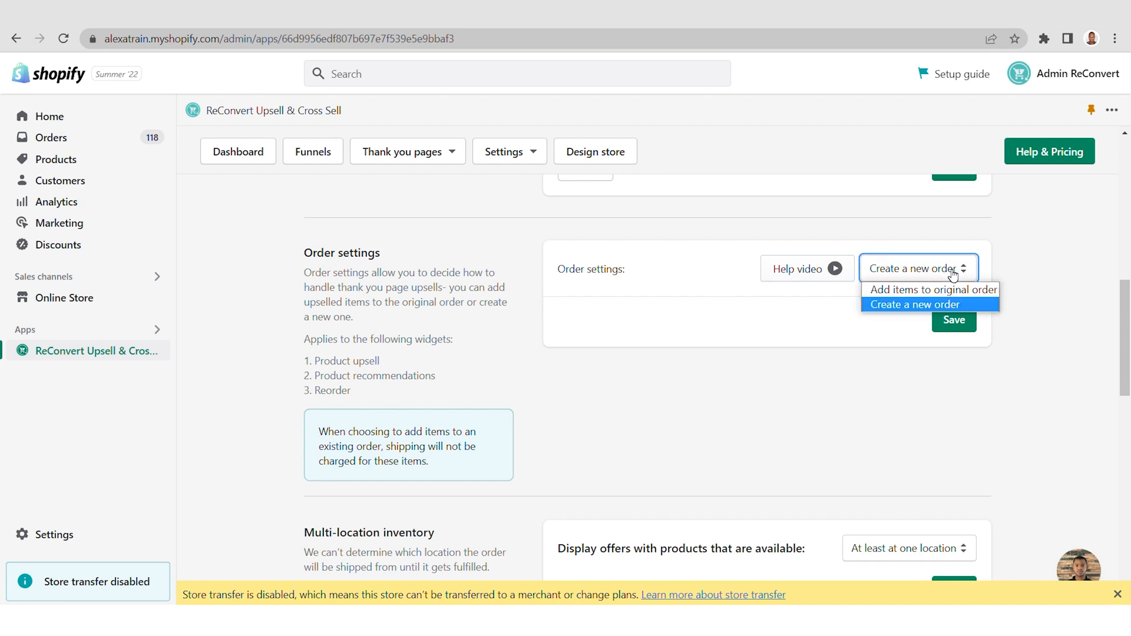
mouse_move(933, 290)
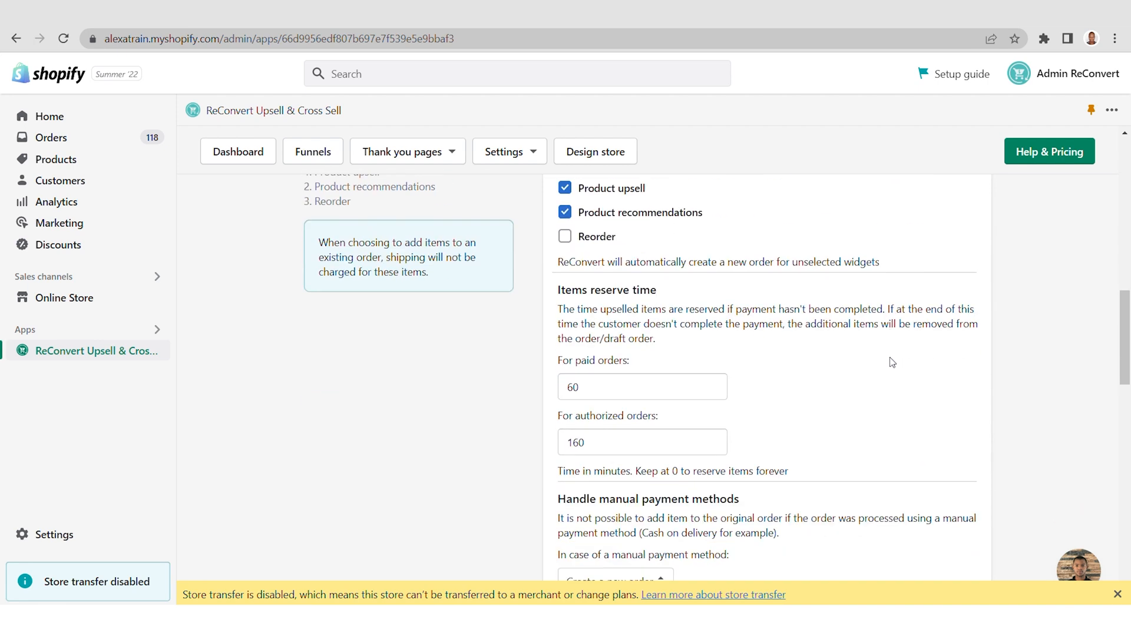
scroll("up", 3)
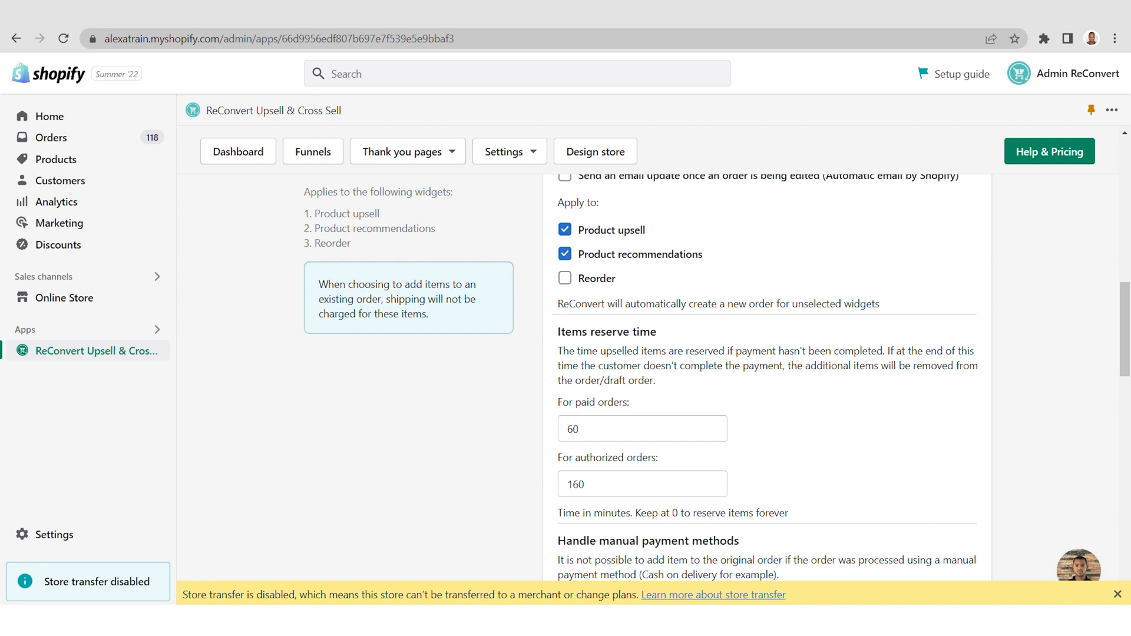
scroll("up", 3)
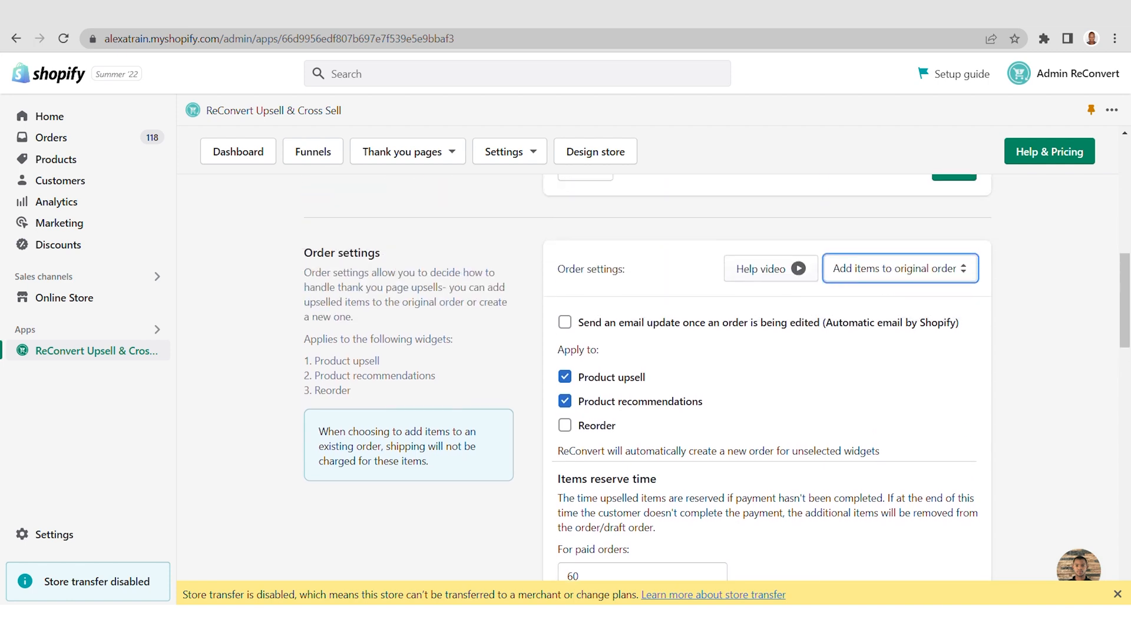
mouse_move(881, 362)
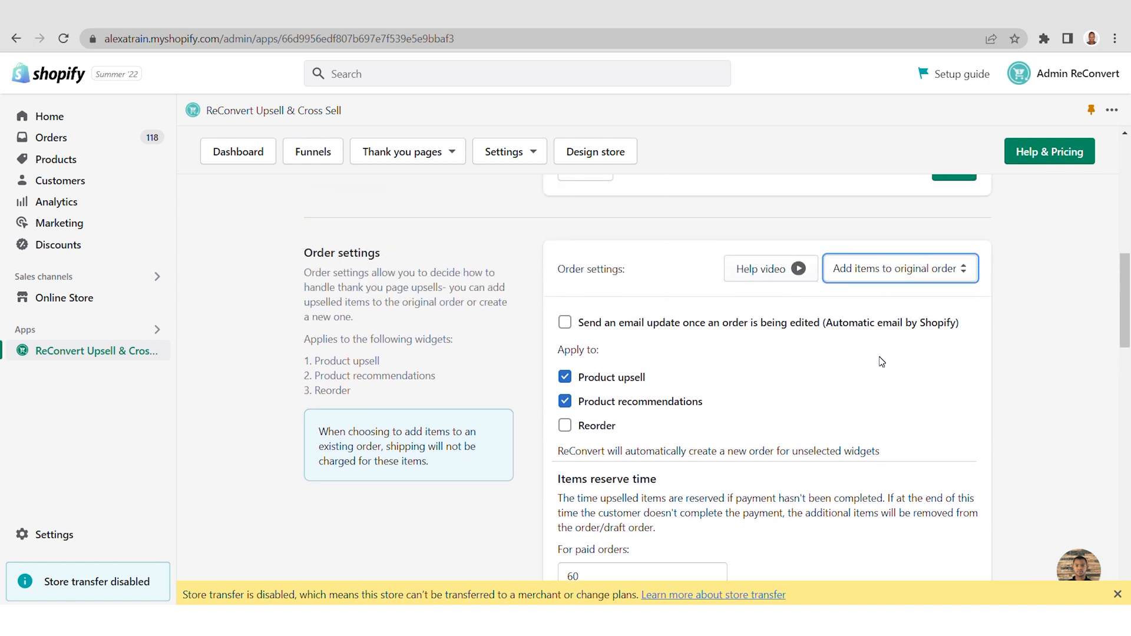
mouse_move(880, 385)
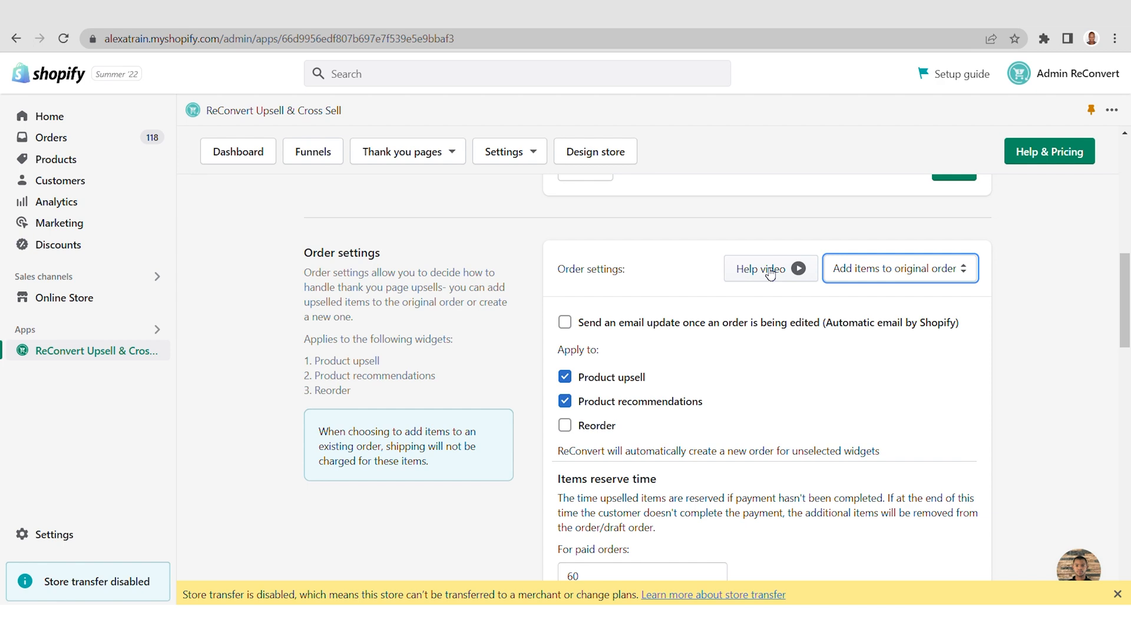
mouse_move(768, 275)
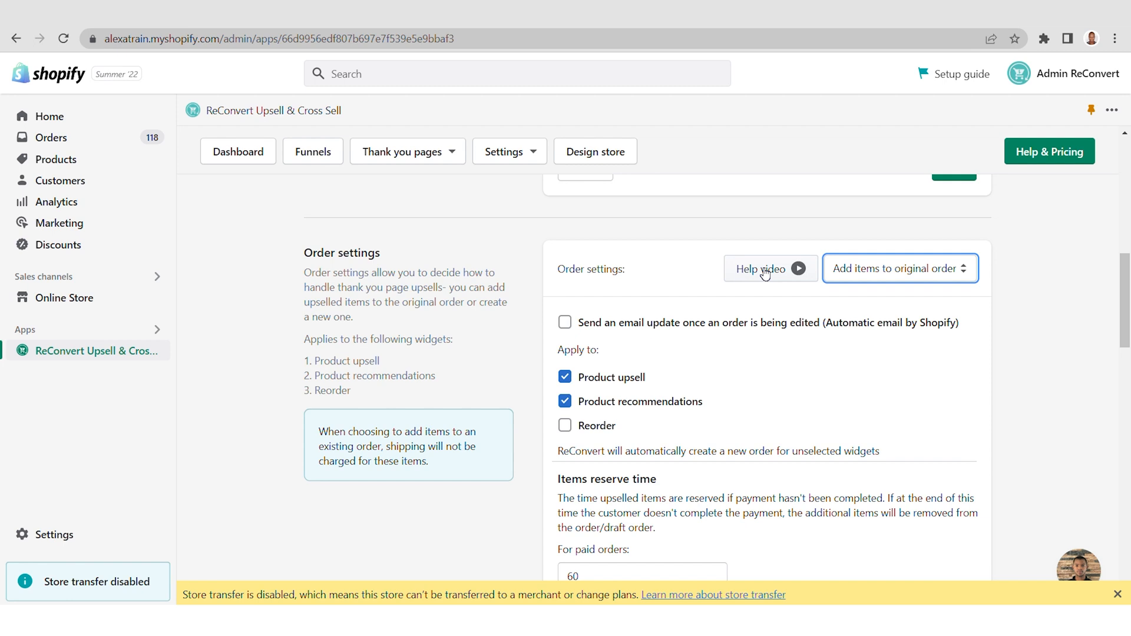
mouse_move(761, 273)
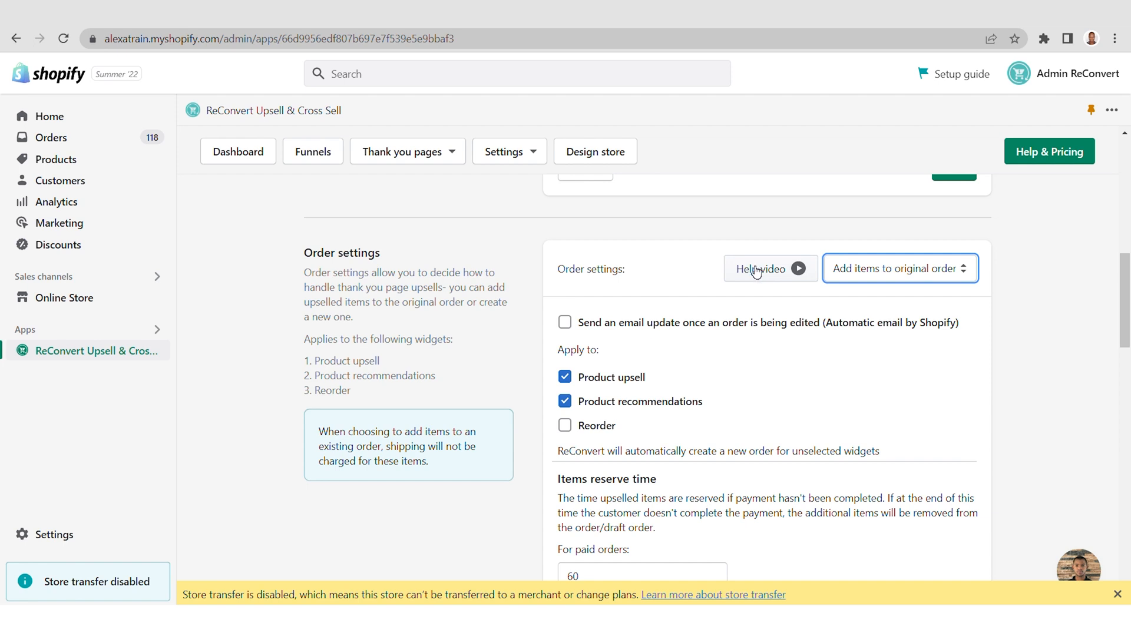
mouse_move(763, 272)
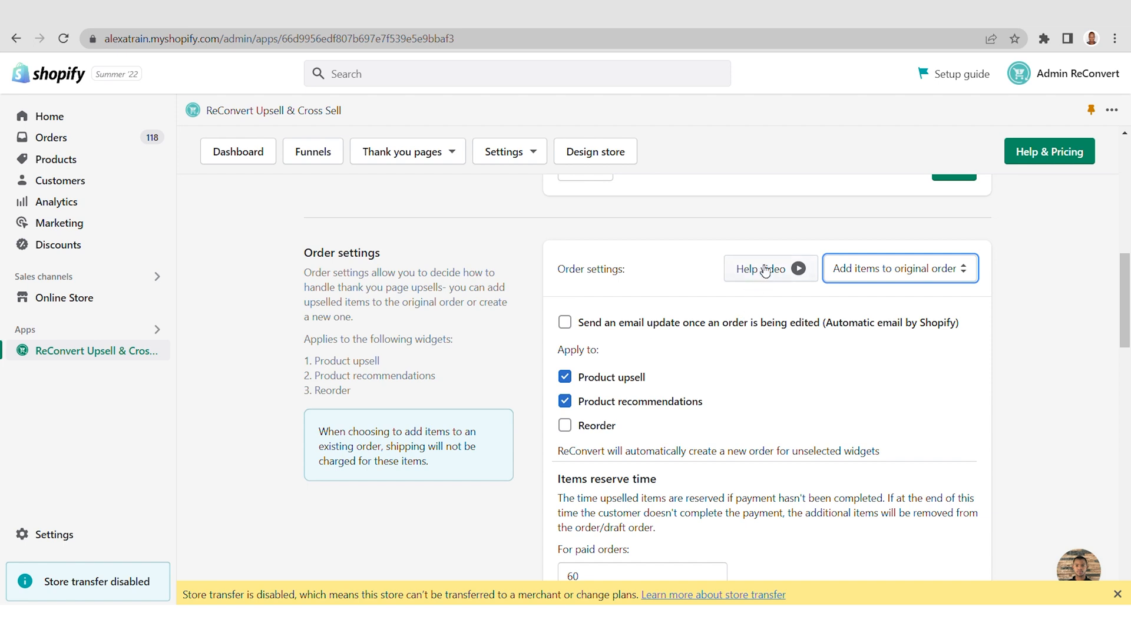
mouse_move(764, 281)
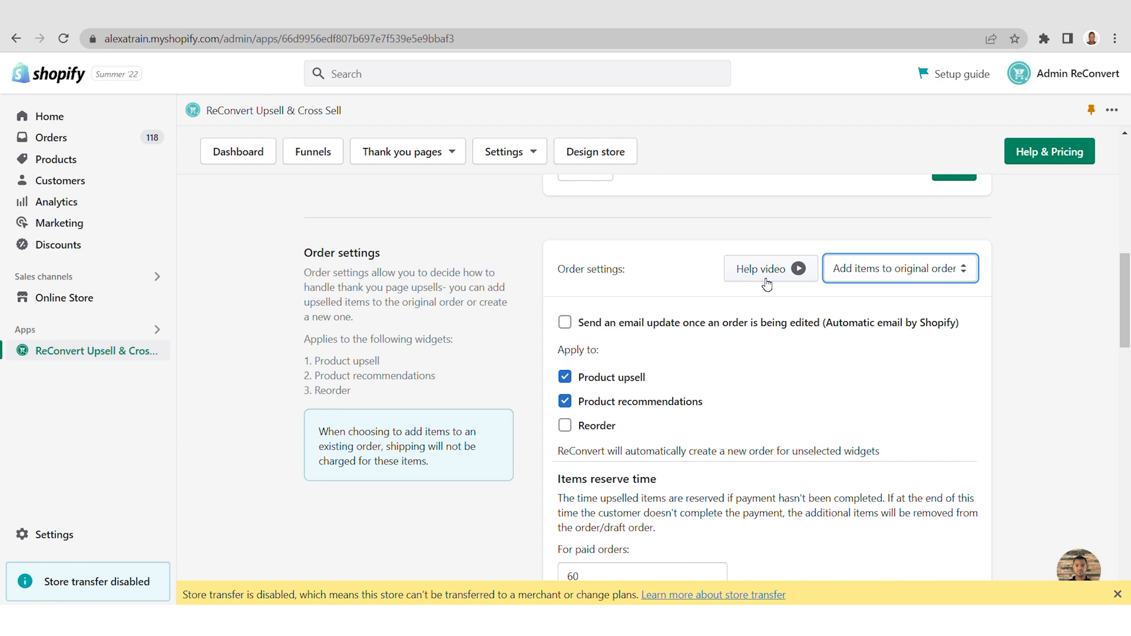
mouse_move(771, 287)
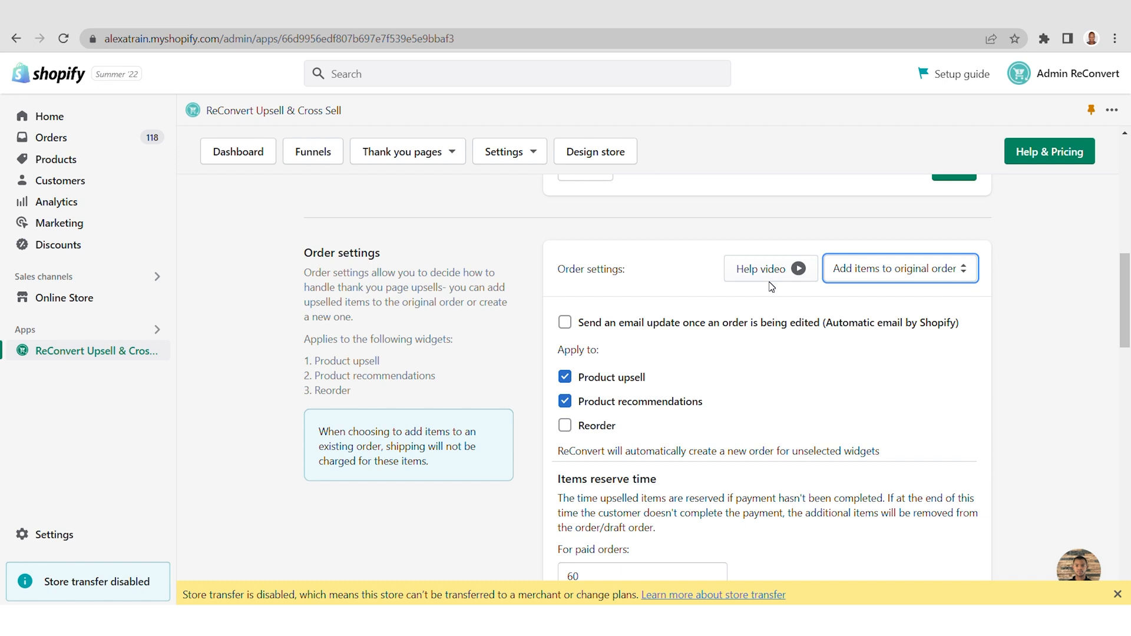
mouse_move(760, 349)
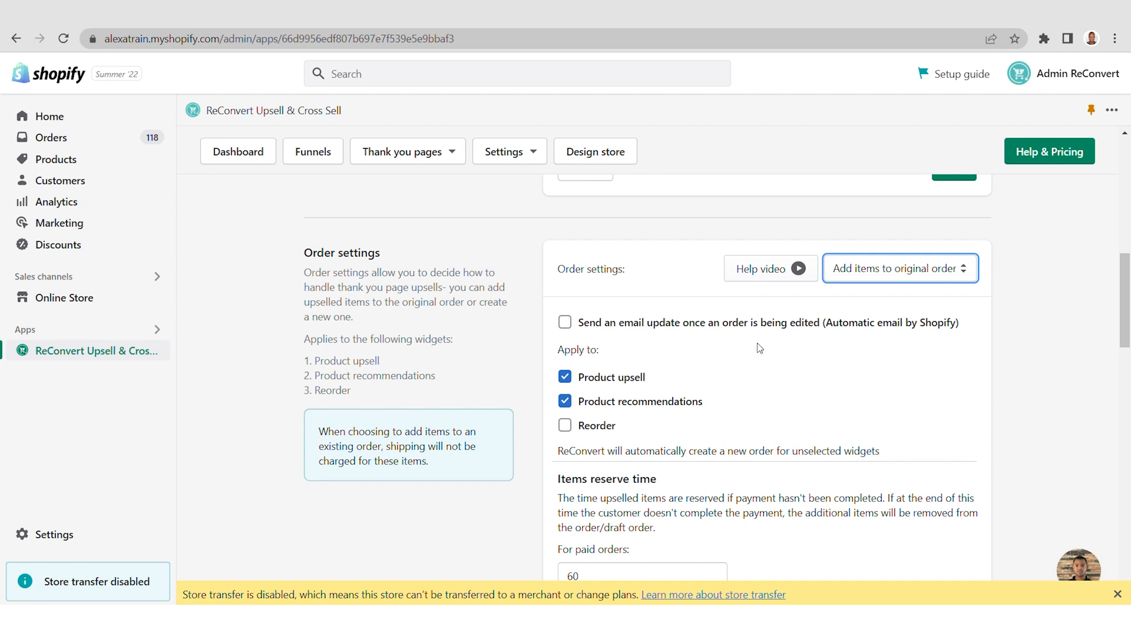
Scroll through the Apply to options, keeping Product upsell and Product recommendations ticked, Reorder unchecked.
scroll("down", 3)
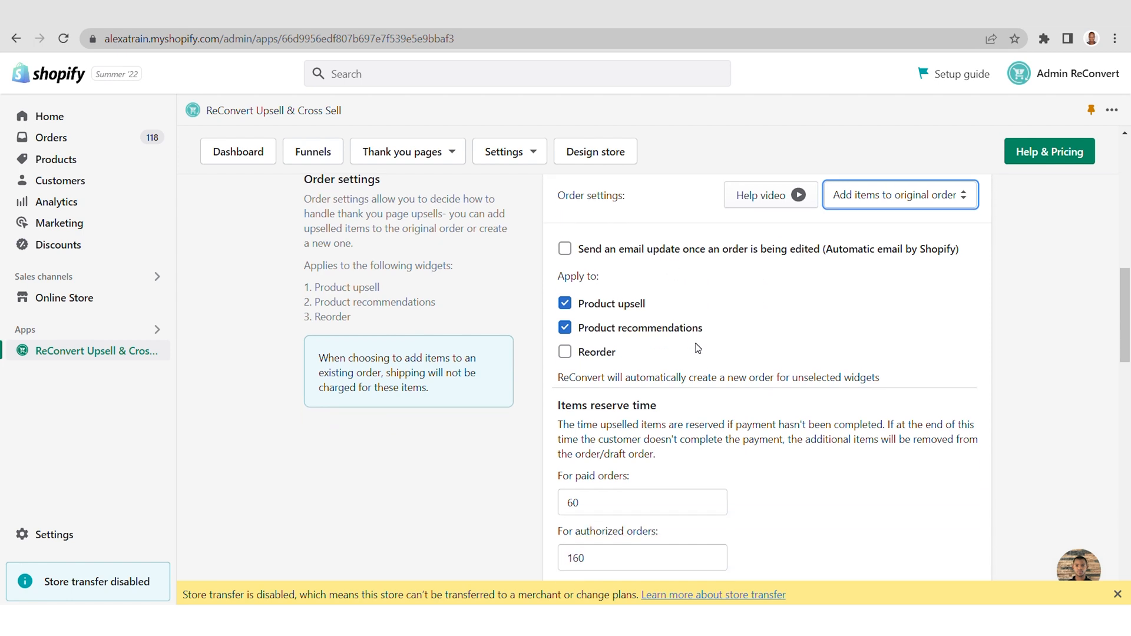
mouse_move(702, 344)
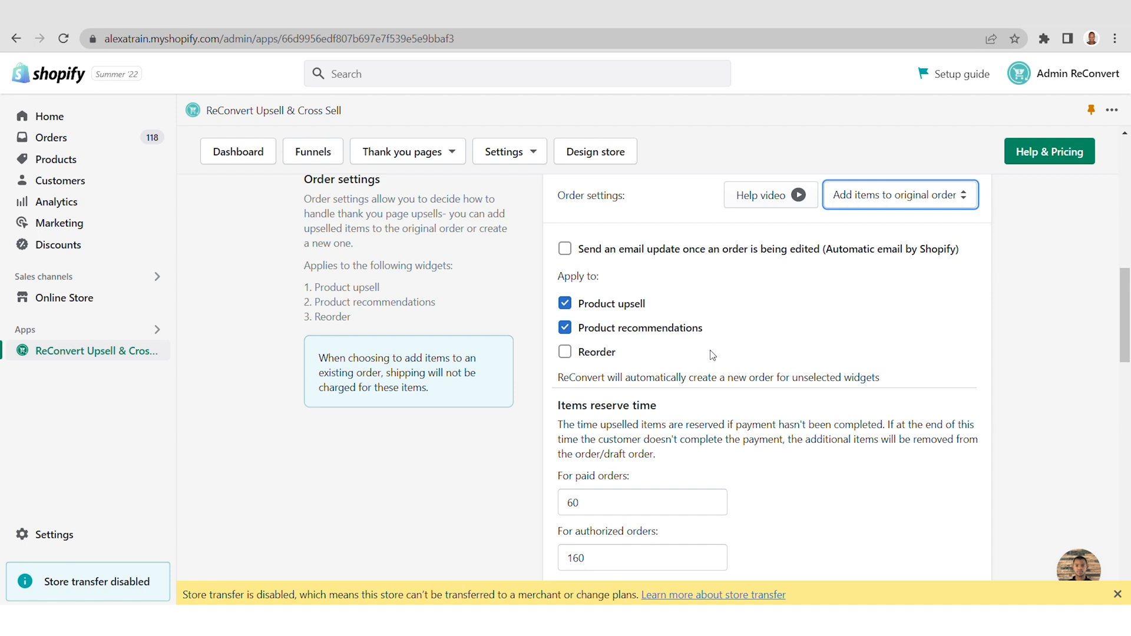
mouse_move(717, 360)
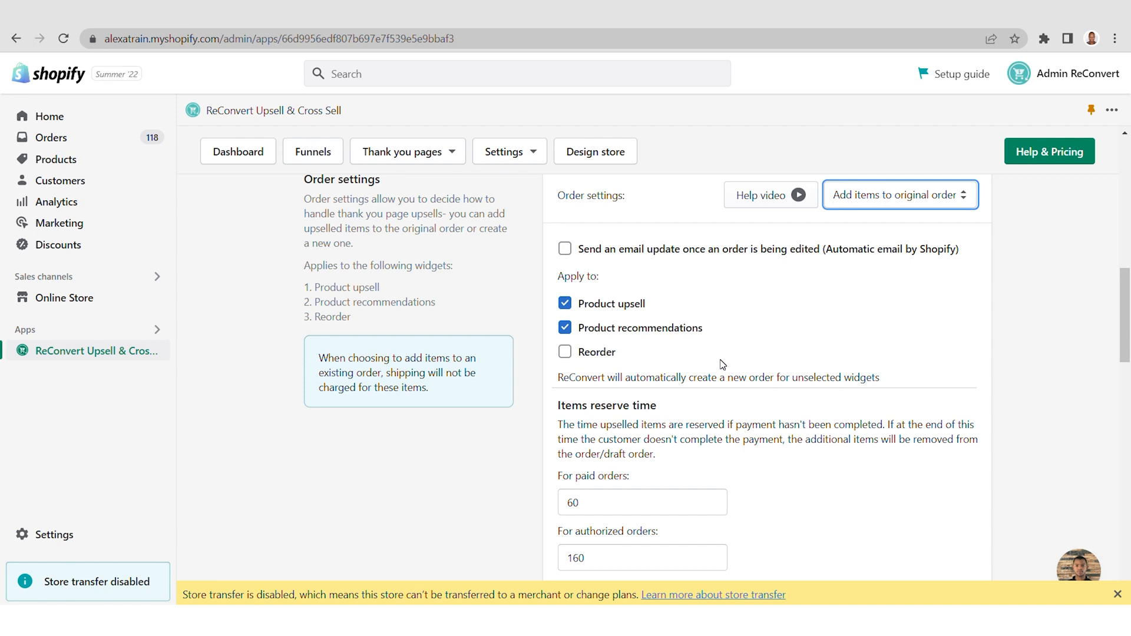
mouse_move(733, 351)
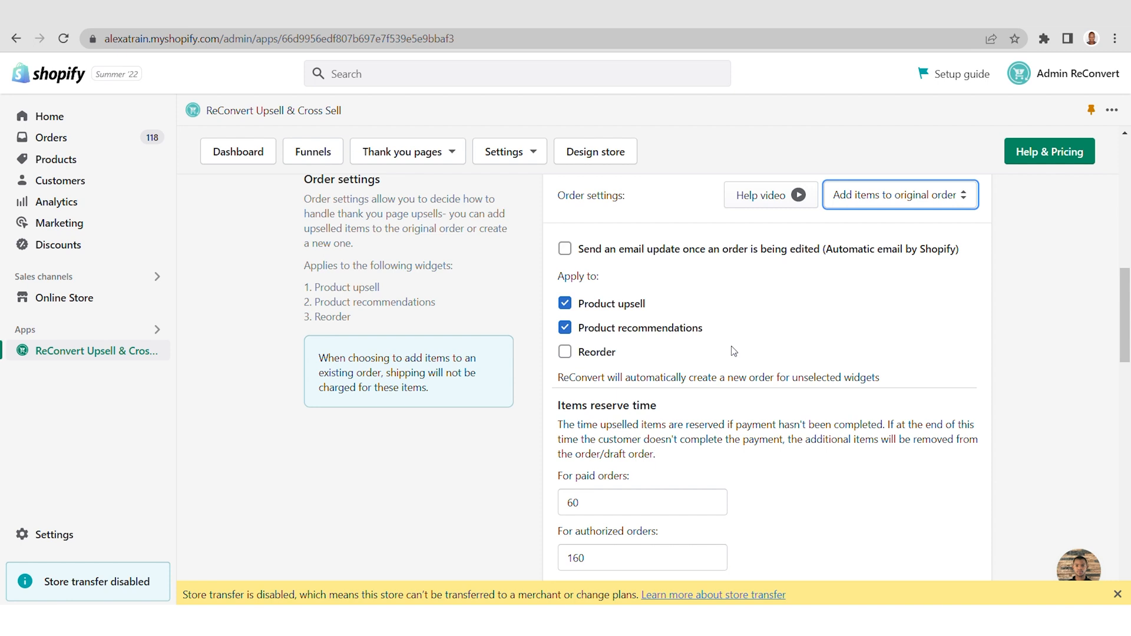
mouse_move(728, 327)
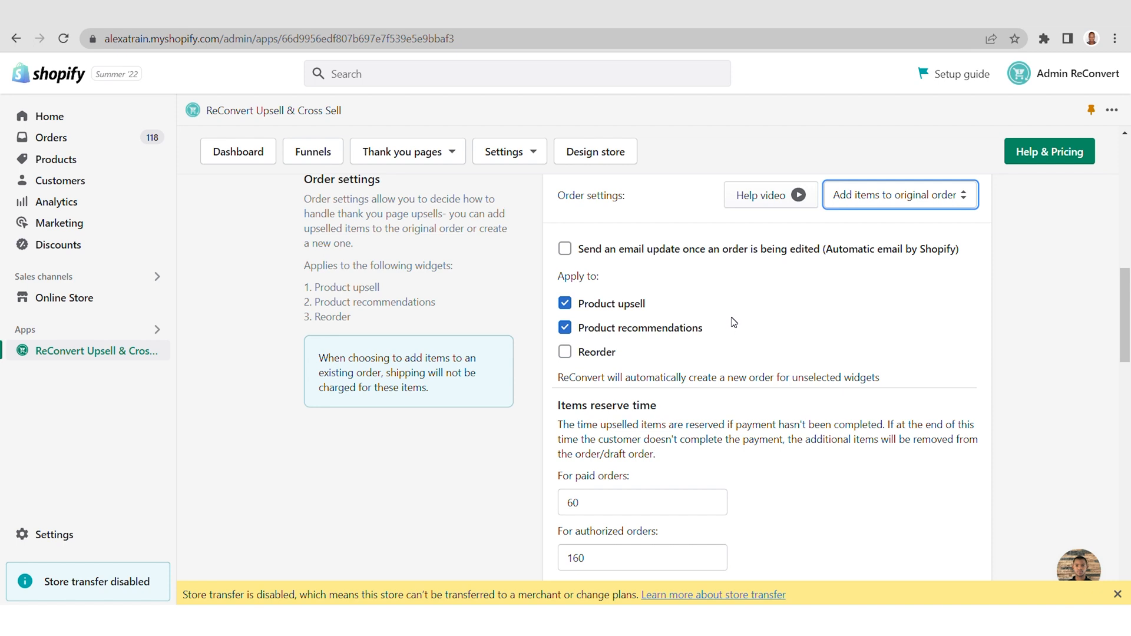
mouse_move(741, 344)
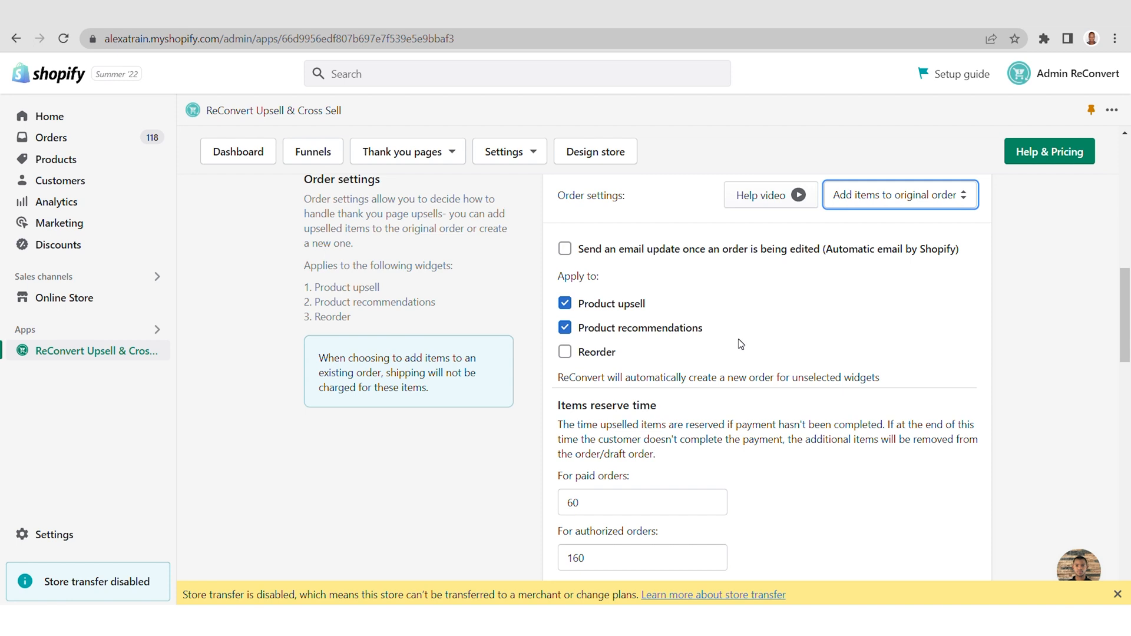
mouse_move(758, 338)
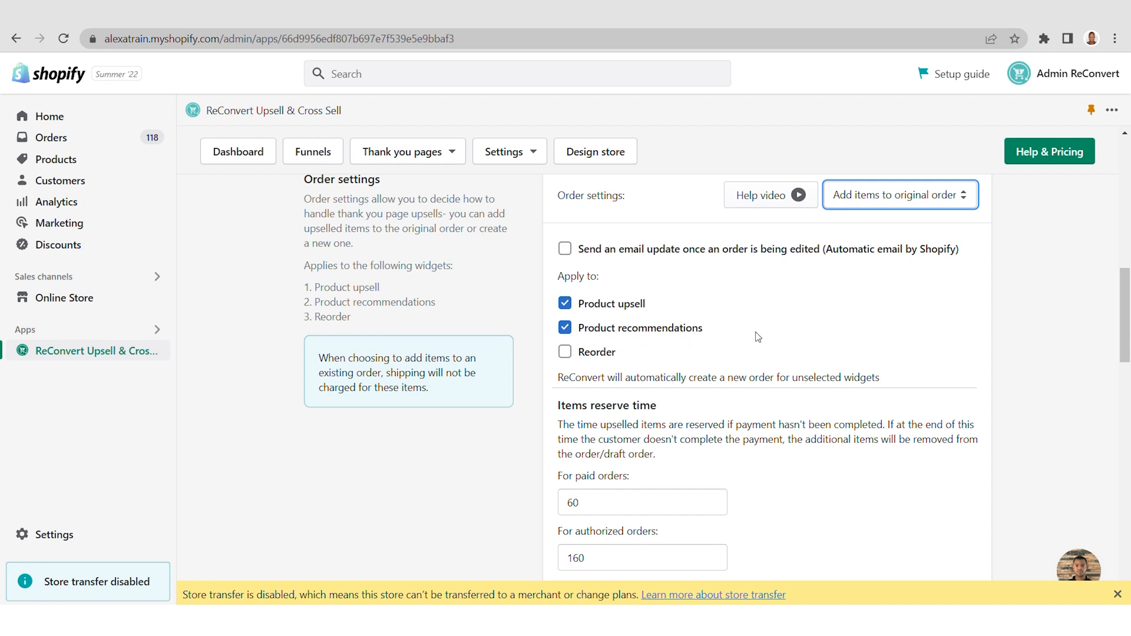
mouse_move(668, 346)
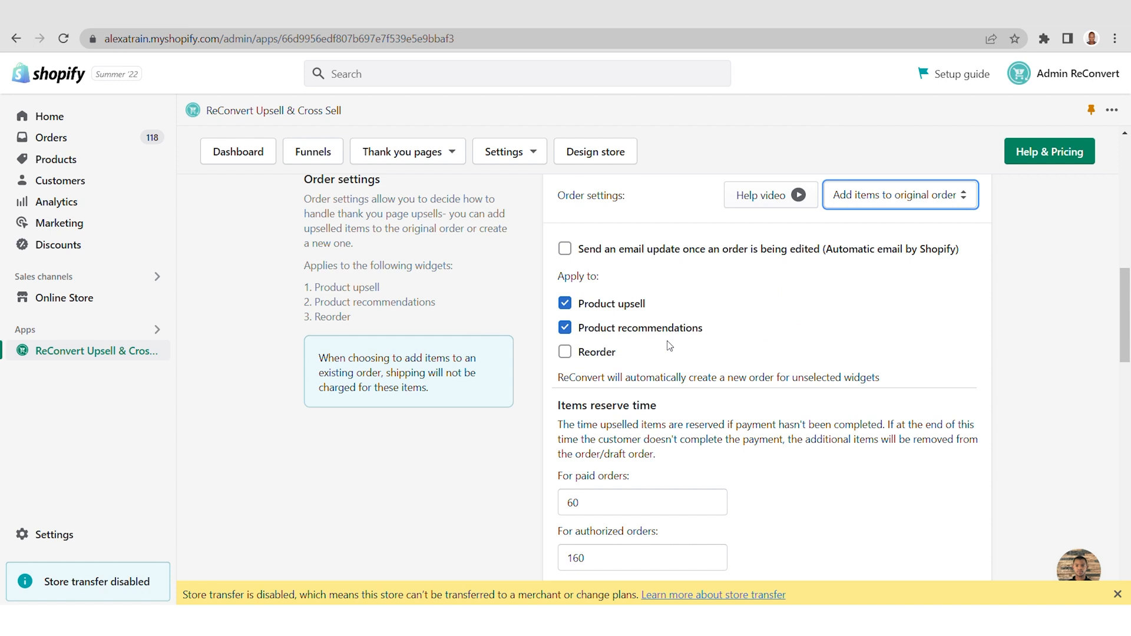
mouse_move(565, 351)
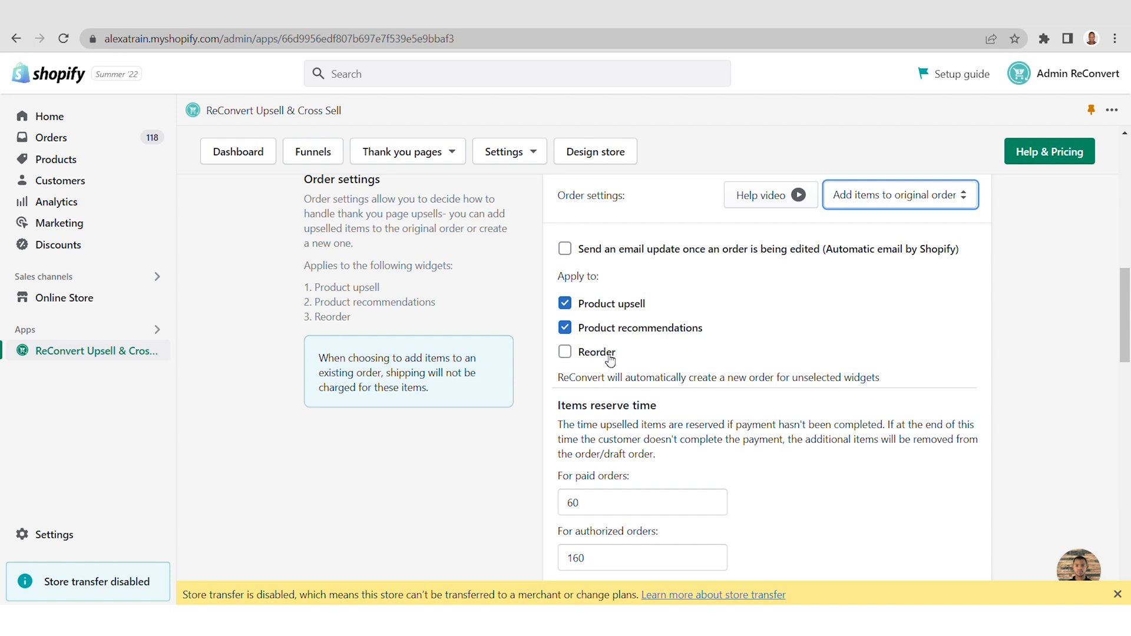
mouse_move(775, 345)
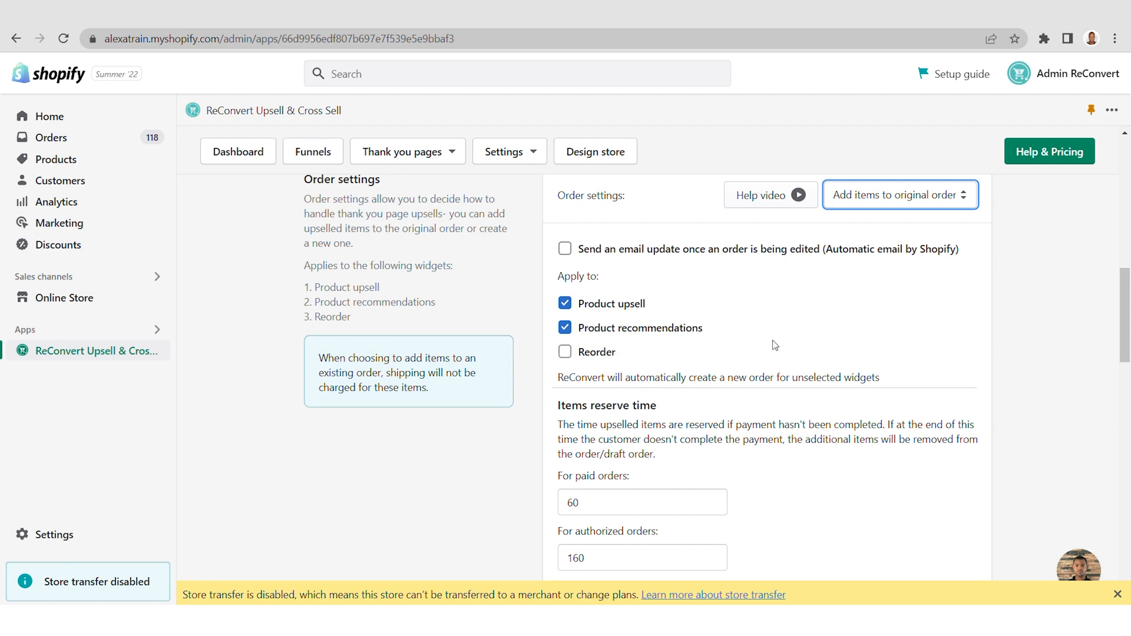
mouse_move(584, 343)
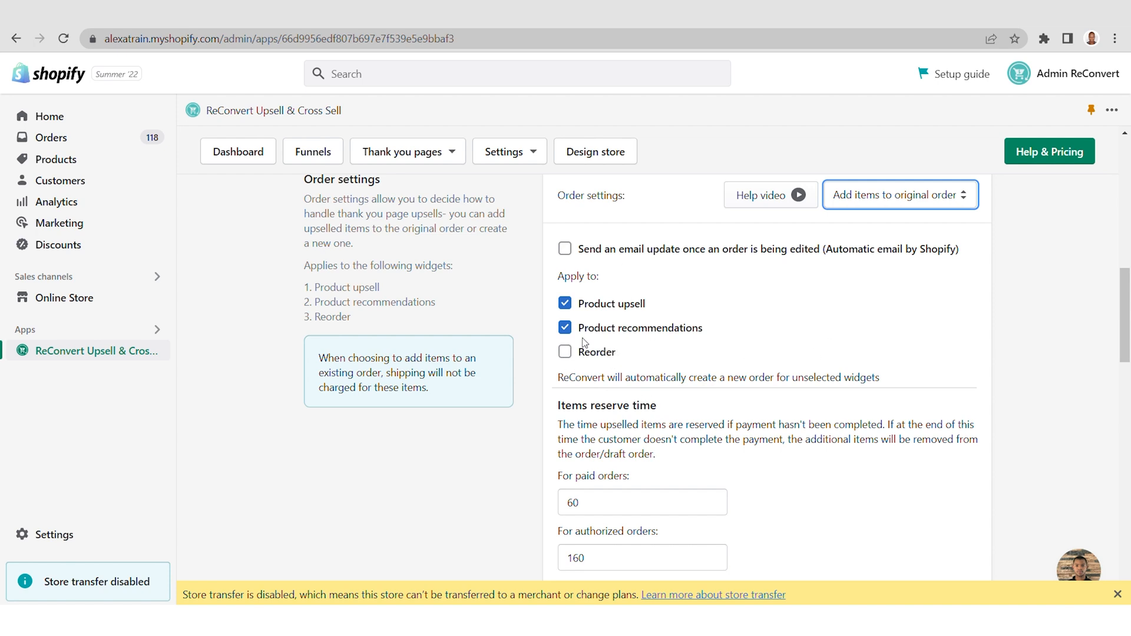
mouse_move(745, 305)
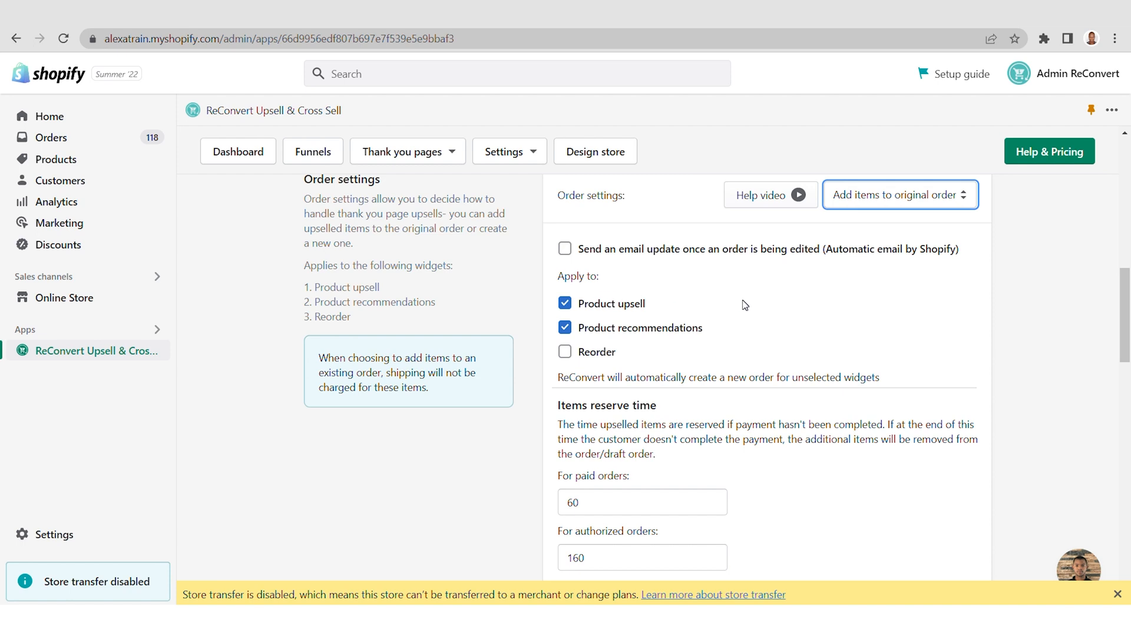
mouse_move(740, 308)
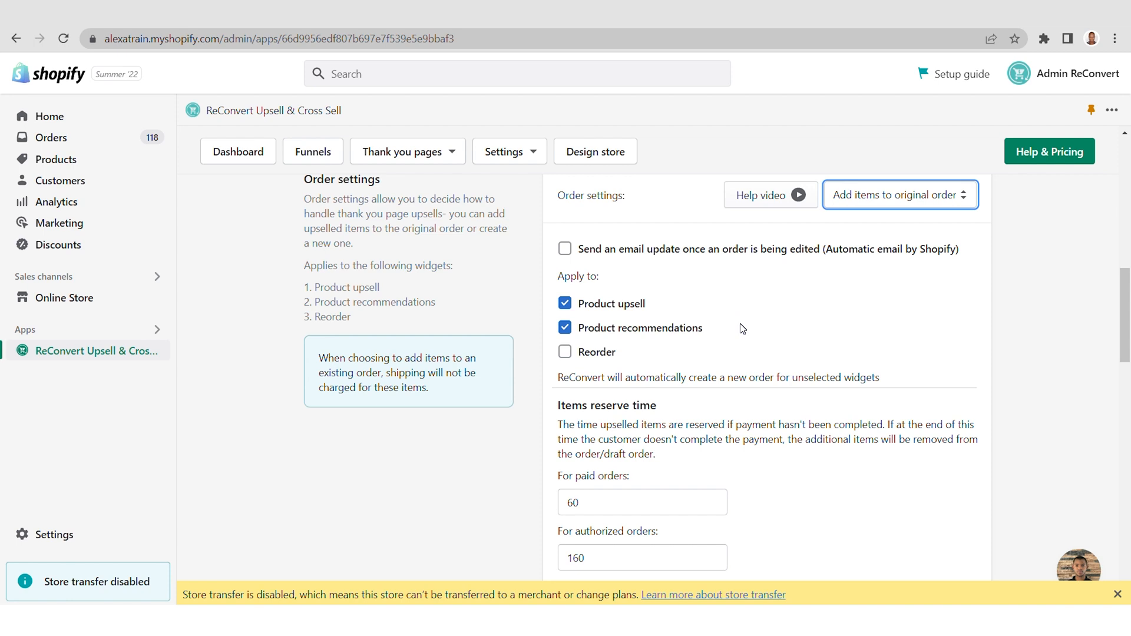
Scroll down to the Items reserve time fields for paid and authorized orders.
scroll("down", 3)
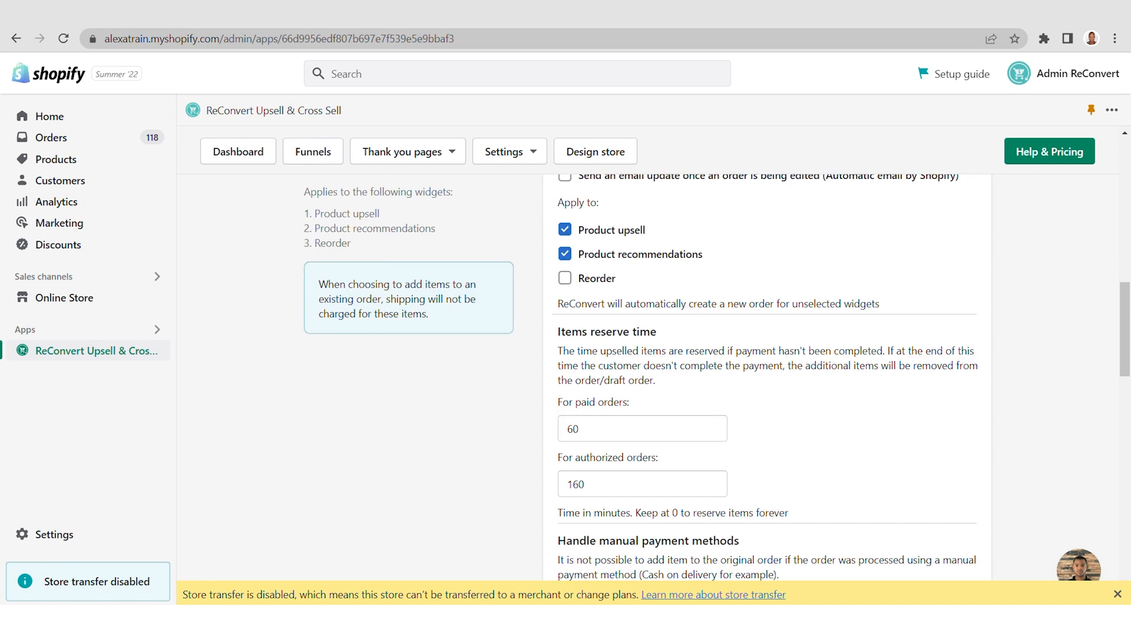
mouse_move(749, 318)
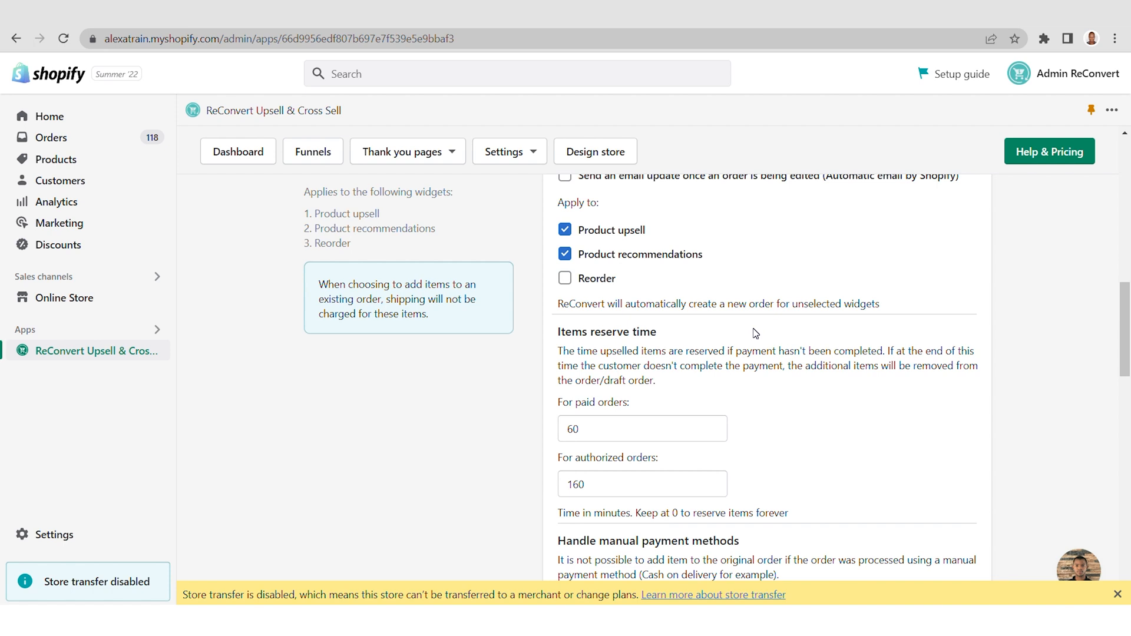
scroll("down", 3)
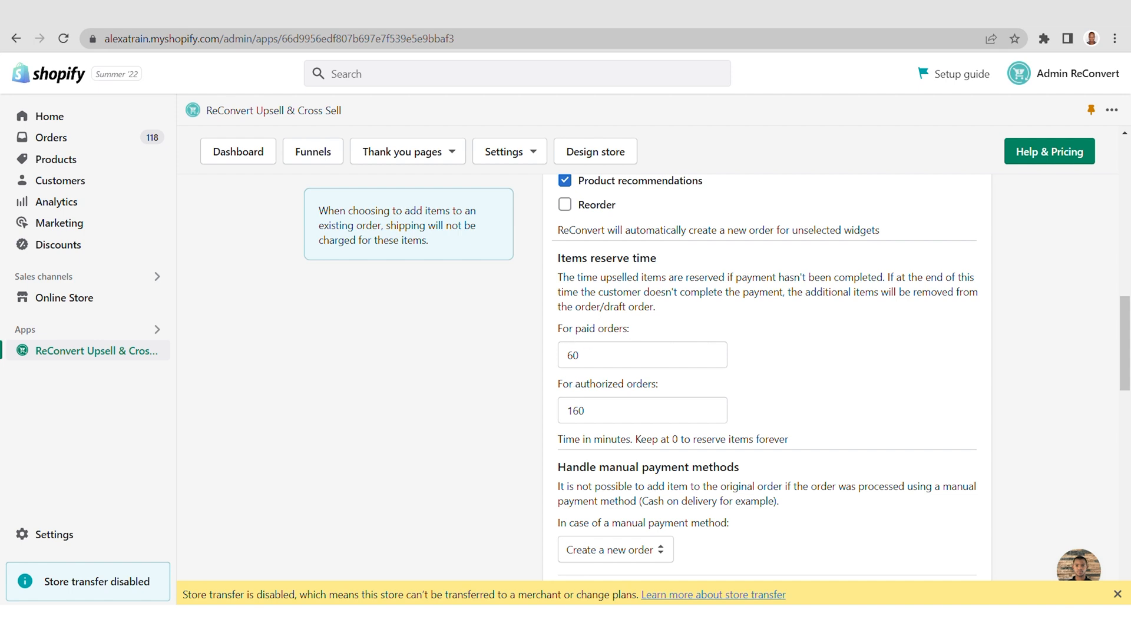
mouse_move(791, 394)
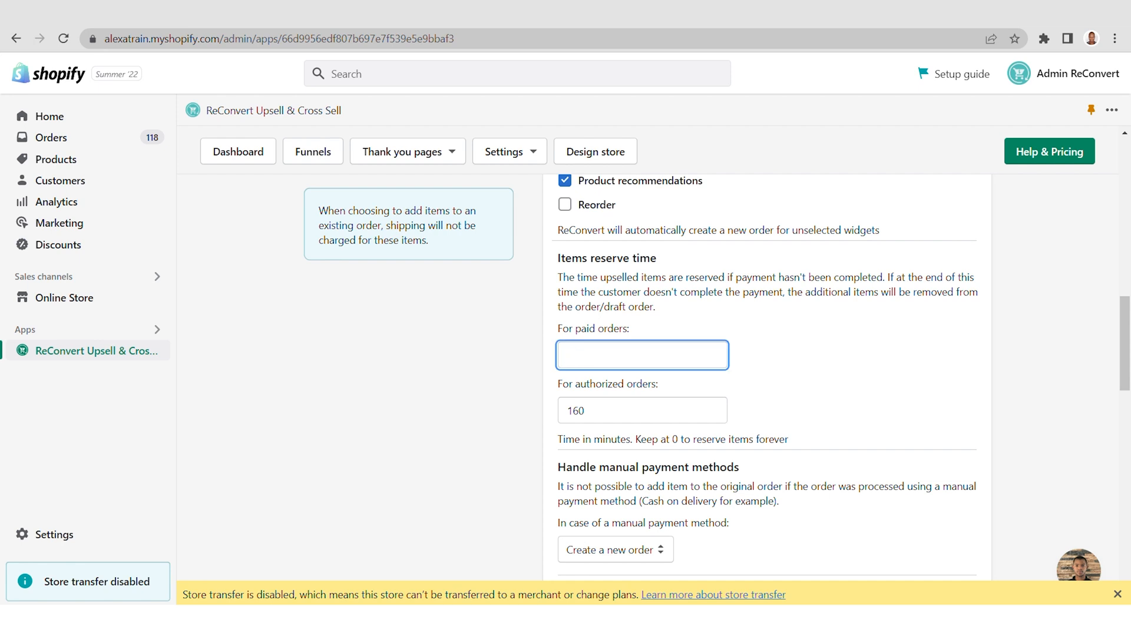
Set the paid-orders reserve time to 1 minute.
type("1")
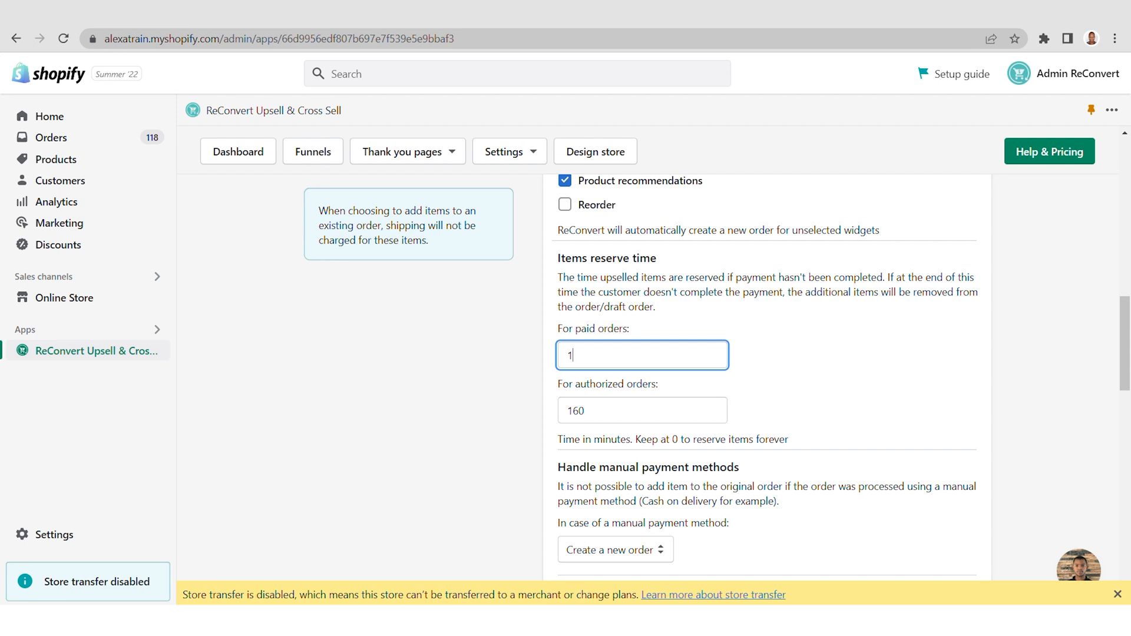
scroll("down", 3)
type("1")
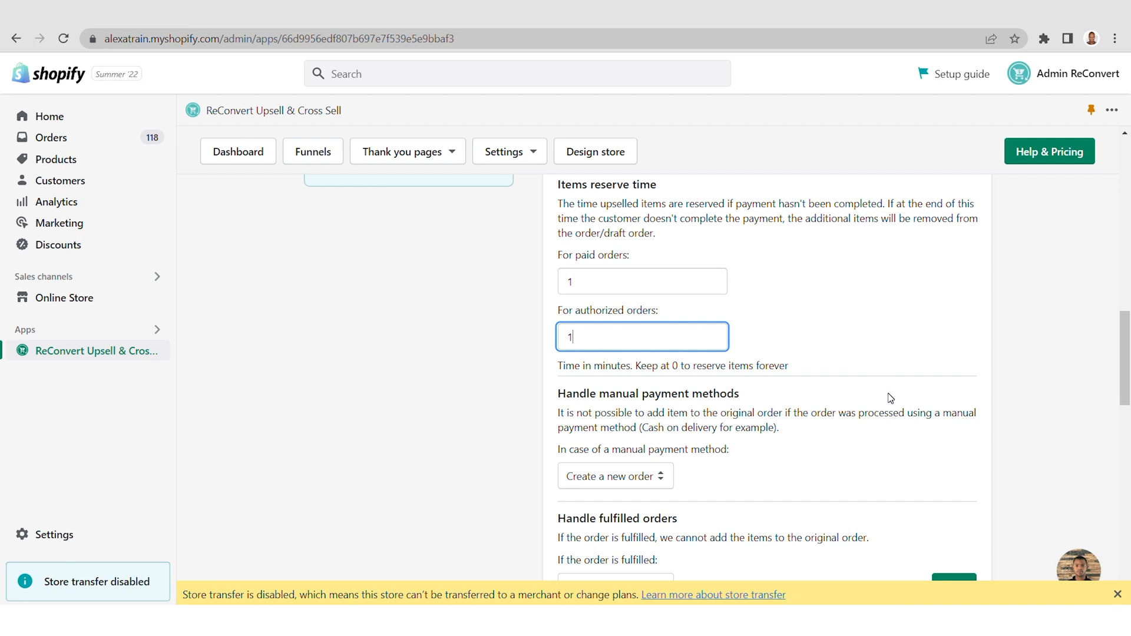
mouse_move(892, 402)
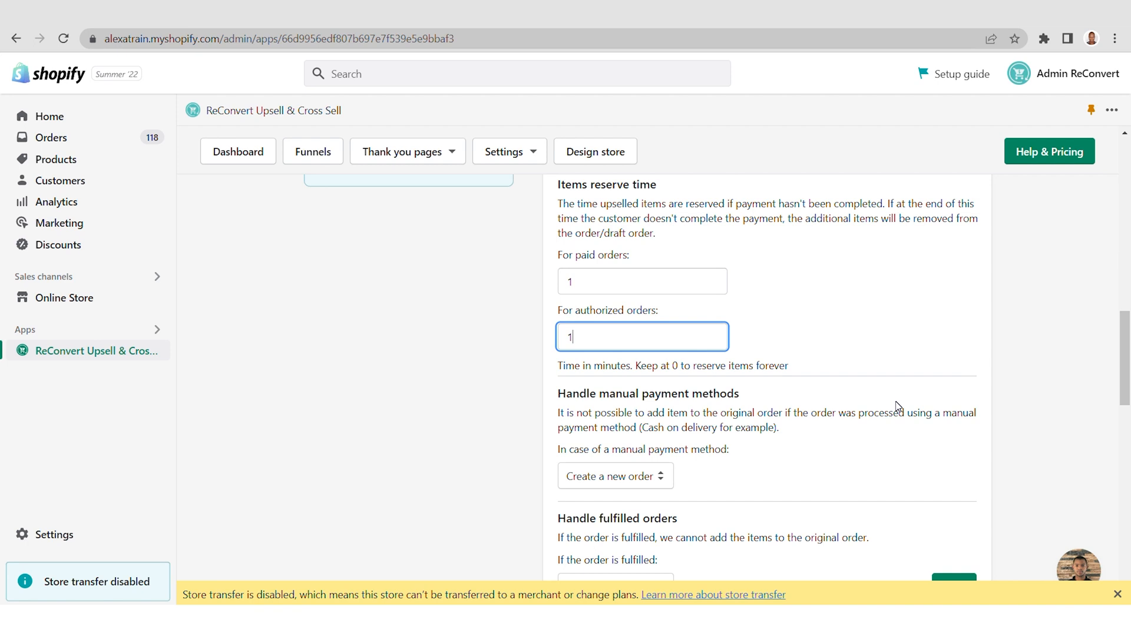
mouse_move(652, 483)
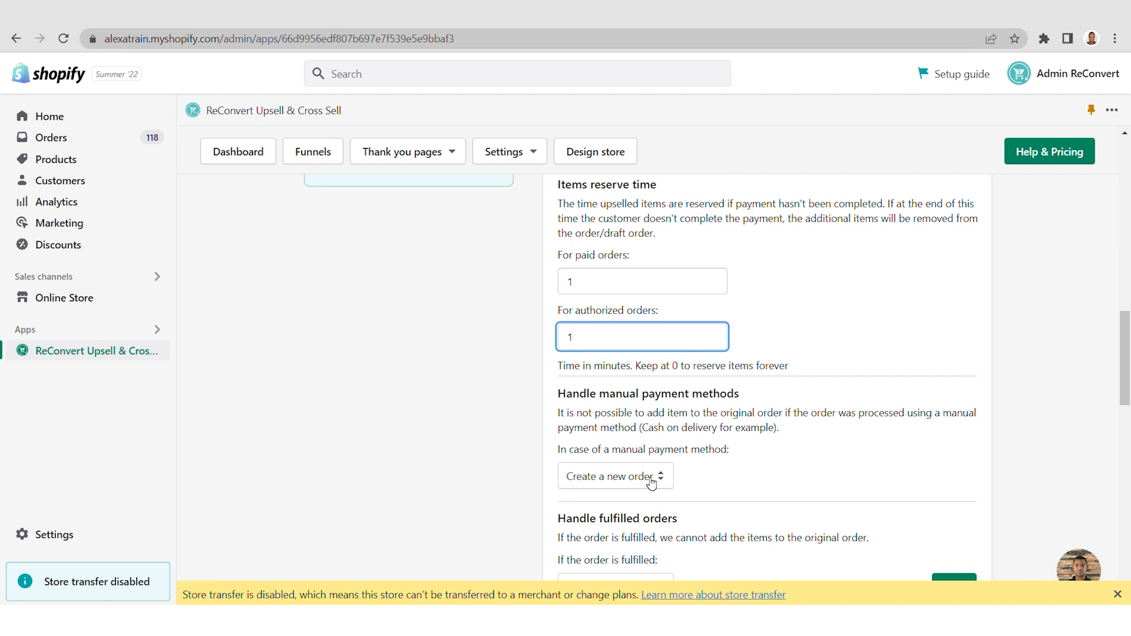
left_click(614, 476)
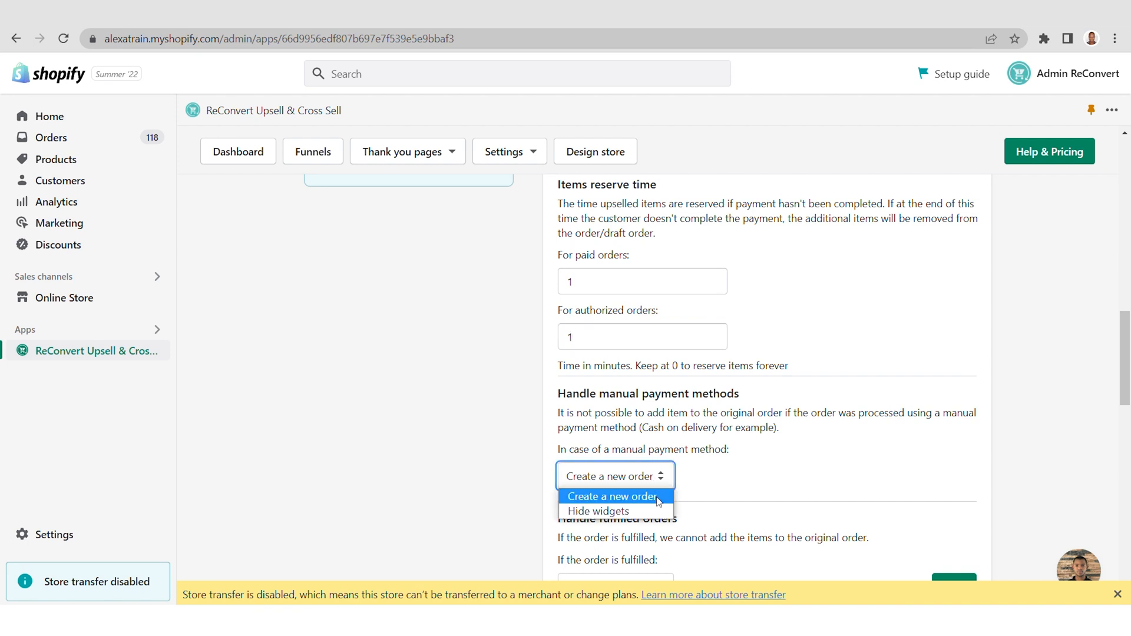
mouse_move(599, 511)
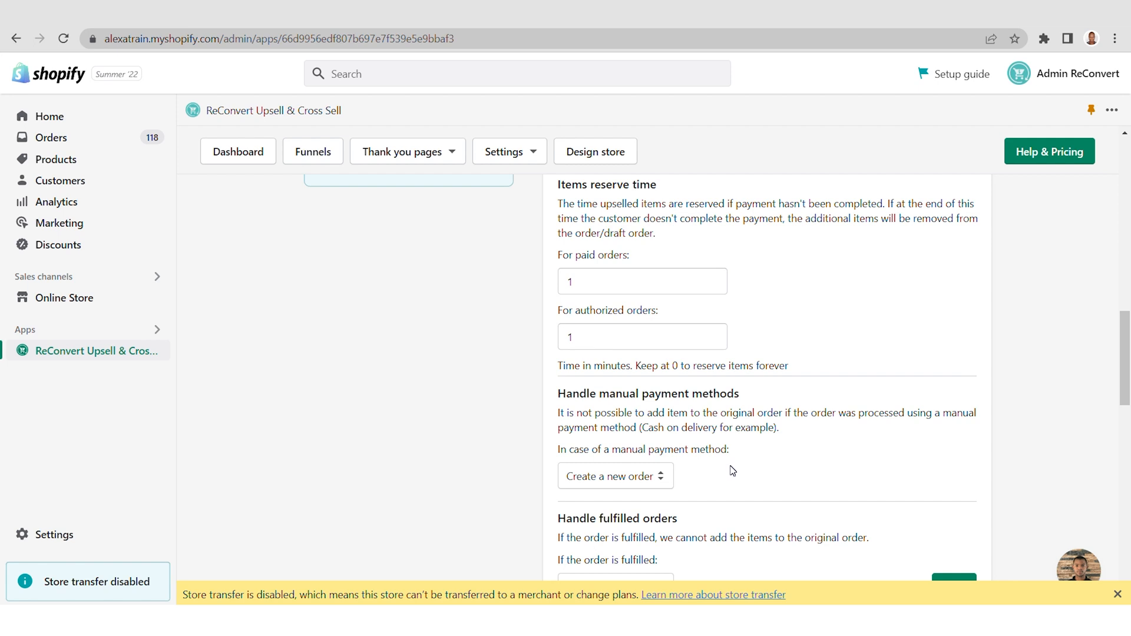
scroll("down", 3)
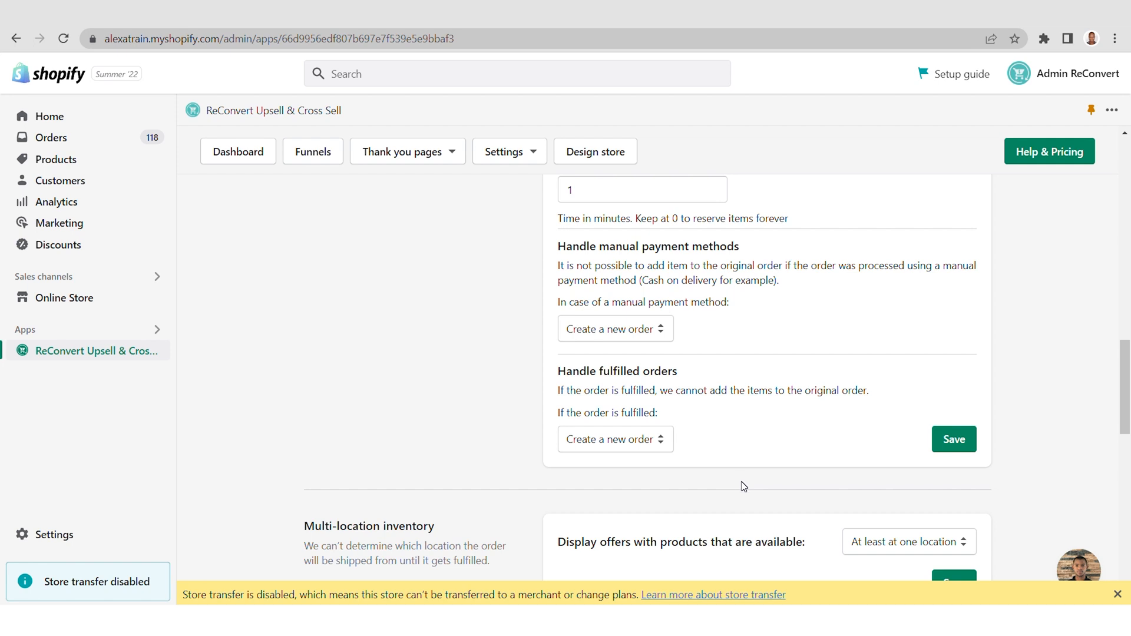
mouse_move(748, 496)
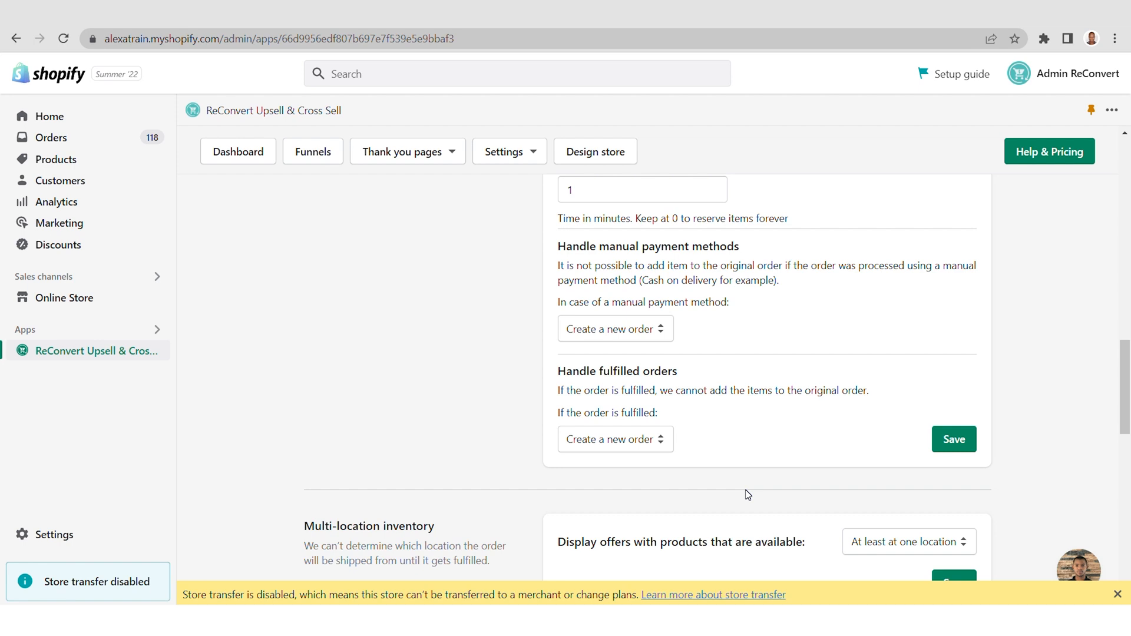
mouse_move(740, 413)
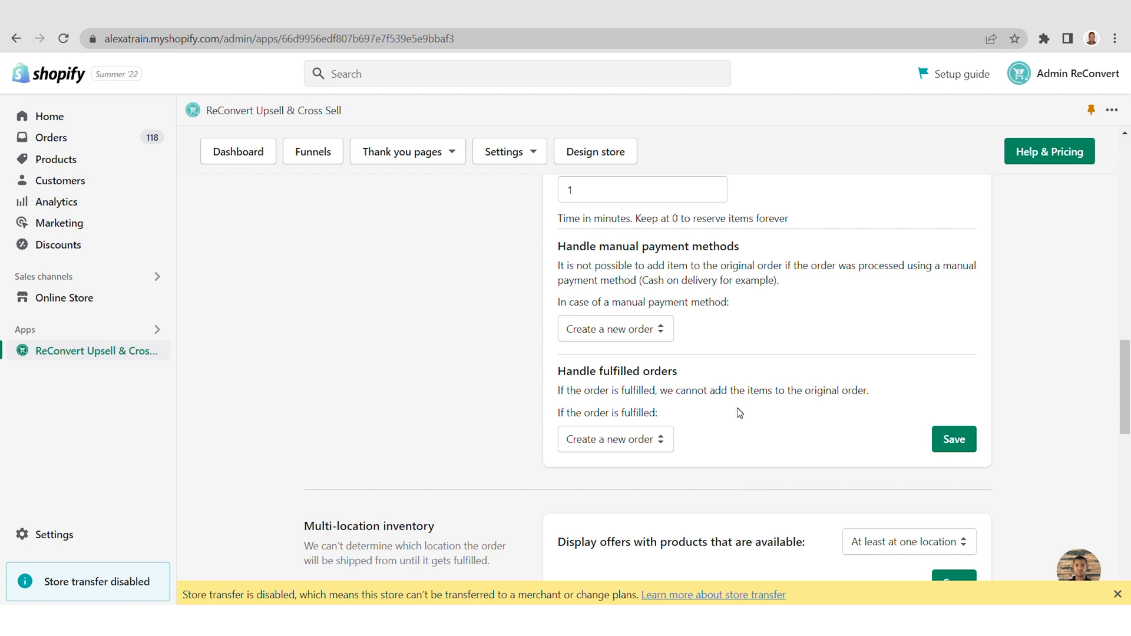
mouse_move(734, 410)
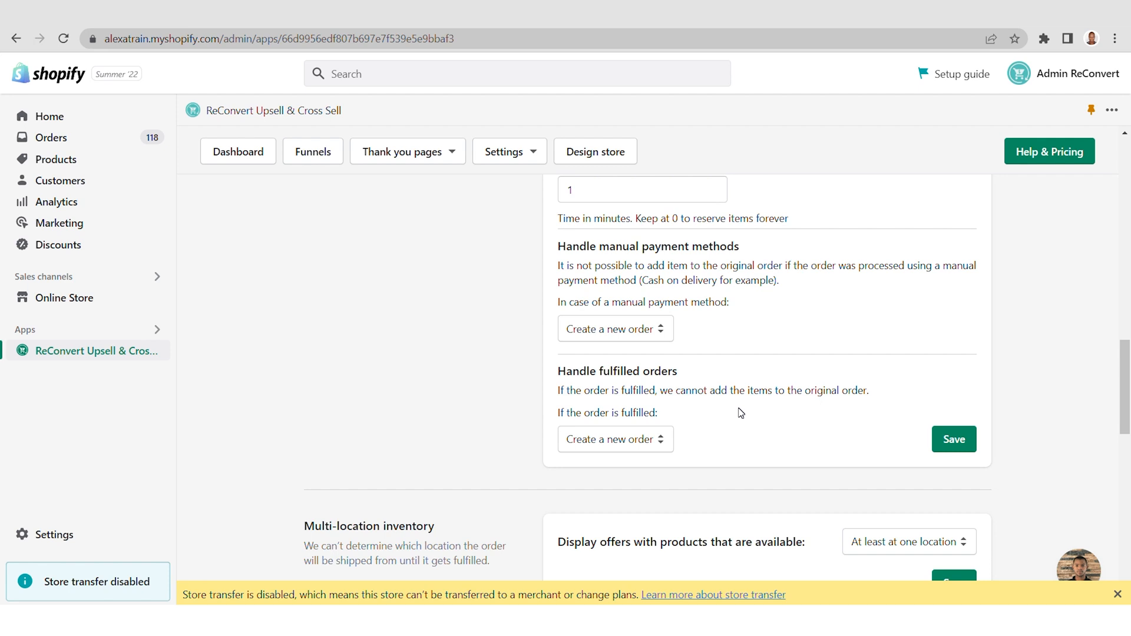
mouse_move(749, 416)
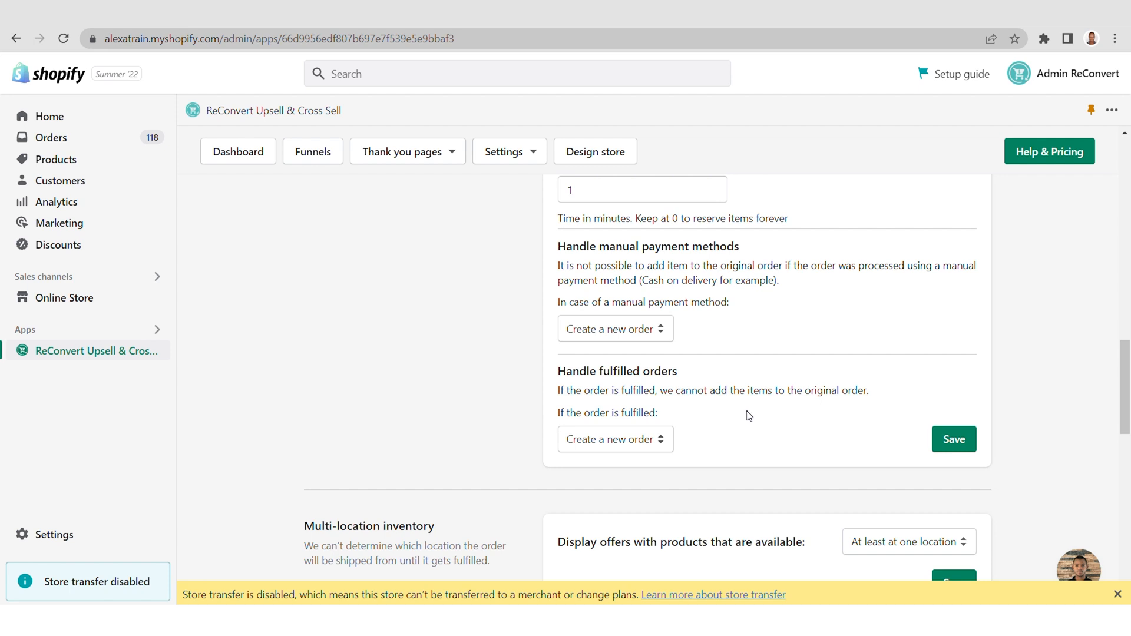
left_click(954, 440)
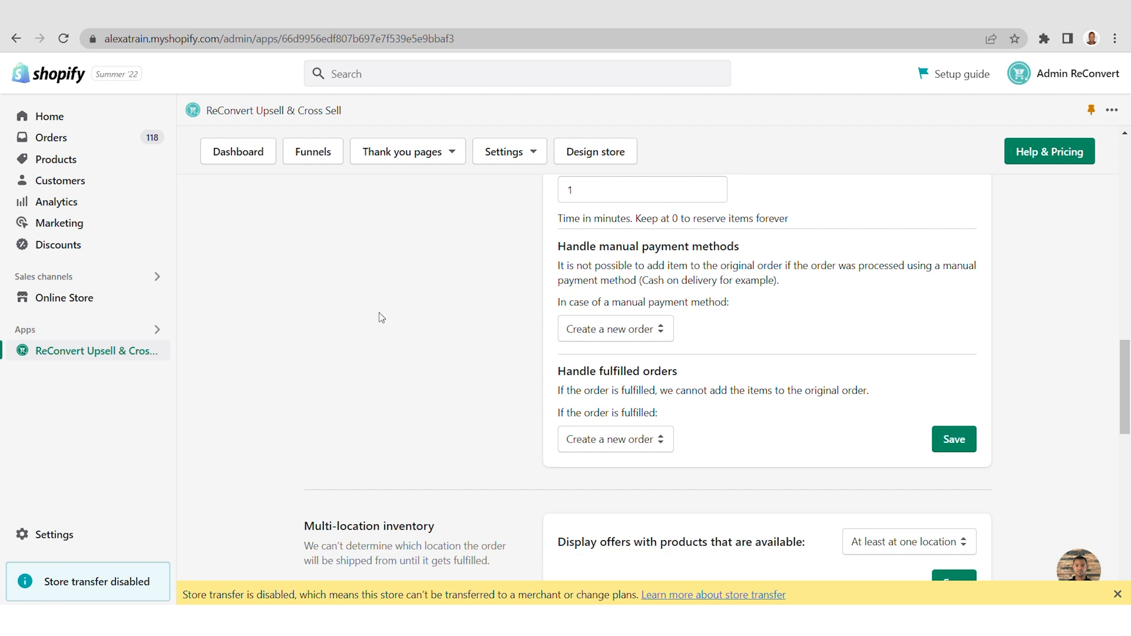
Return to the ReConvert dashboard showing $390.30 revenue and 2 accepted offers.
left_click(238, 152)
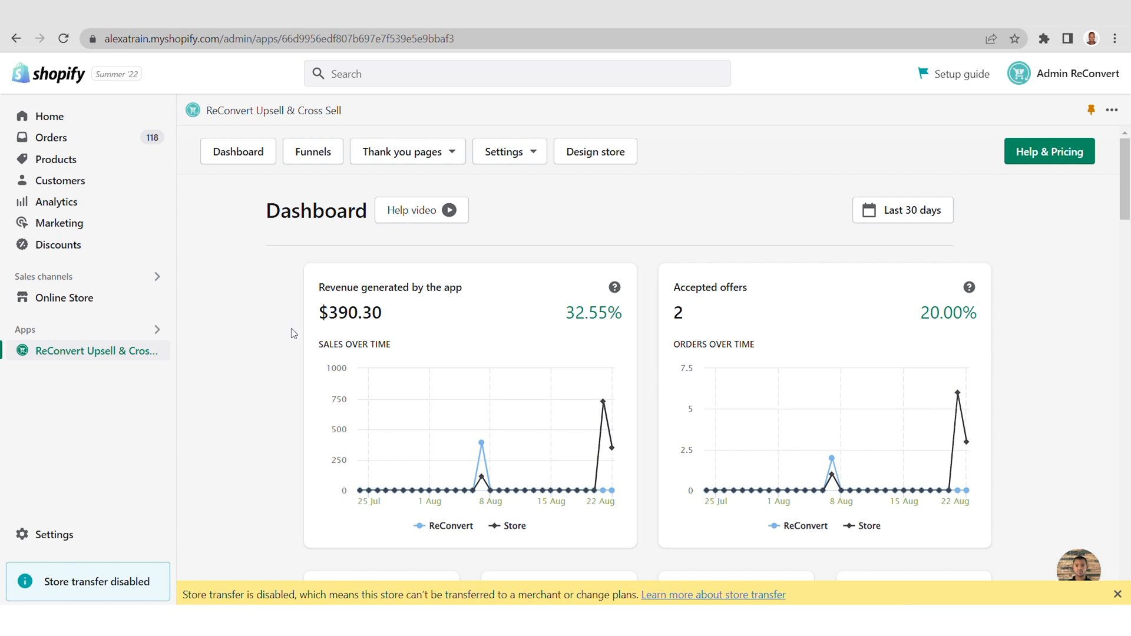
mouse_move(105, 393)
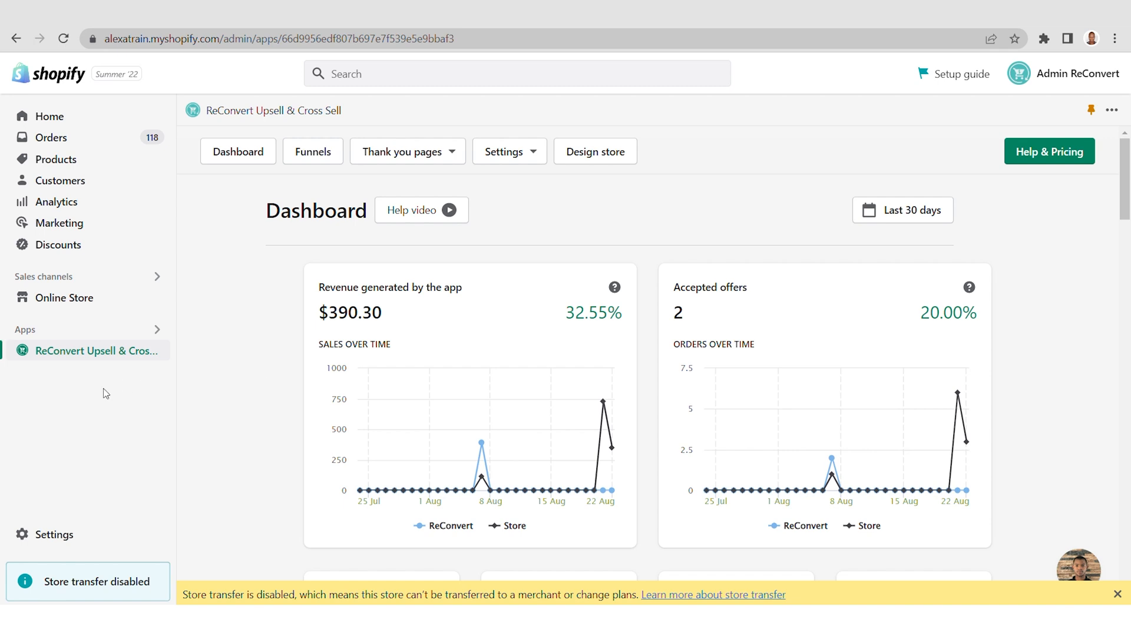
mouse_move(132, 360)
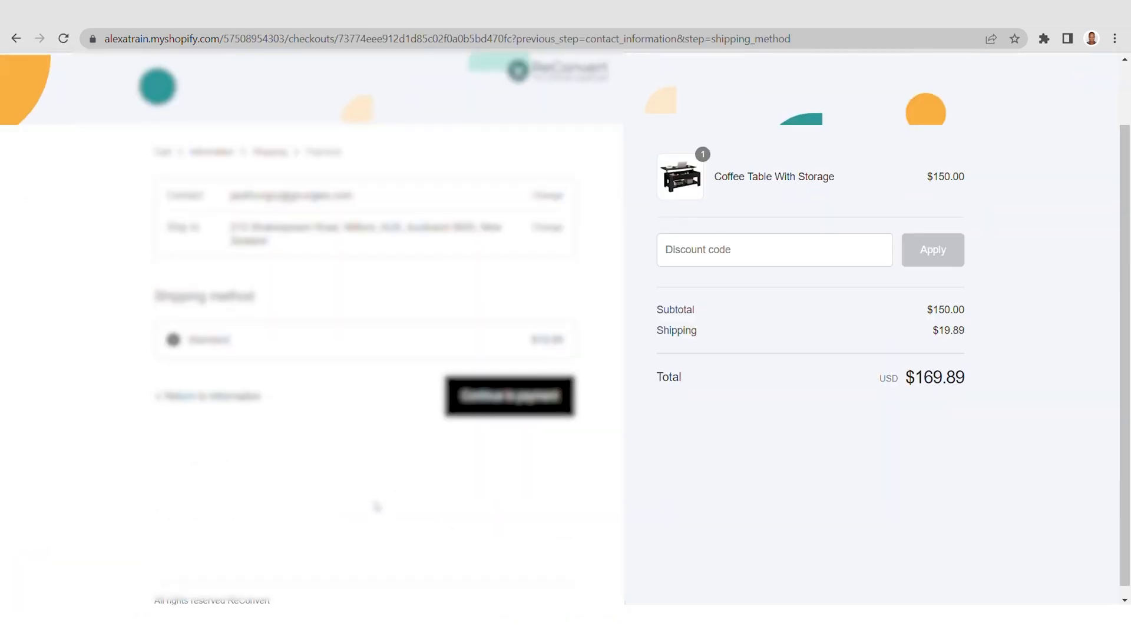
Pay for the coffee table order #1121 and dismiss the one-time 30% offer on the thank-you page.
left_click(509, 396)
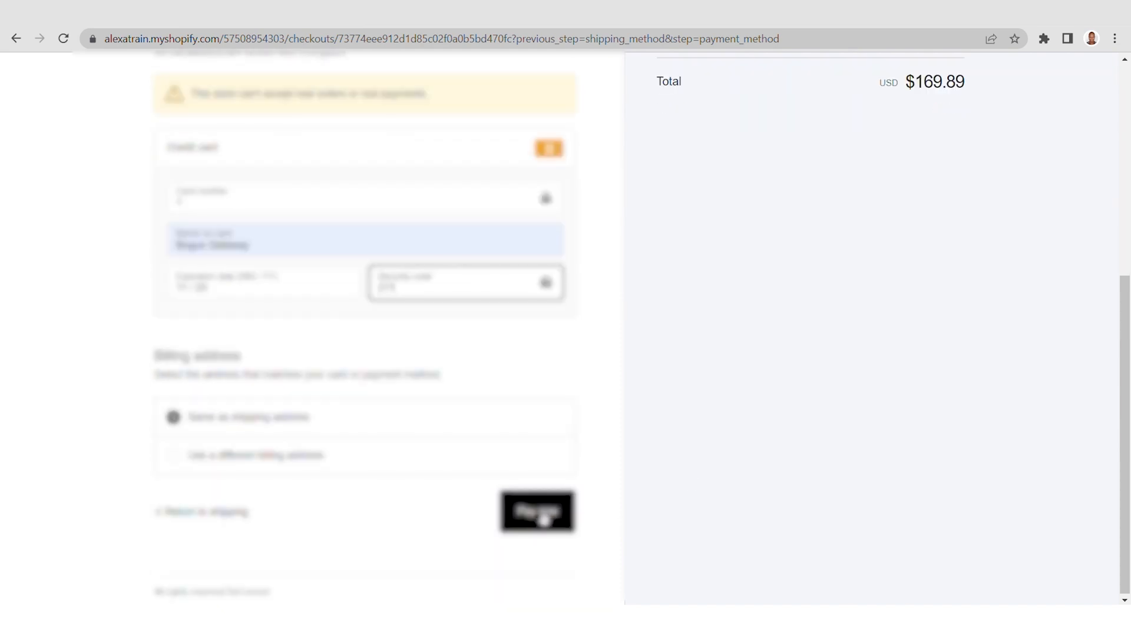
left_click(537, 512)
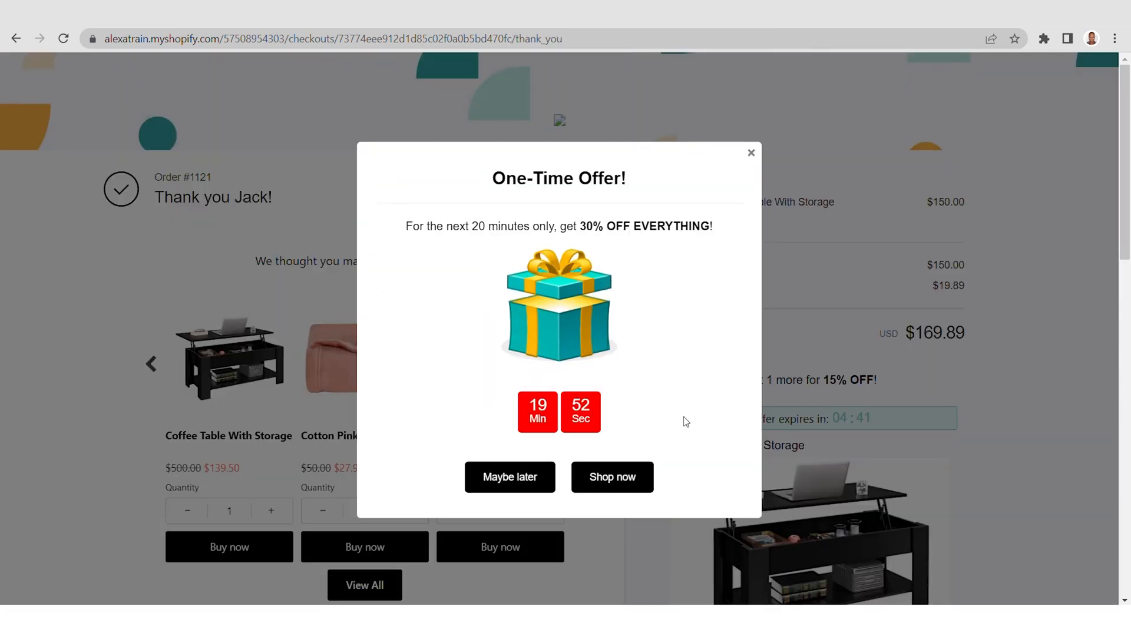
mouse_move(664, 342)
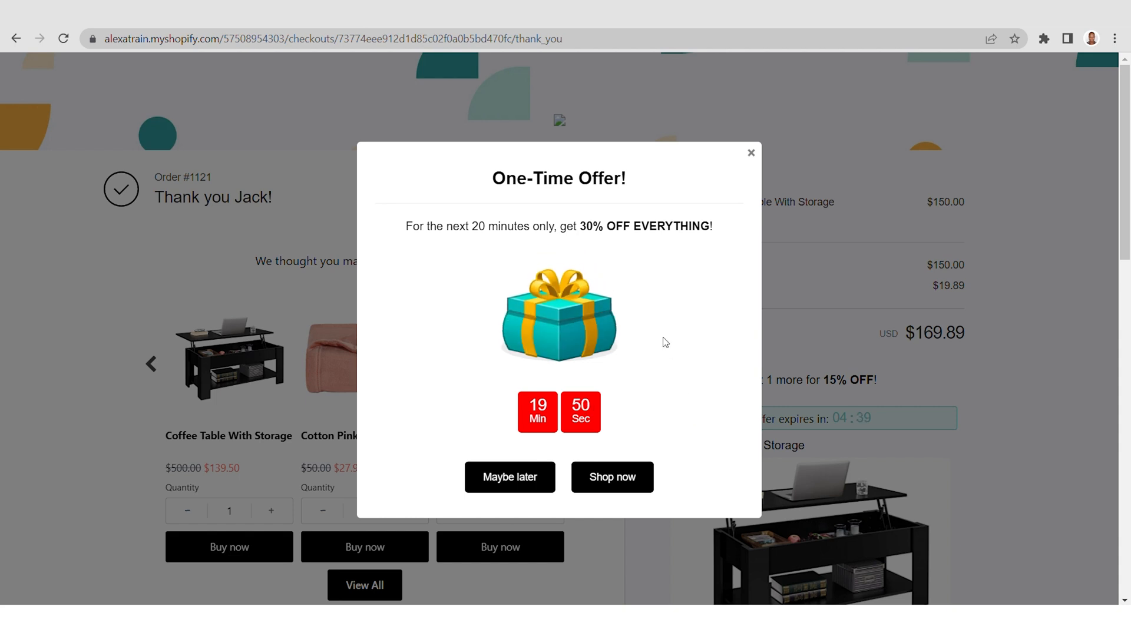
mouse_move(540, 287)
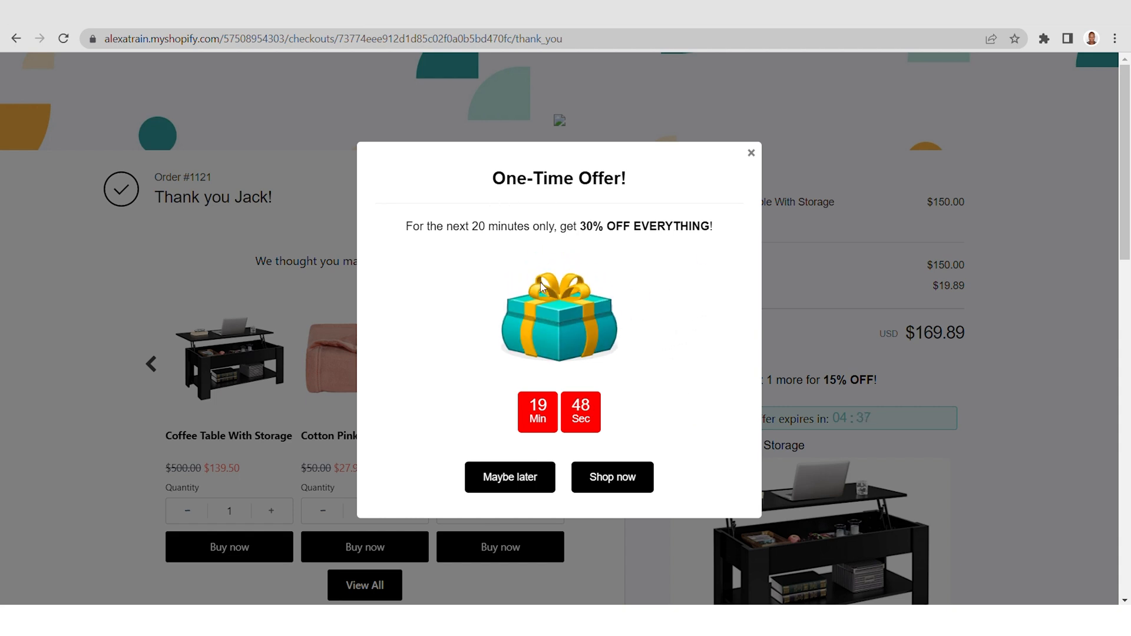
mouse_move(469, 474)
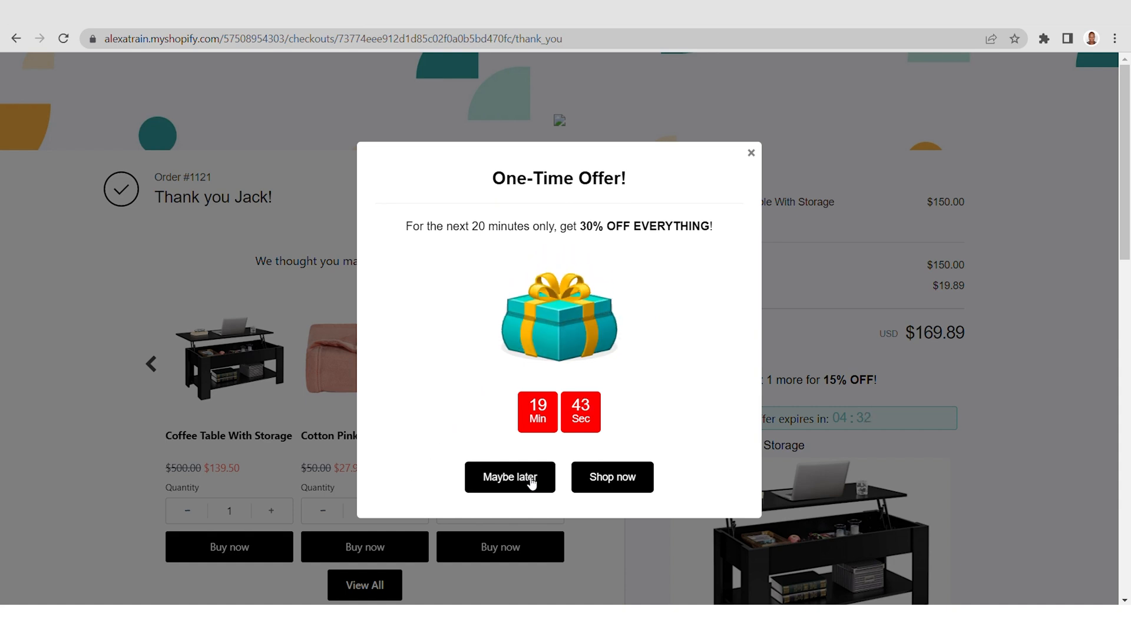
left_click(509, 477)
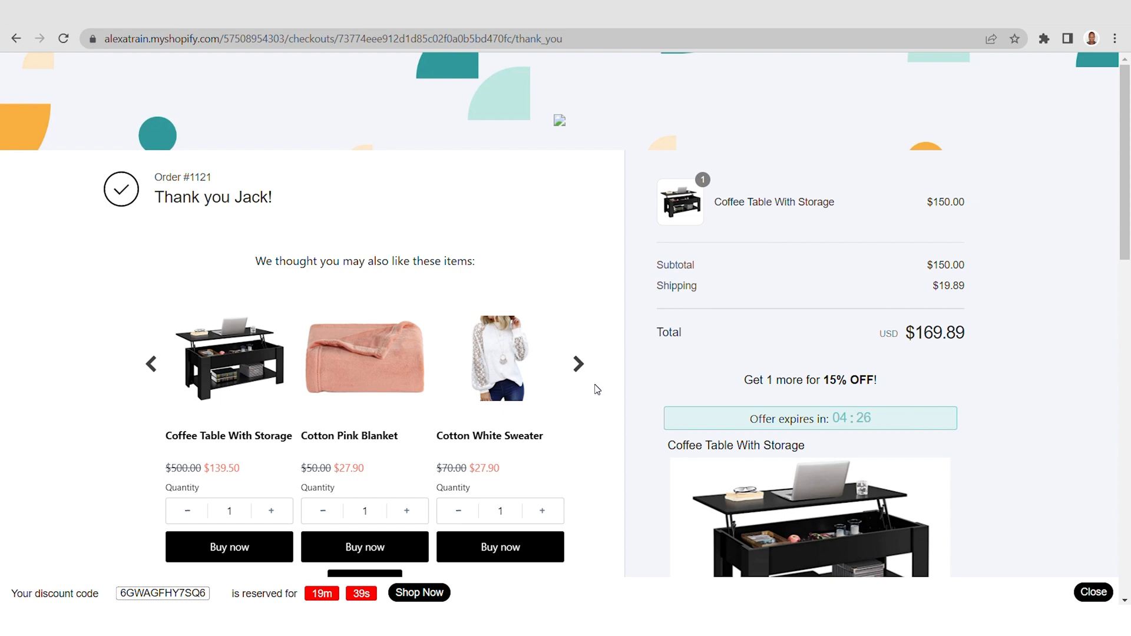
mouse_move(679, 309)
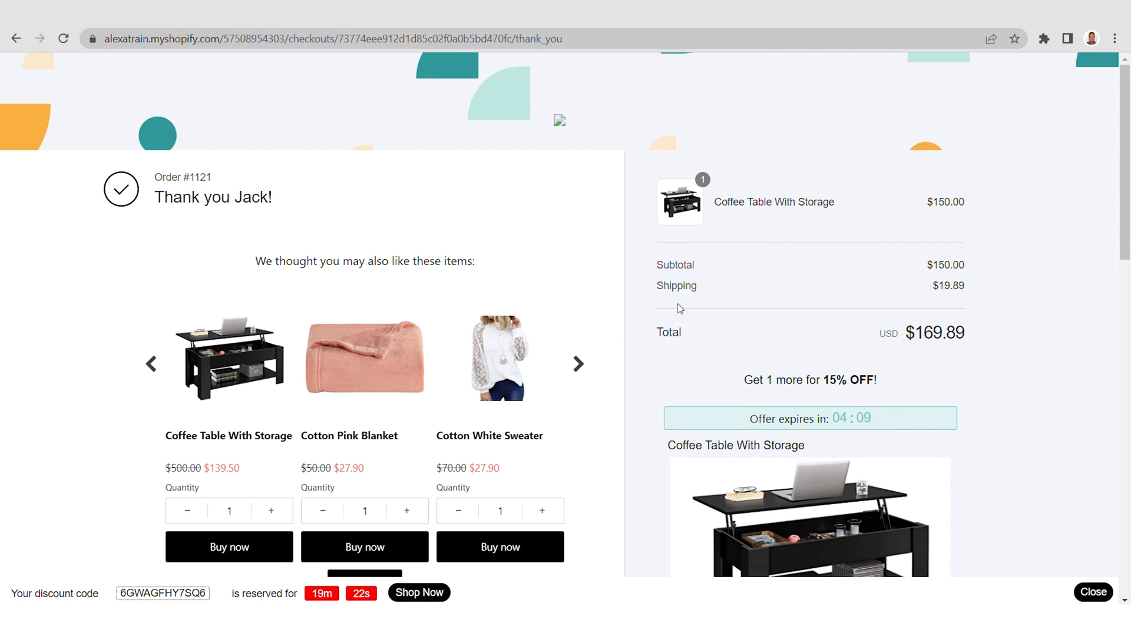
mouse_move(782, 257)
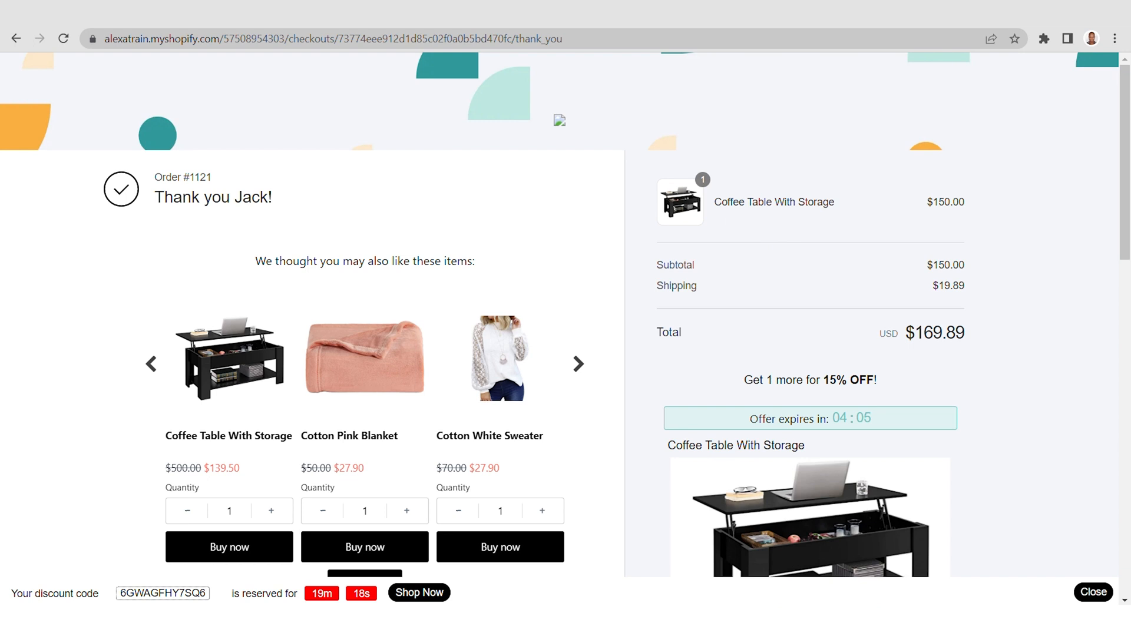
mouse_move(799, 225)
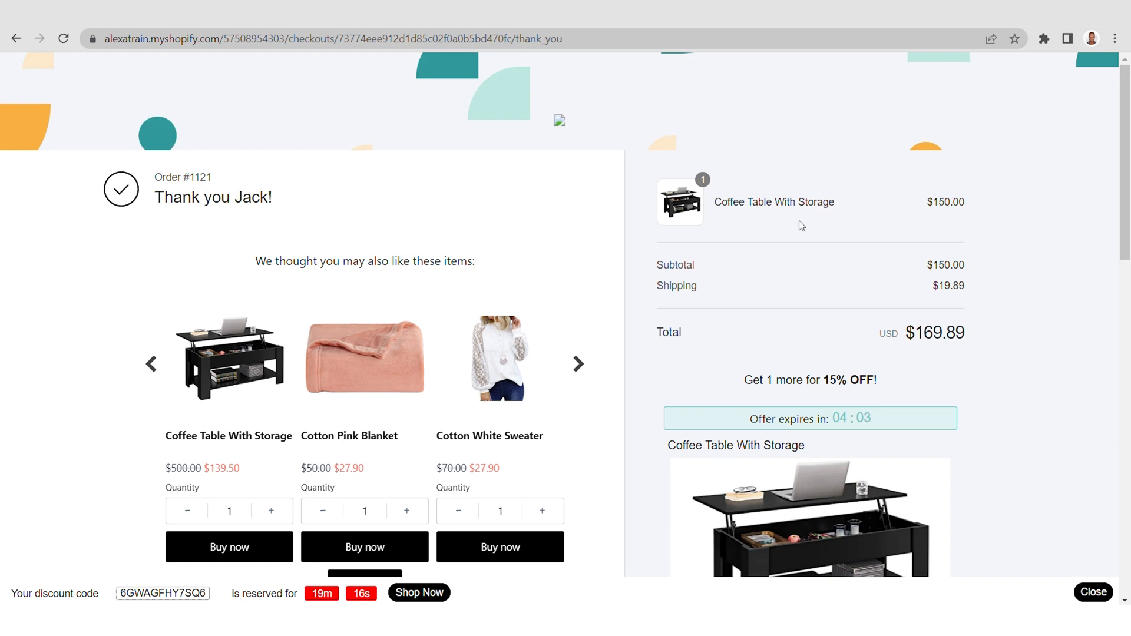
mouse_move(973, 270)
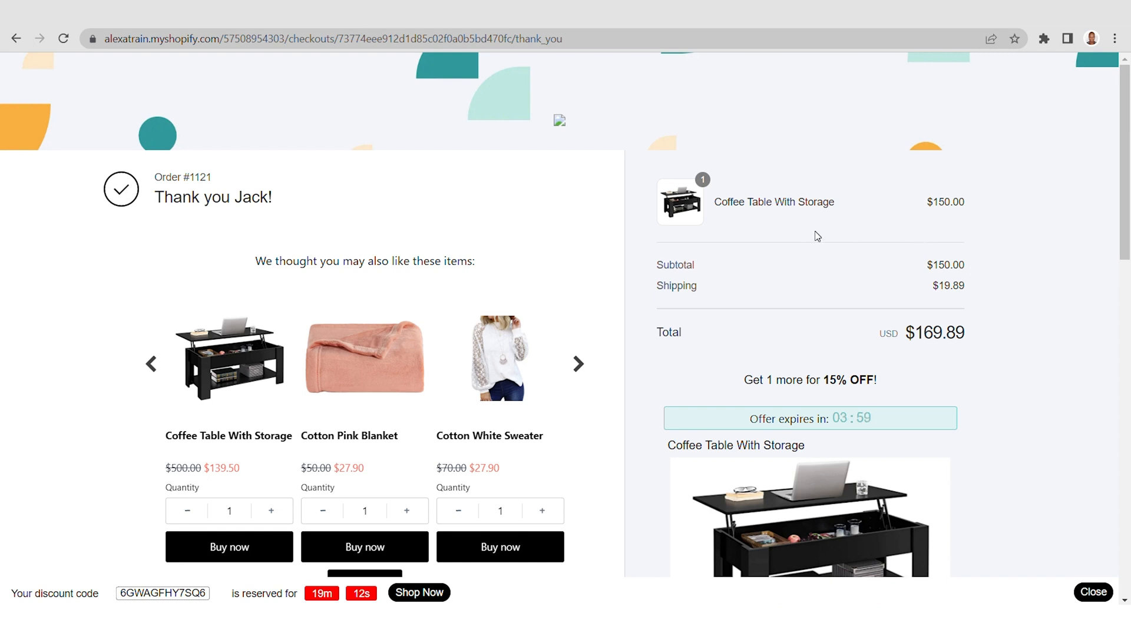
scroll("down", 3)
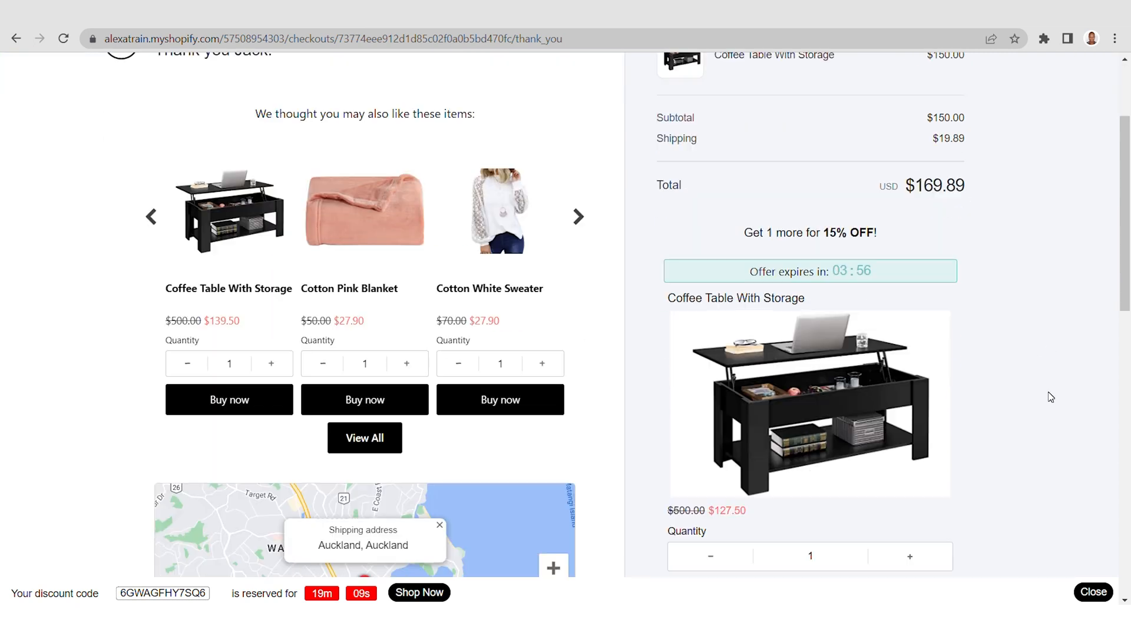
mouse_move(988, 351)
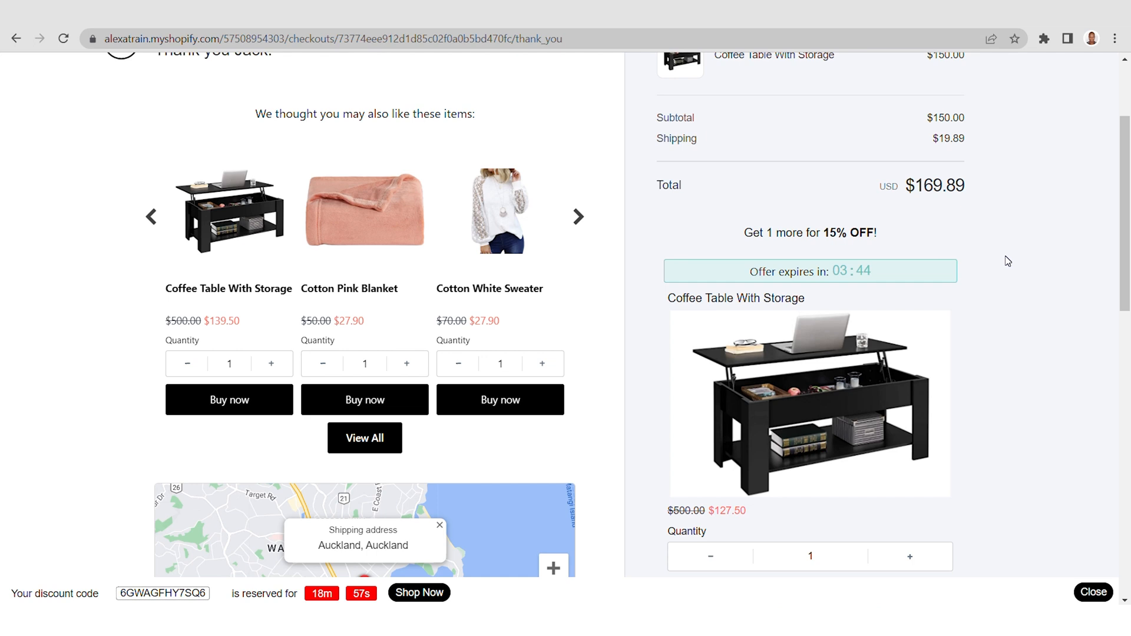
mouse_move(1020, 279)
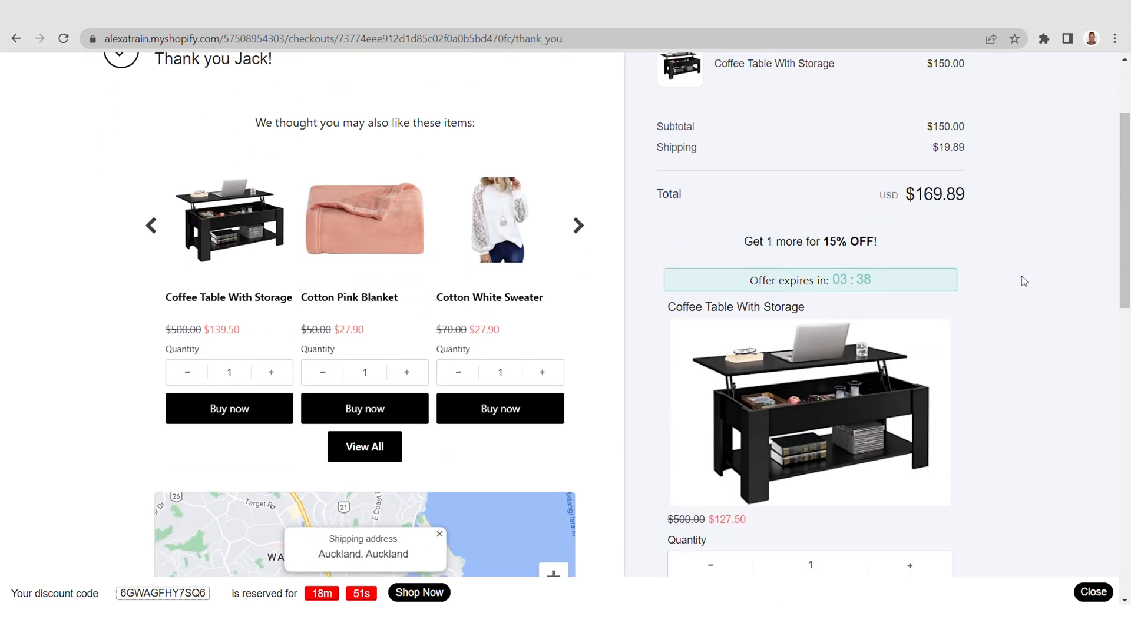
scroll("down", 3)
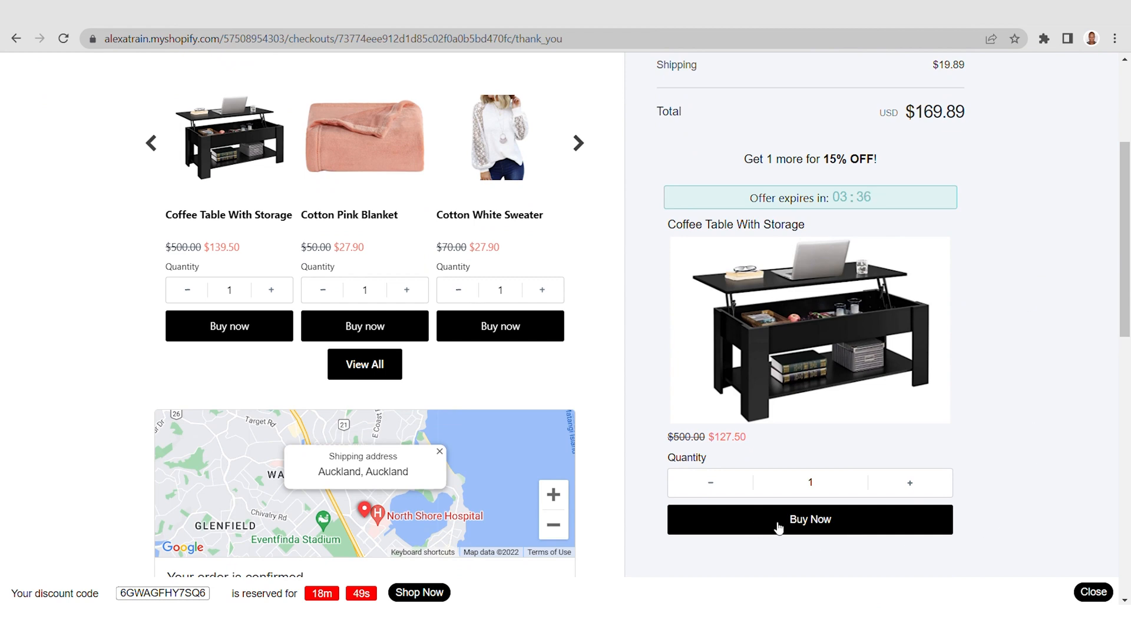
Accept the 15% off Coffee Table With Storage upsell and scroll to the $127.50 payment section.
left_click(810, 520)
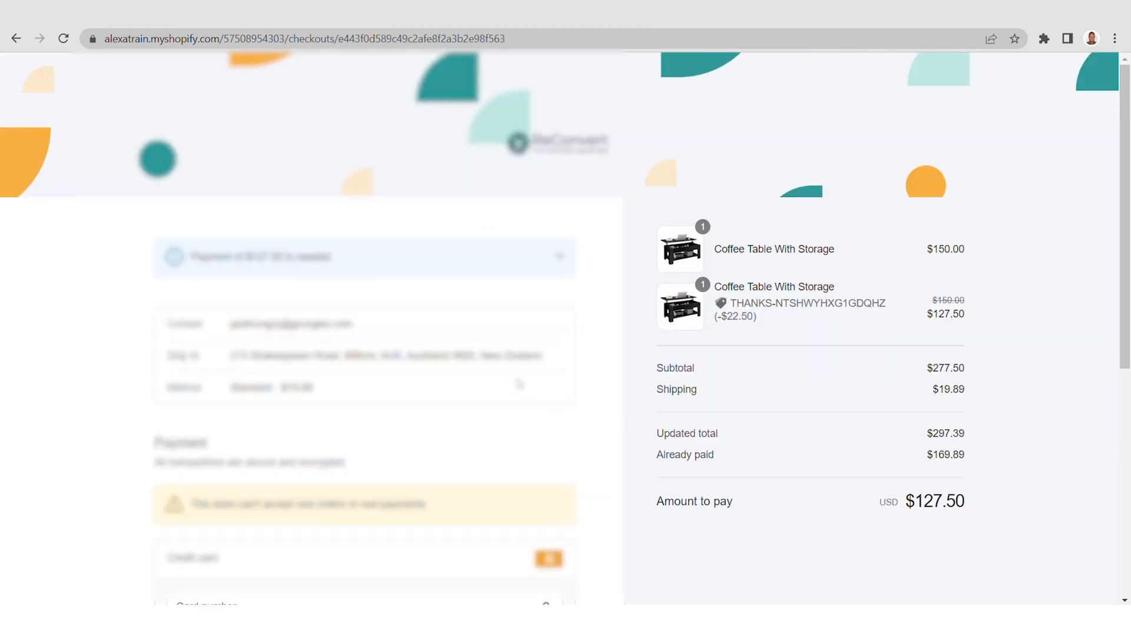
mouse_move(932, 341)
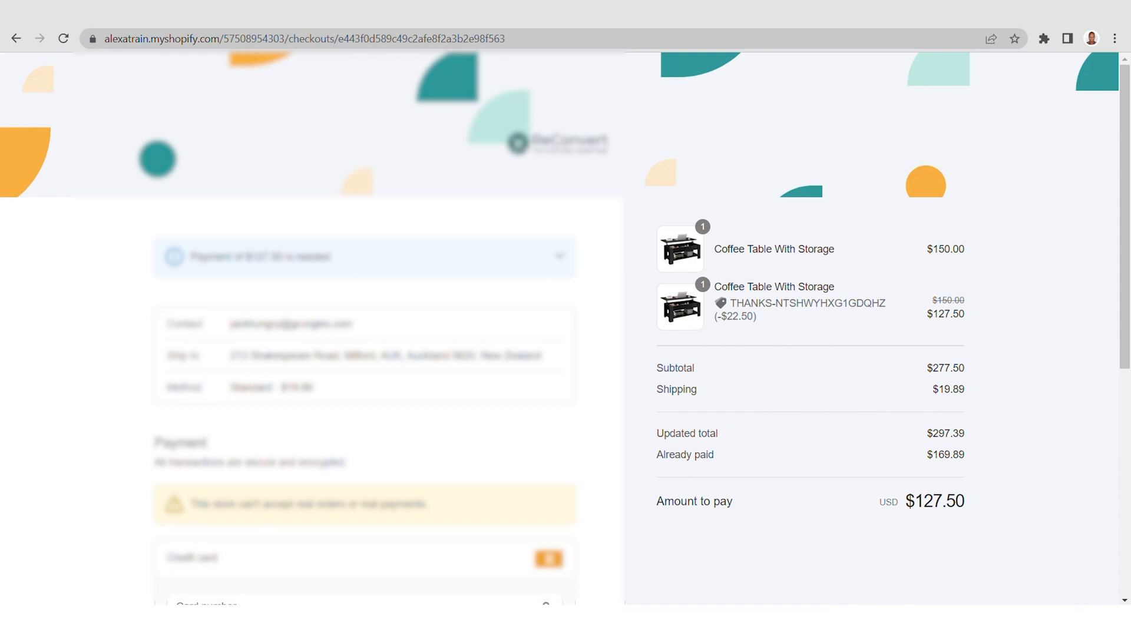
mouse_move(602, 403)
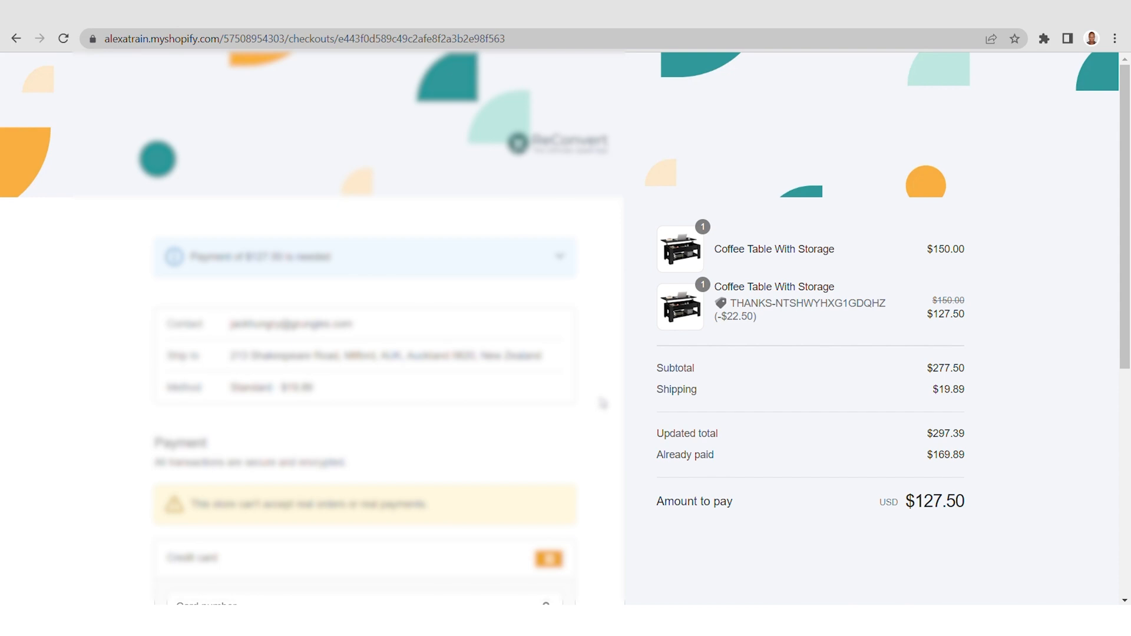
scroll("down", 3)
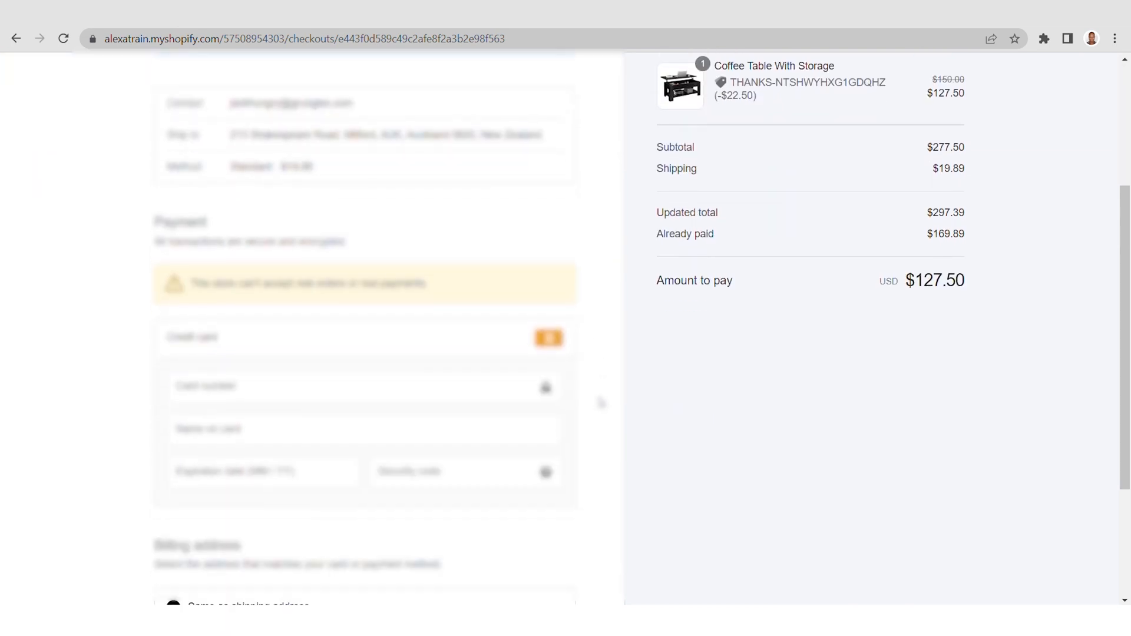
scroll("down", 3)
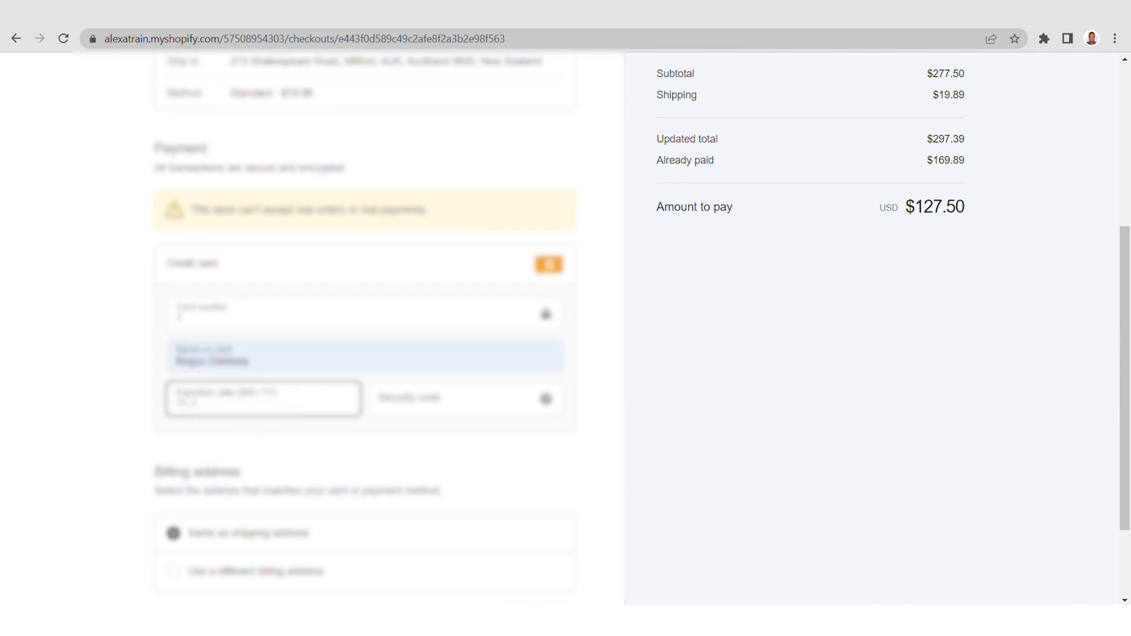
scroll("down", 3)
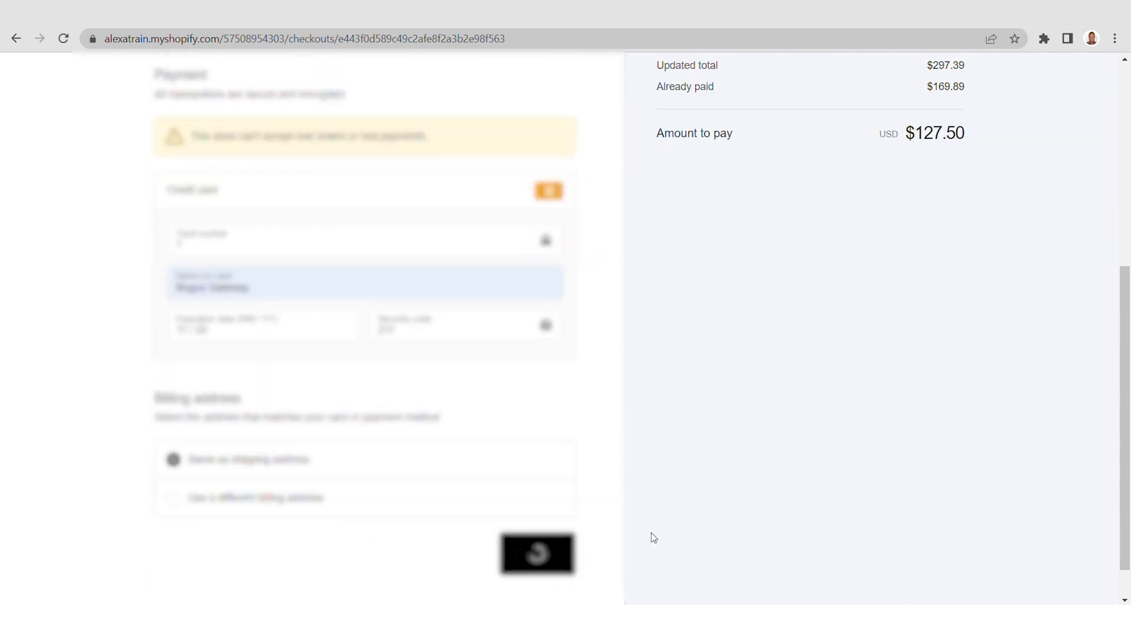
Pay for the discounted upsell and expand the 'Your order was updated' details listing it as Added.
left_click(537, 554)
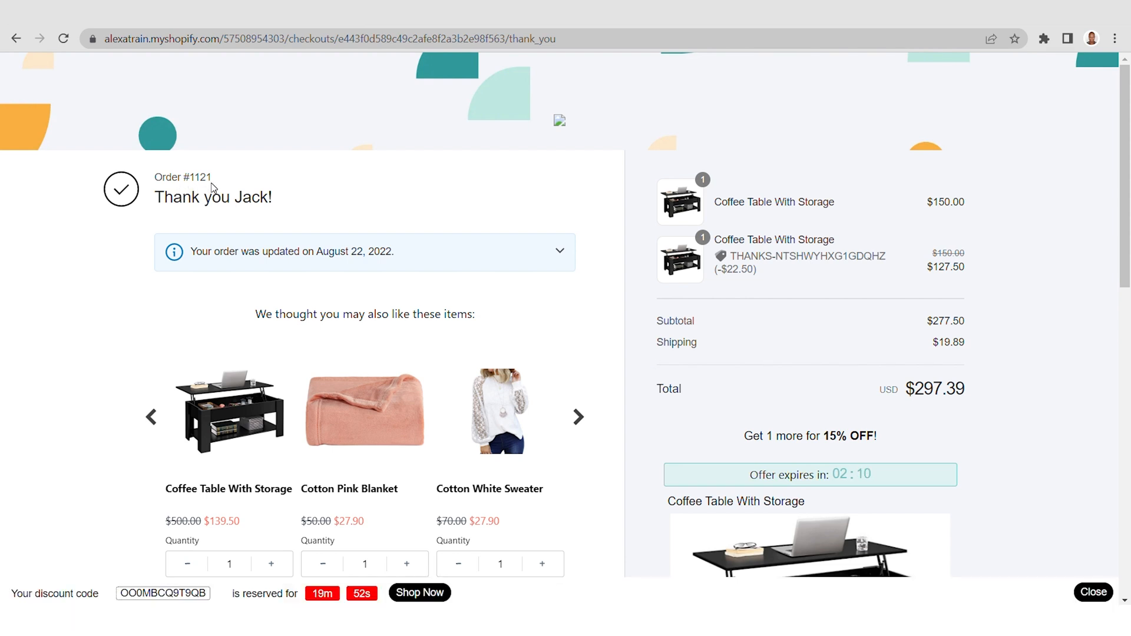
mouse_move(662, 161)
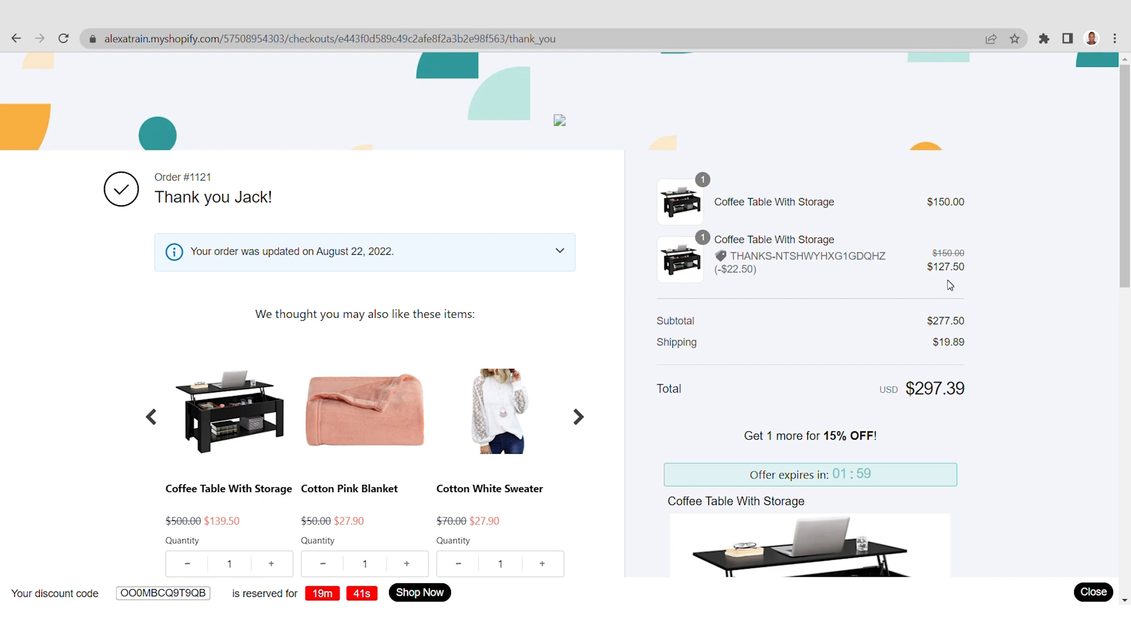
mouse_move(966, 277)
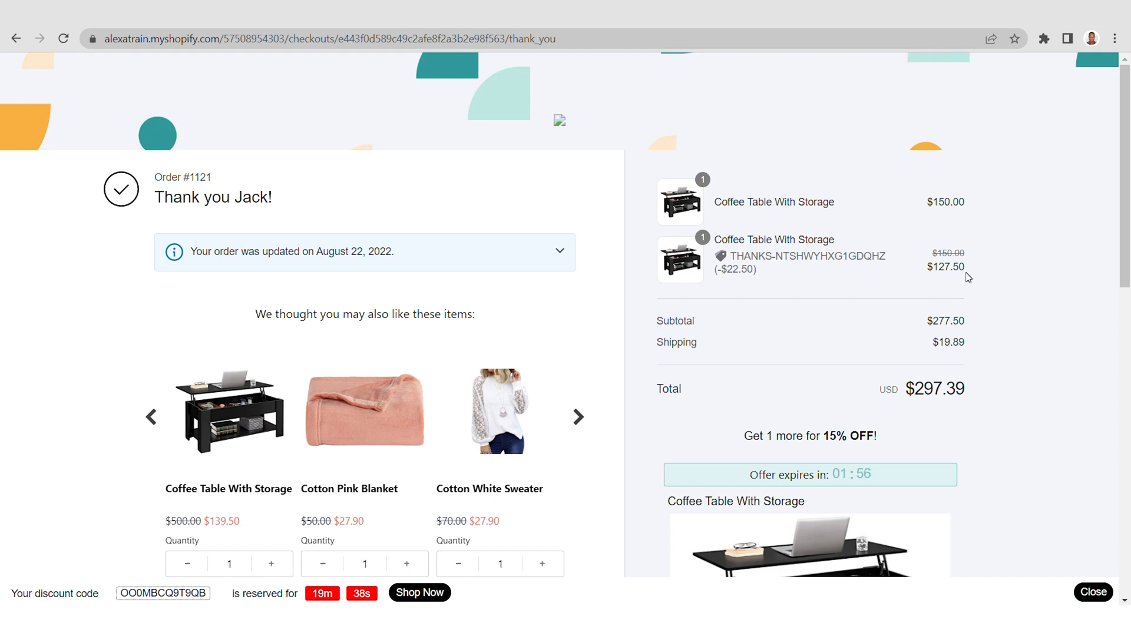
mouse_move(970, 371)
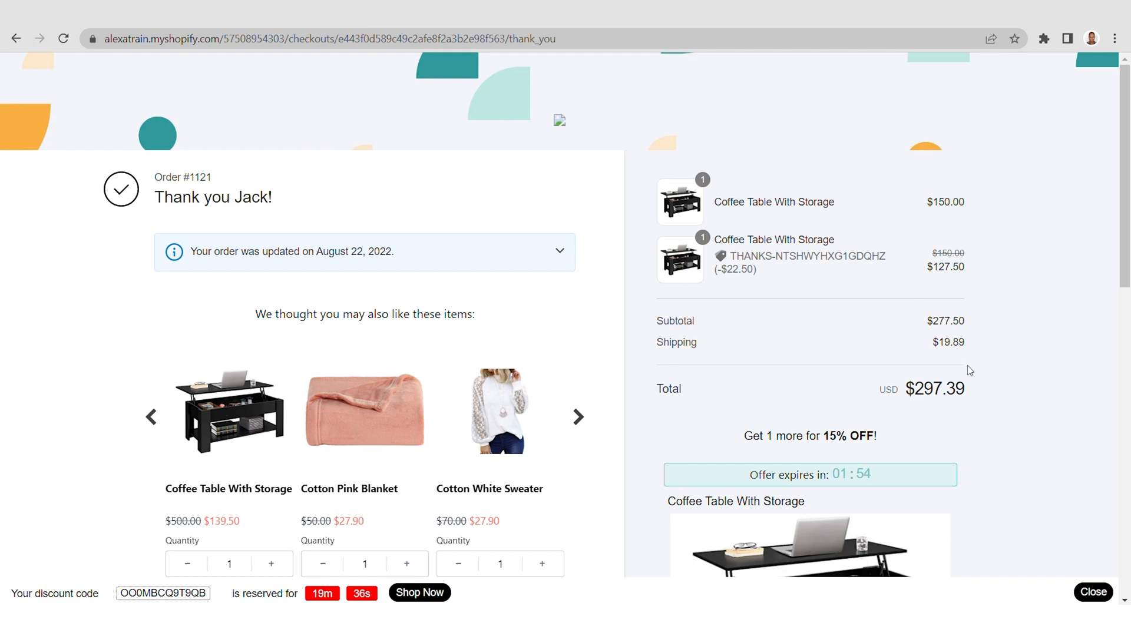
mouse_move(871, 302)
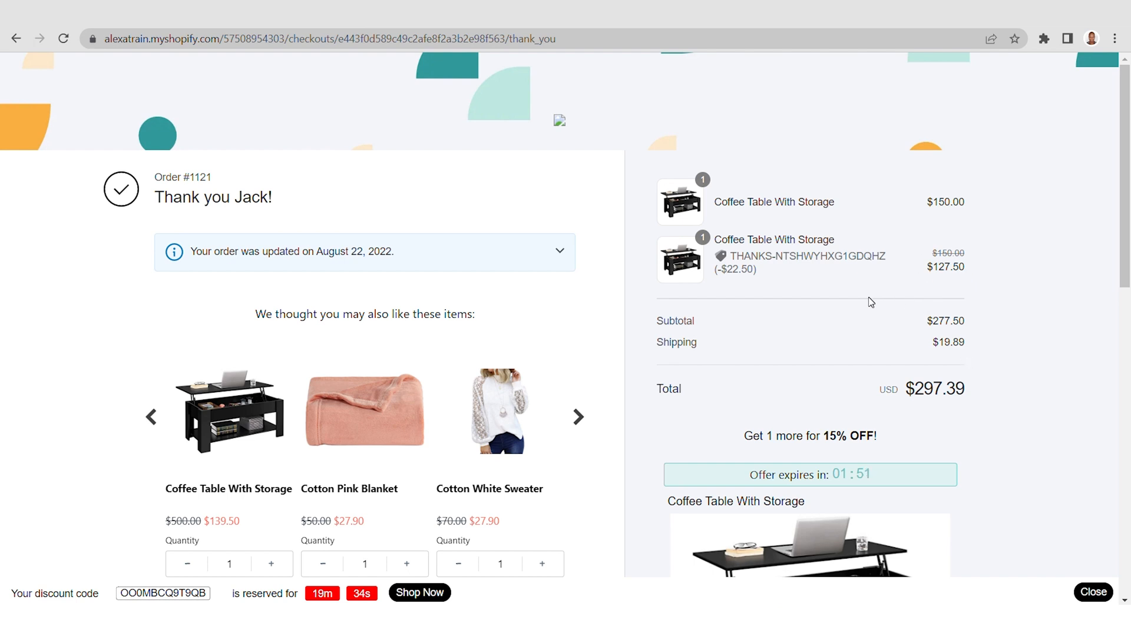
mouse_move(635, 311)
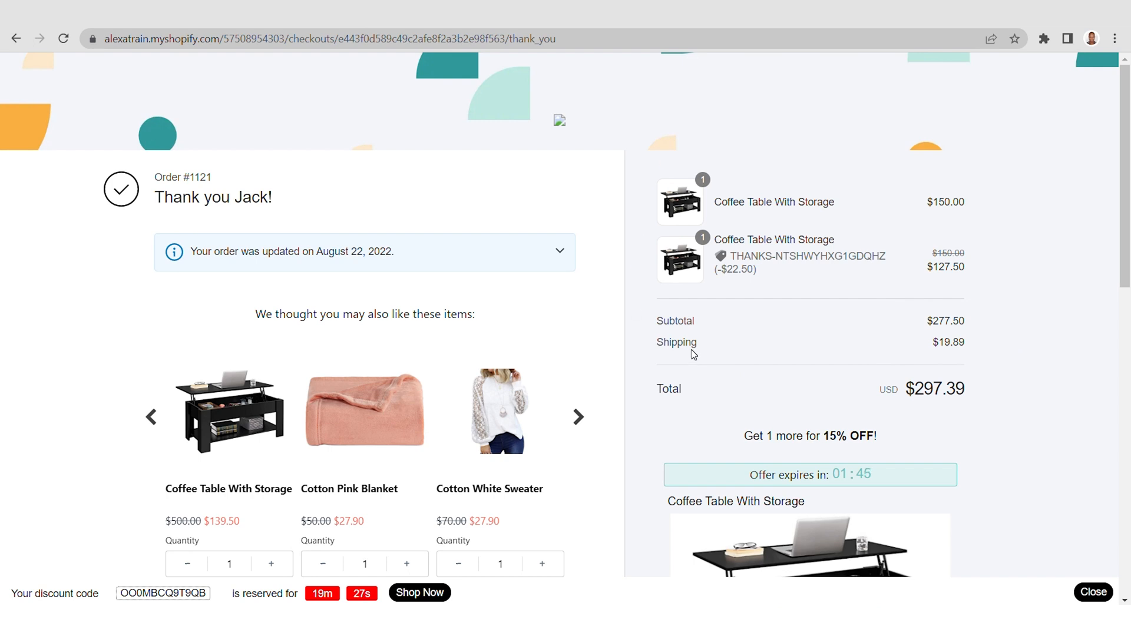
mouse_move(257, 286)
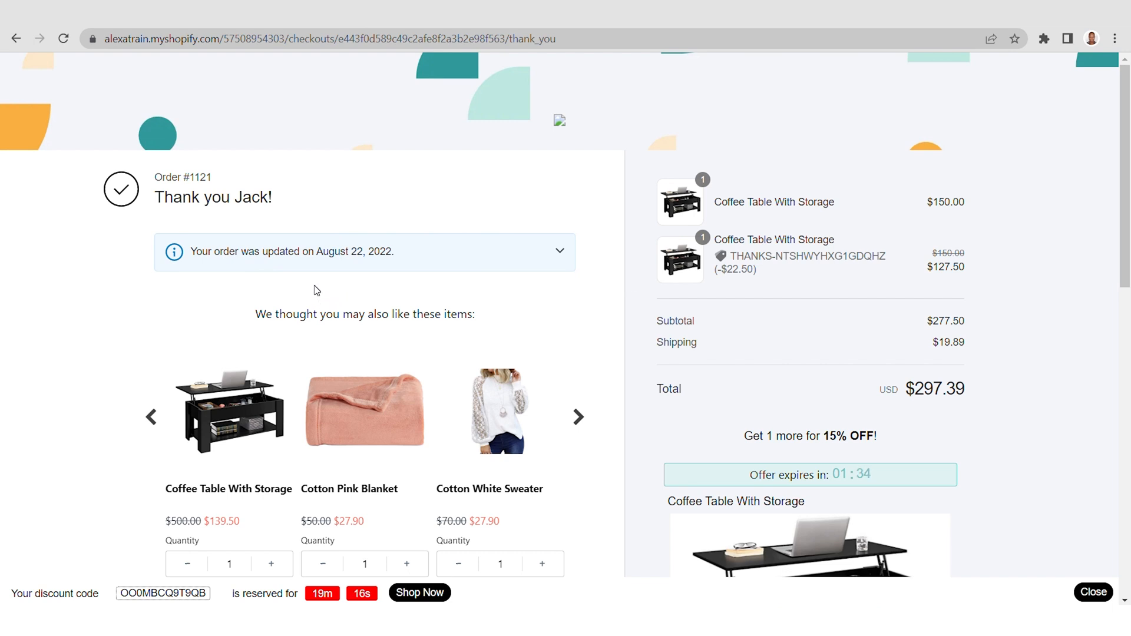
mouse_move(561, 255)
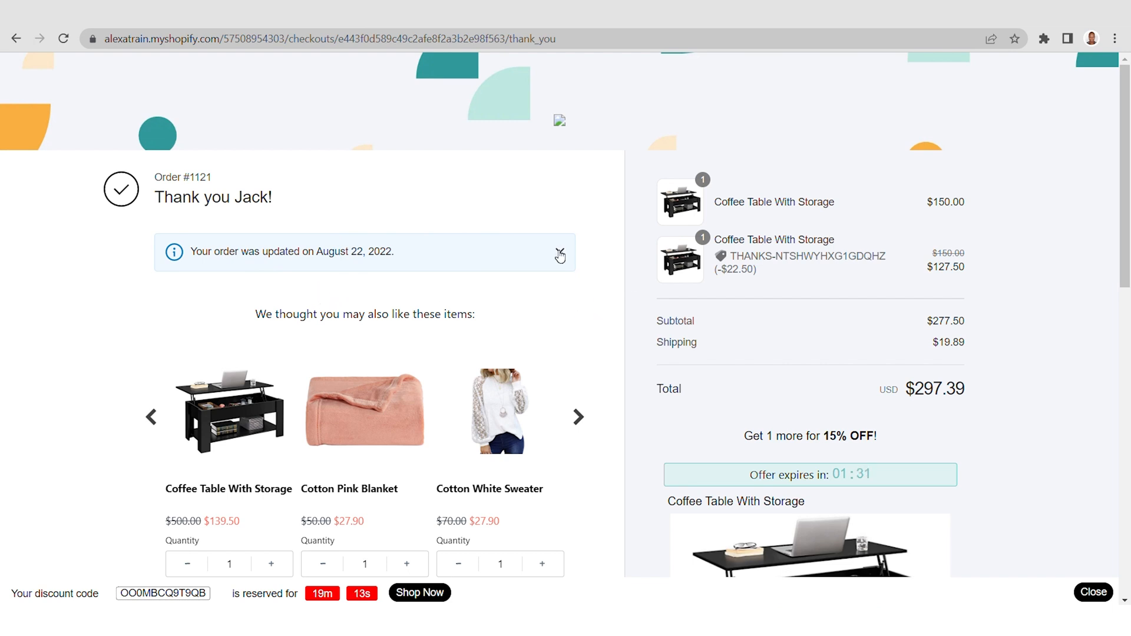
left_click(559, 253)
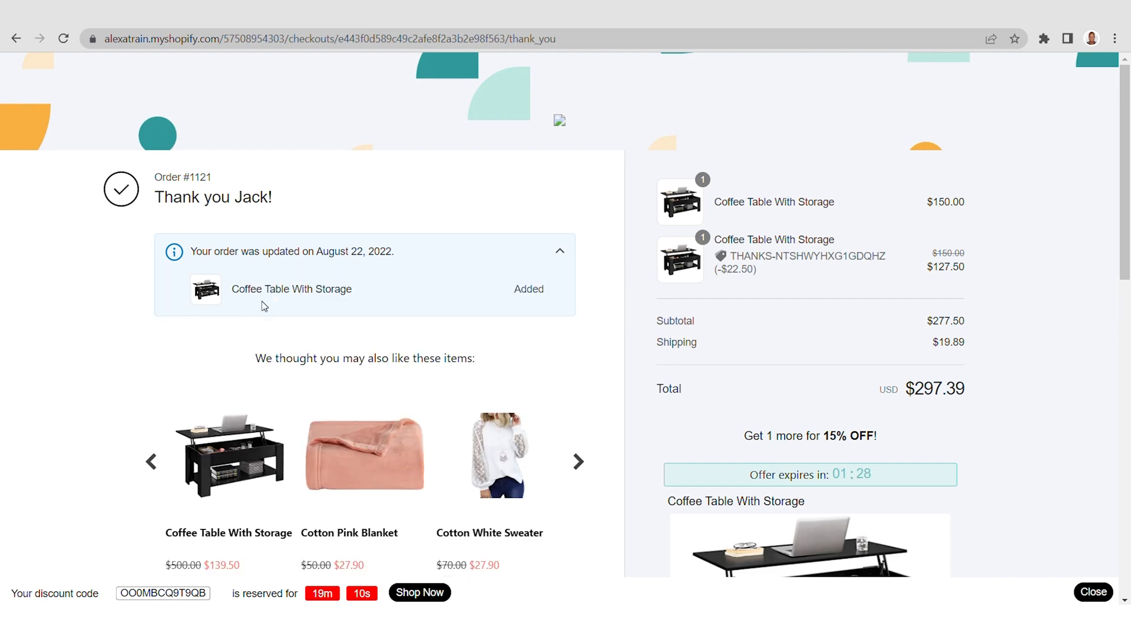
mouse_move(555, 299)
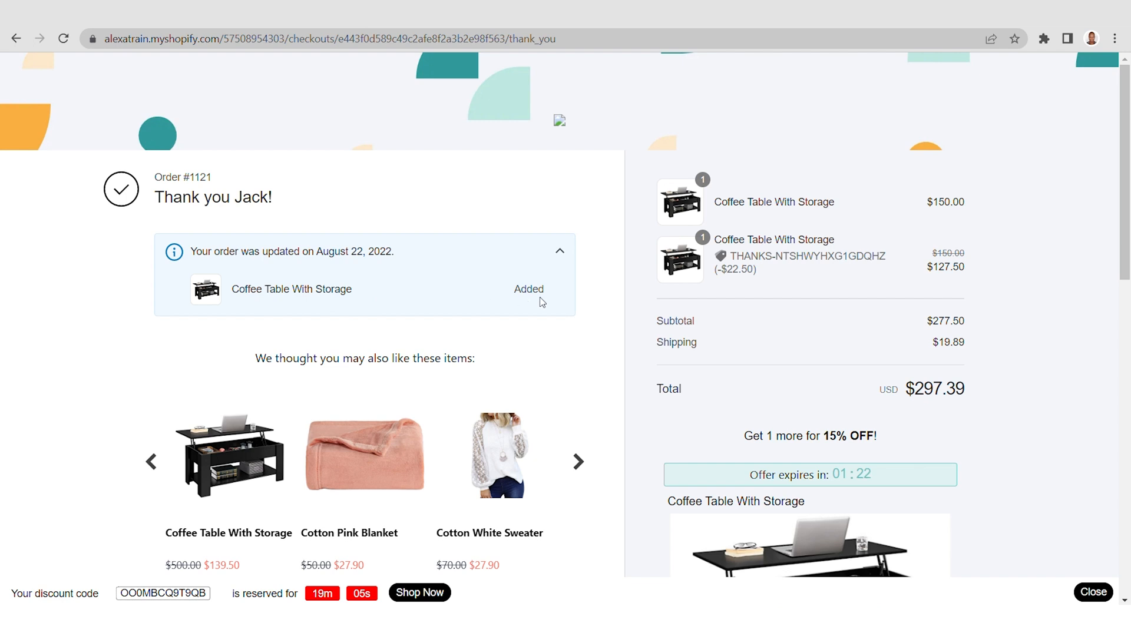
mouse_move(309, 81)
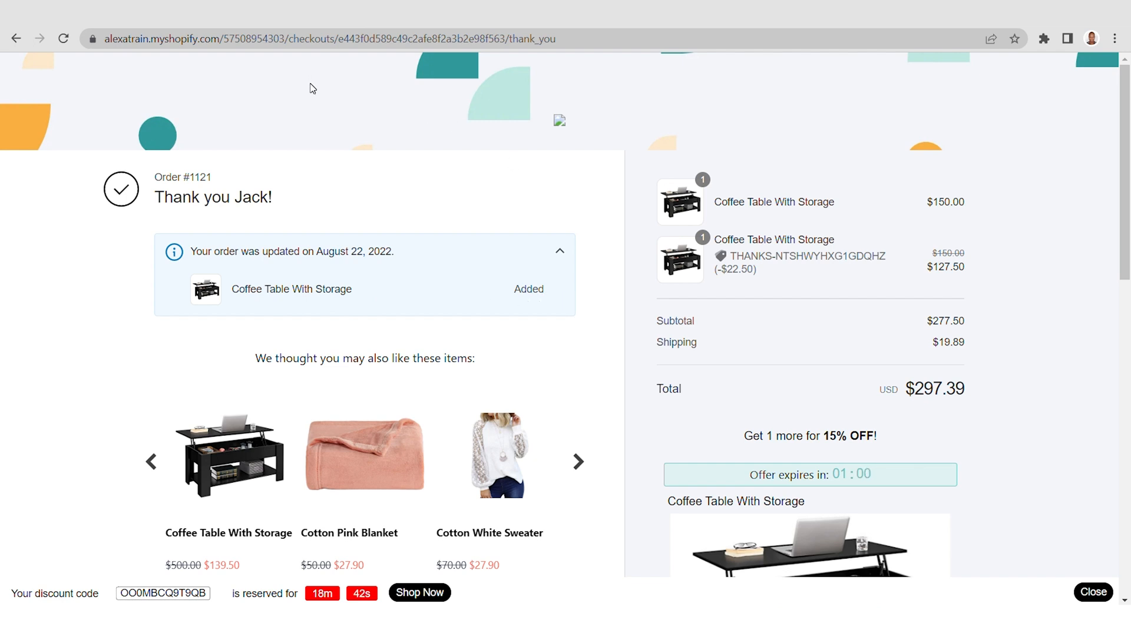
mouse_move(347, 29)
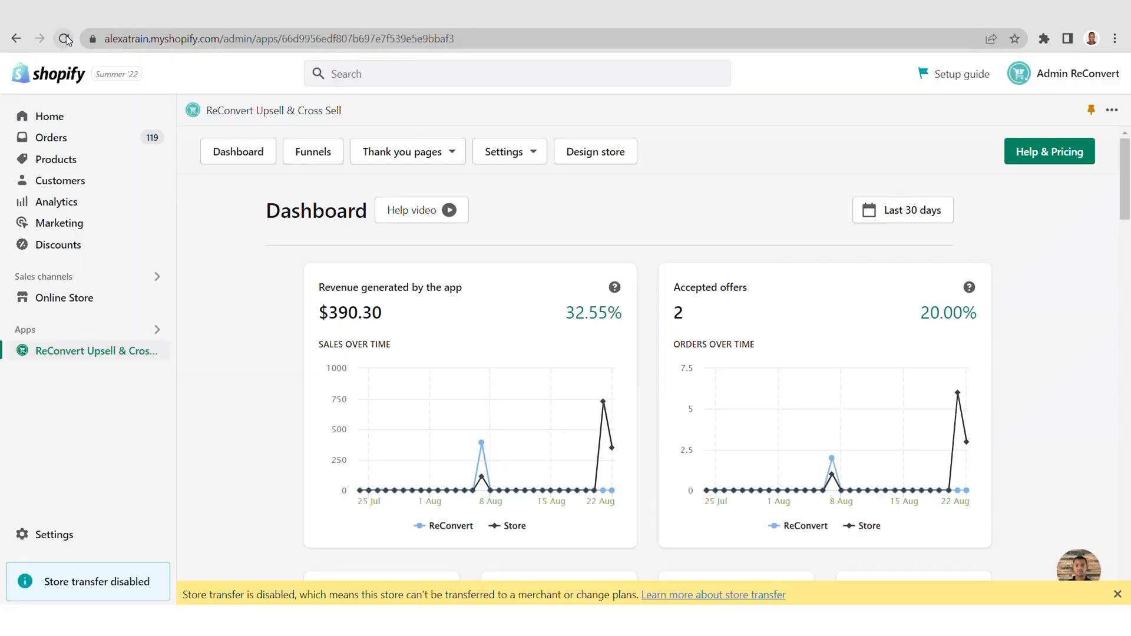
Refresh the dashboard to $517.80 revenue and view order #1121 at $297.39 in the Orders list.
left_click(63, 39)
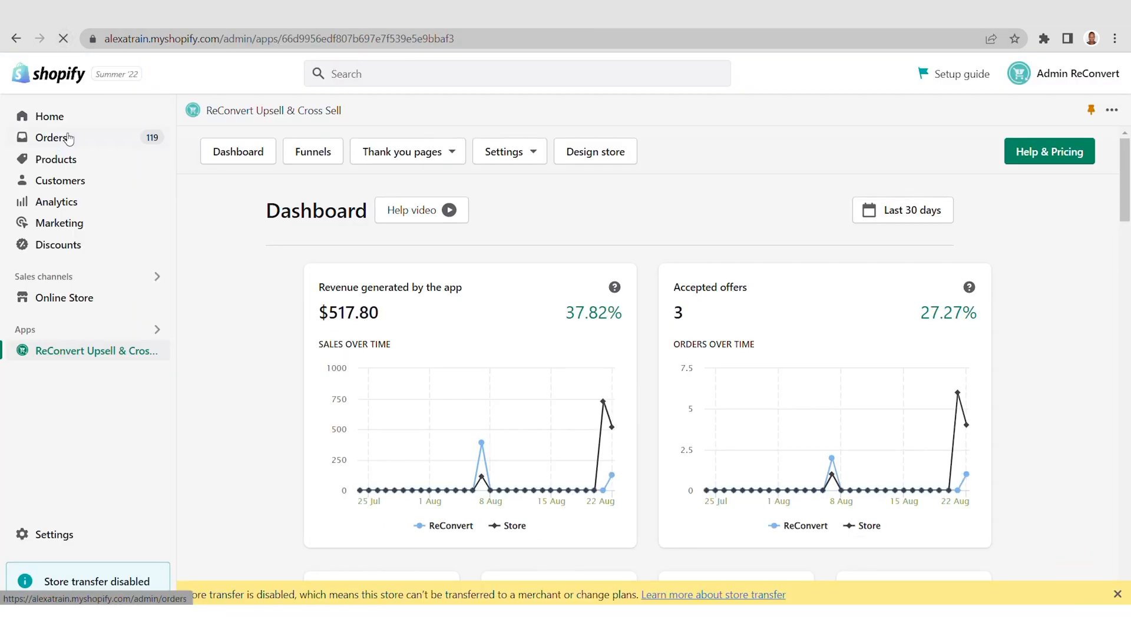
left_click(51, 137)
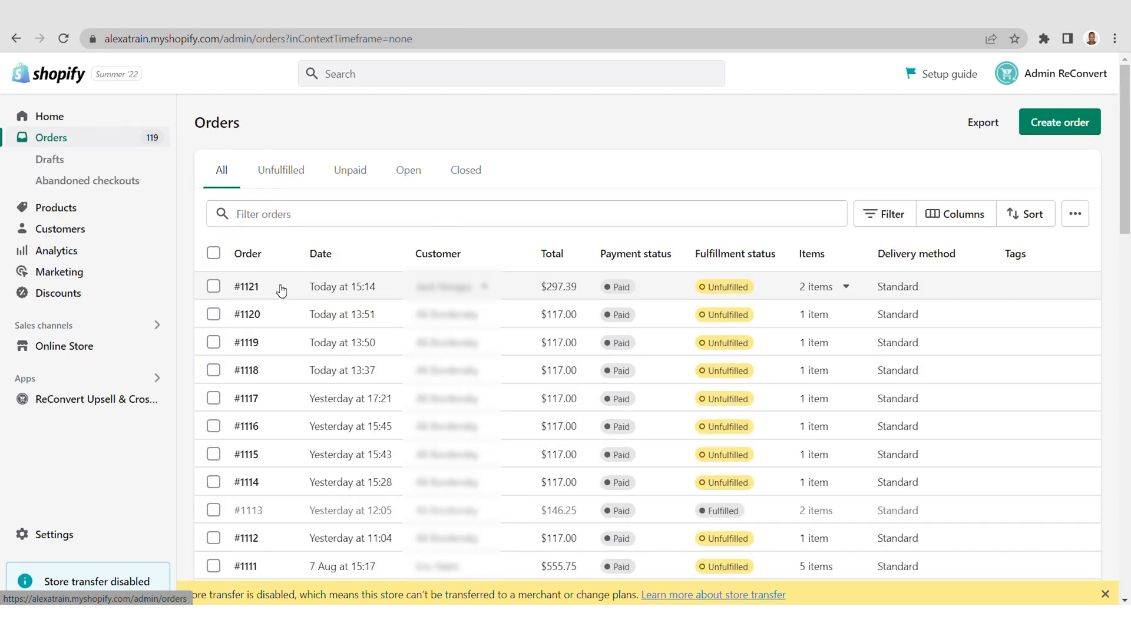
Review order #1121's timeline entry showing Coffee Table With Storage added at 15% off.
left_click(246, 286)
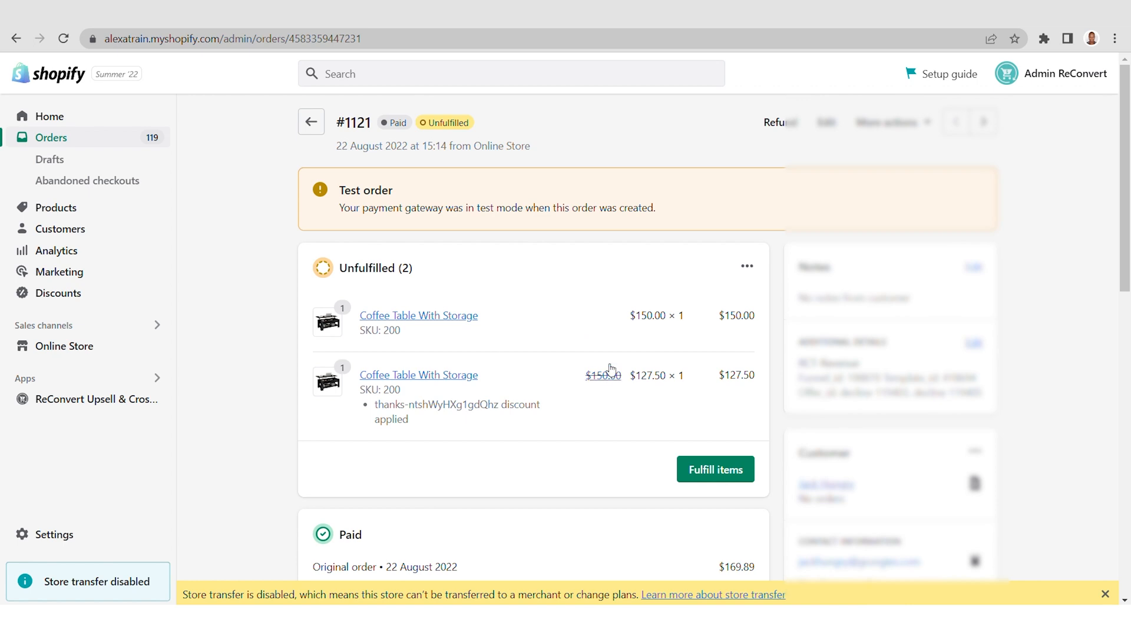
mouse_move(540, 329)
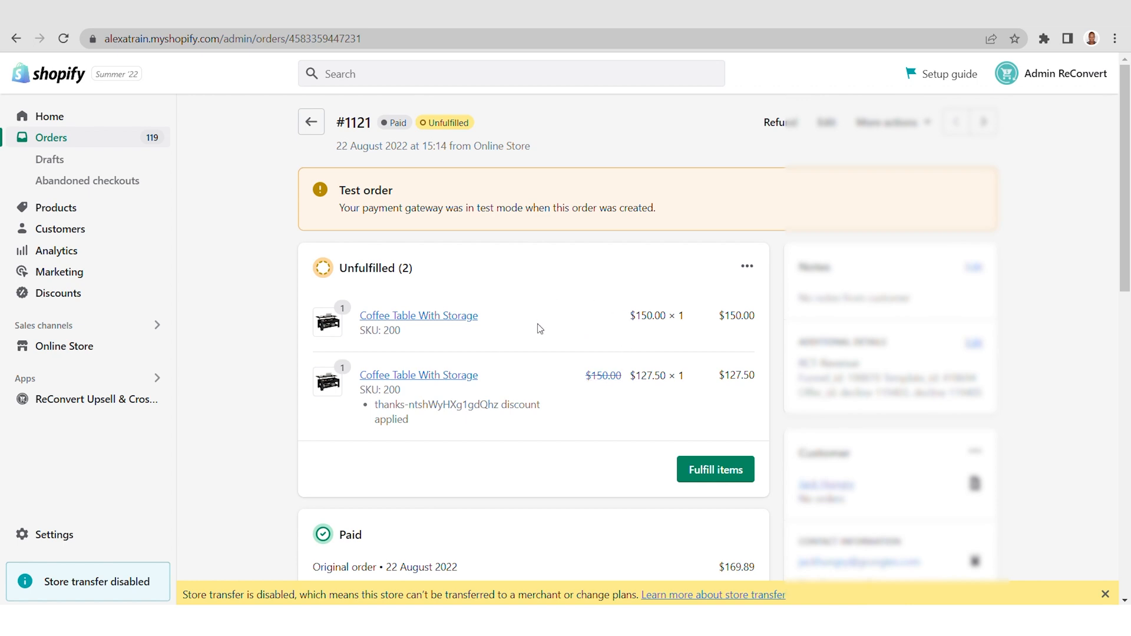
scroll("down", 3)
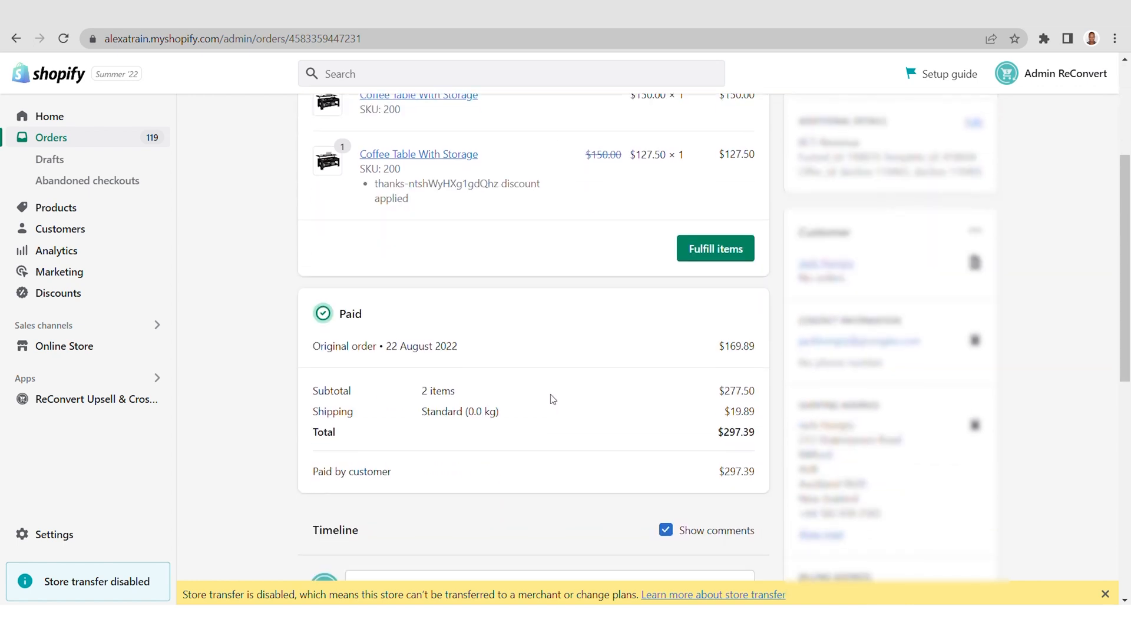
scroll("down", 3)
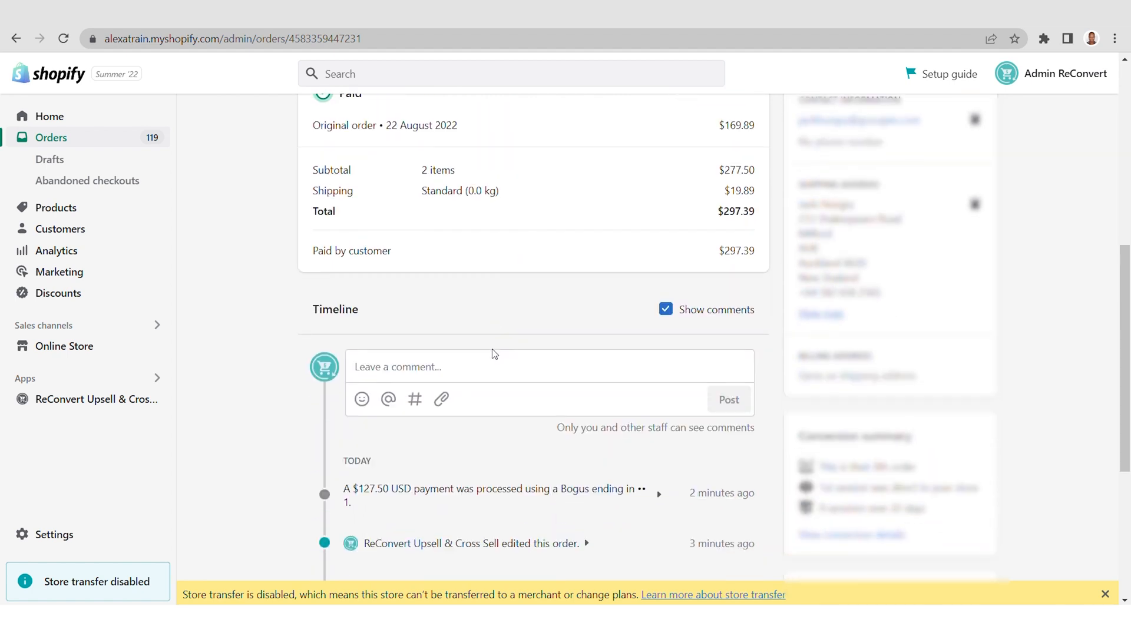
scroll("down", 3)
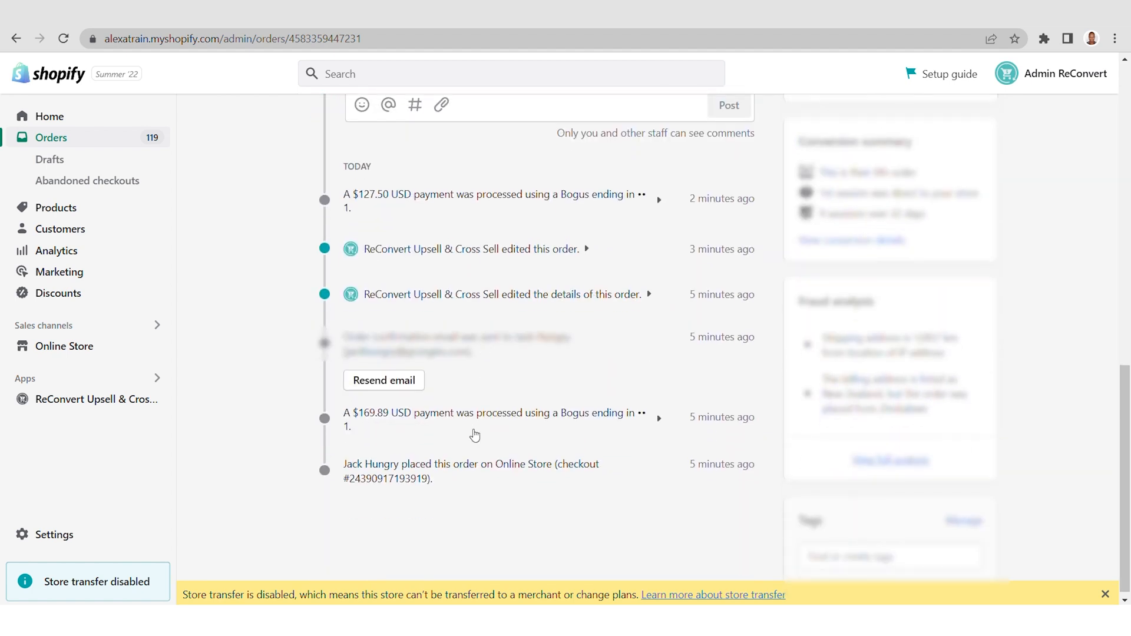
mouse_move(473, 417)
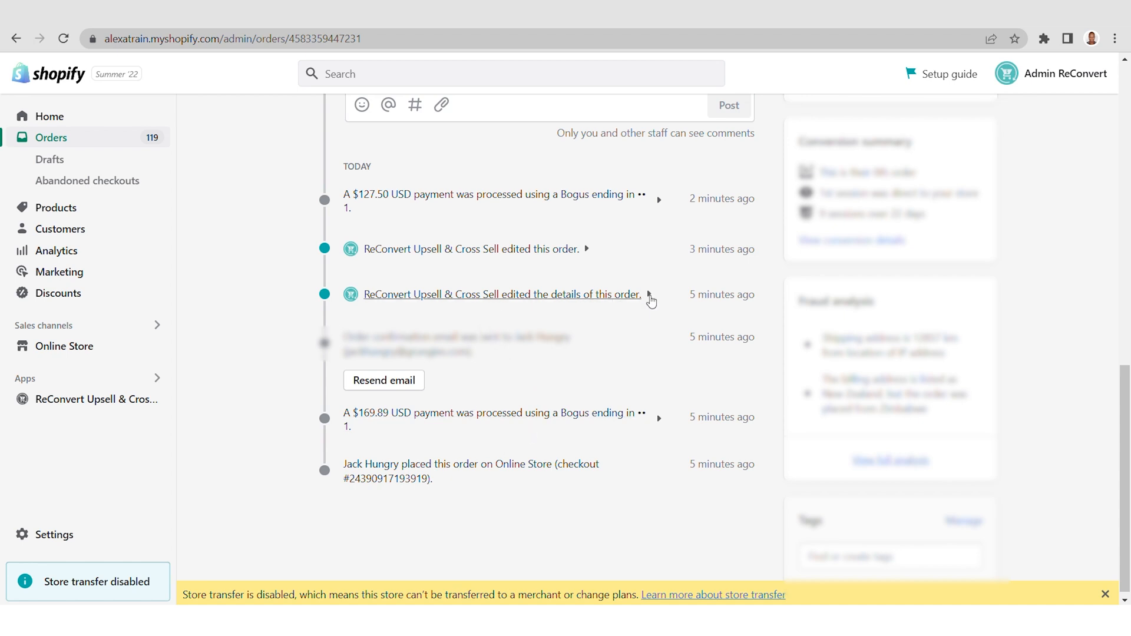
left_click(587, 248)
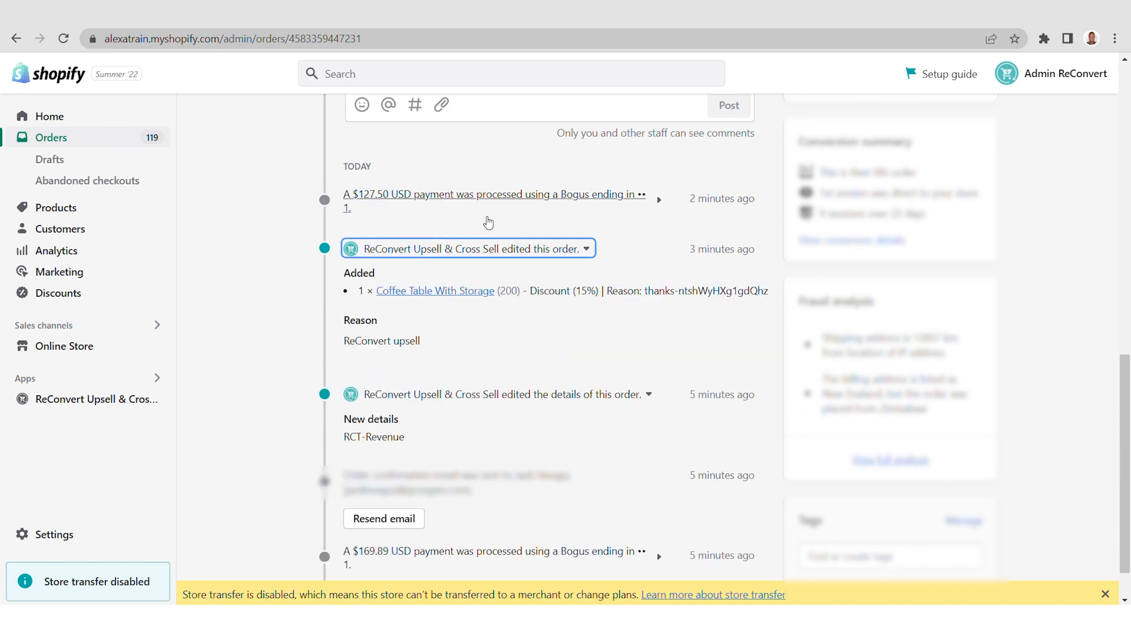
mouse_move(556, 277)
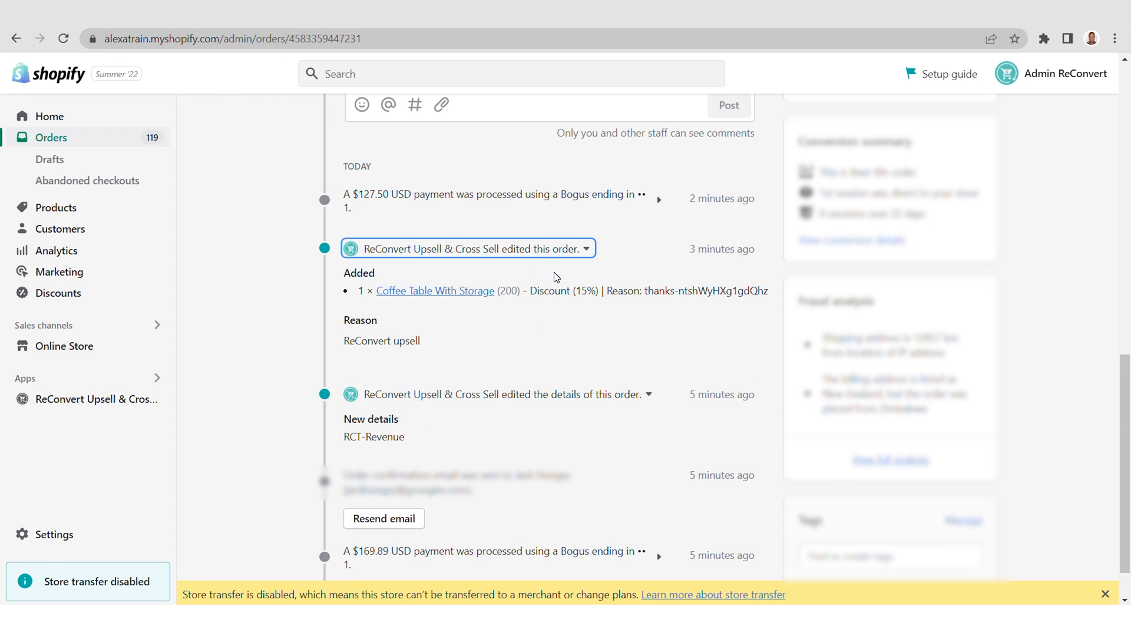
mouse_move(556, 326)
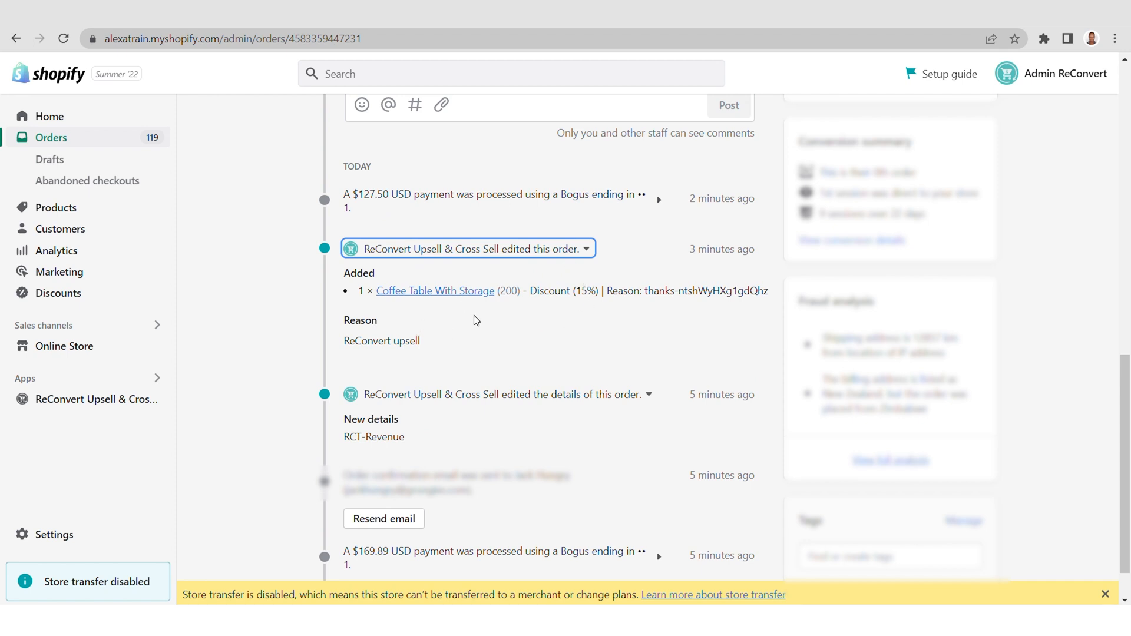
mouse_move(596, 302)
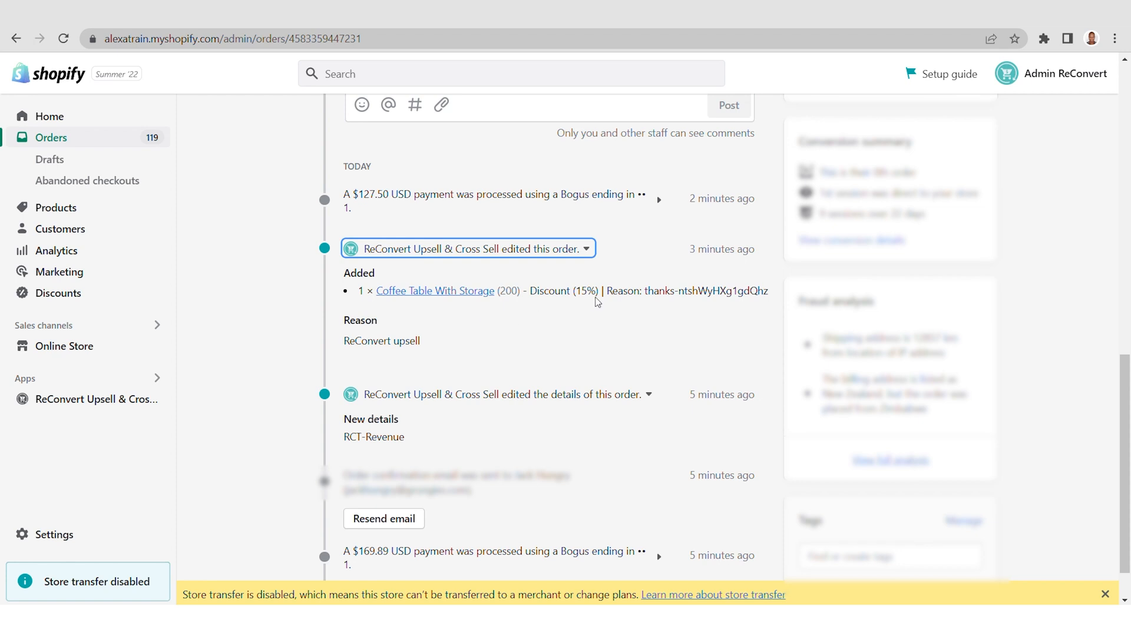
scroll("up", 3)
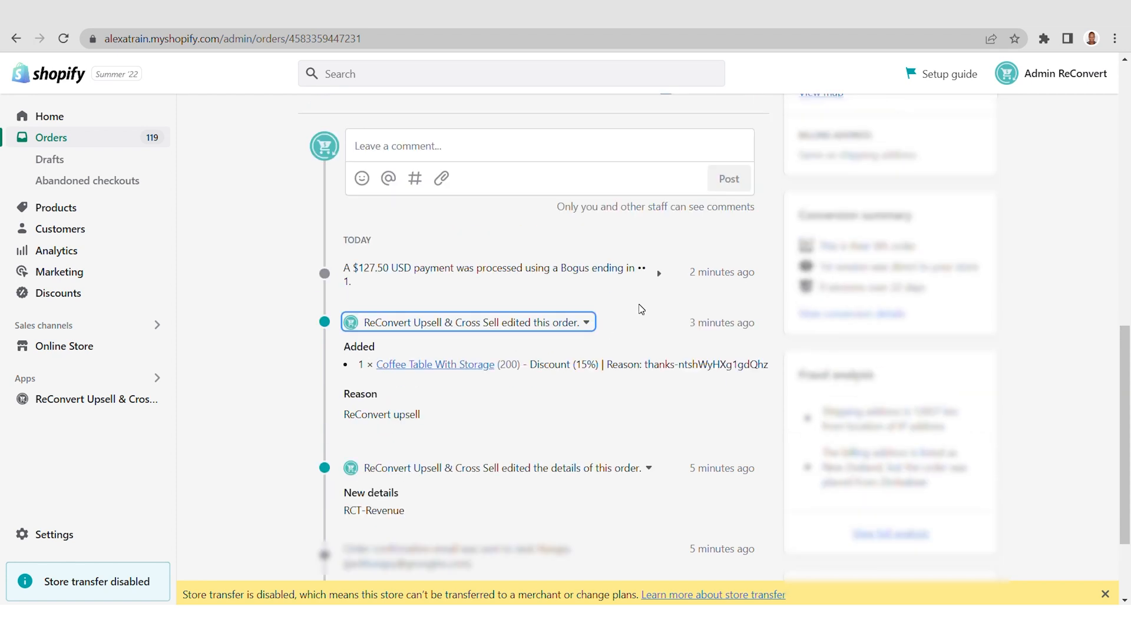
scroll("up", 3)
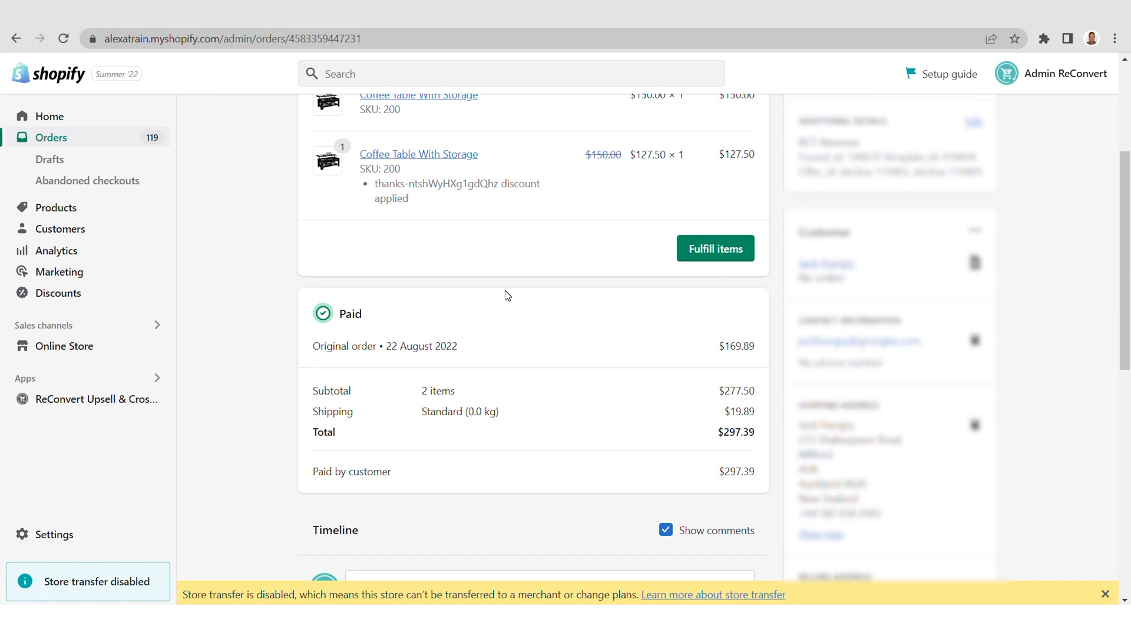
scroll("up", 3)
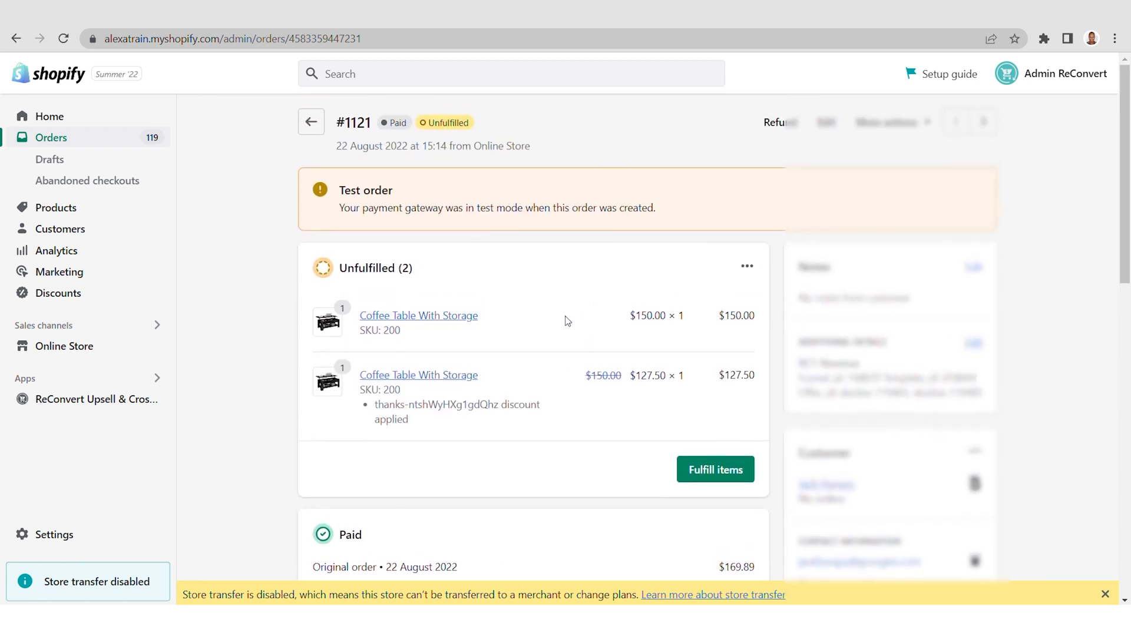
Reopen order #1121 from the Orders list and view its customer-facing order status page.
left_click(52, 138)
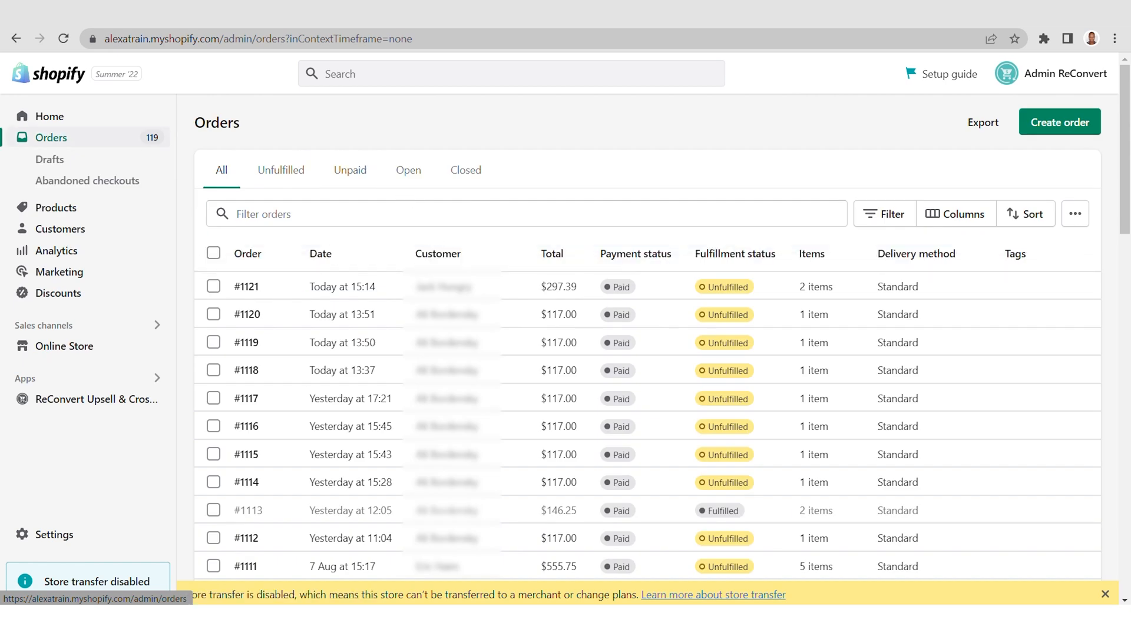
left_click(246, 287)
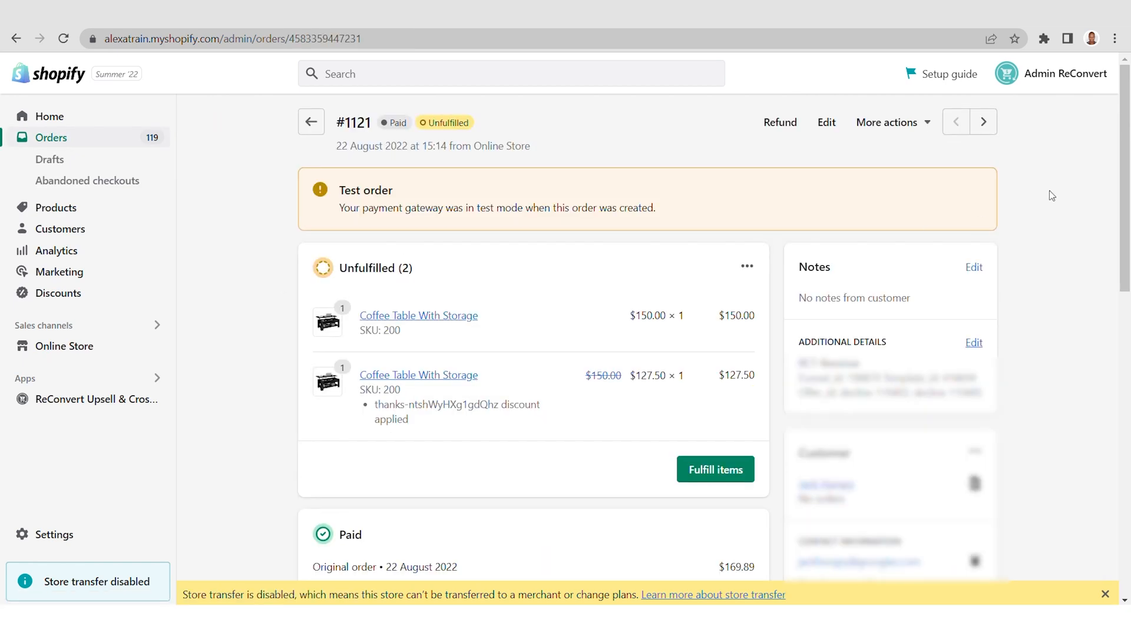
left_click(888, 122)
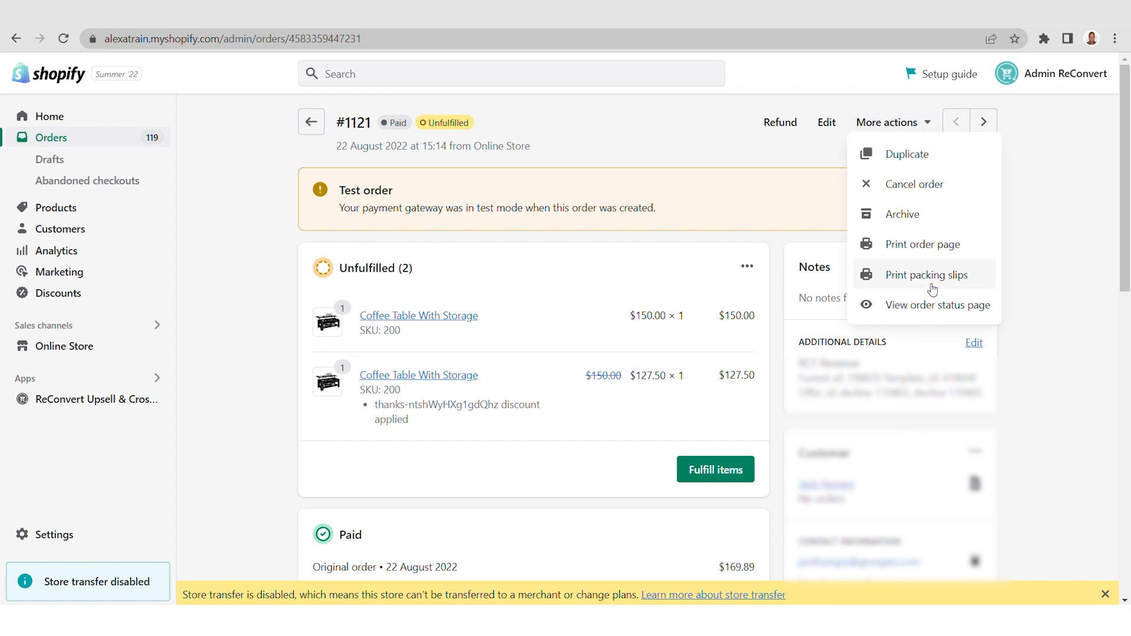
left_click(936, 304)
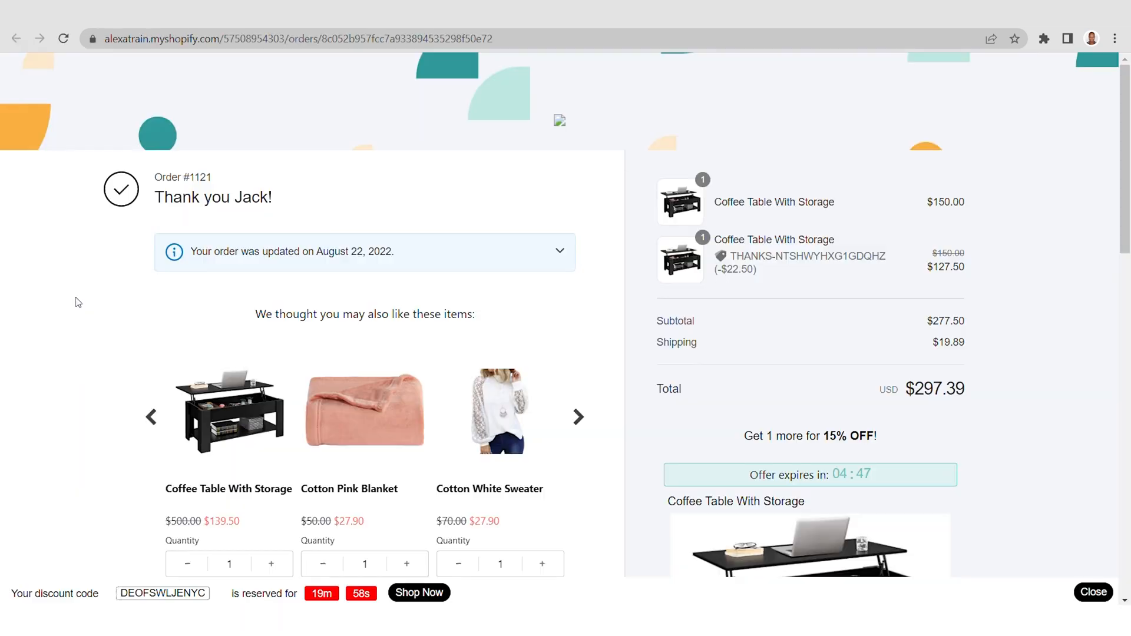
mouse_move(40, 319)
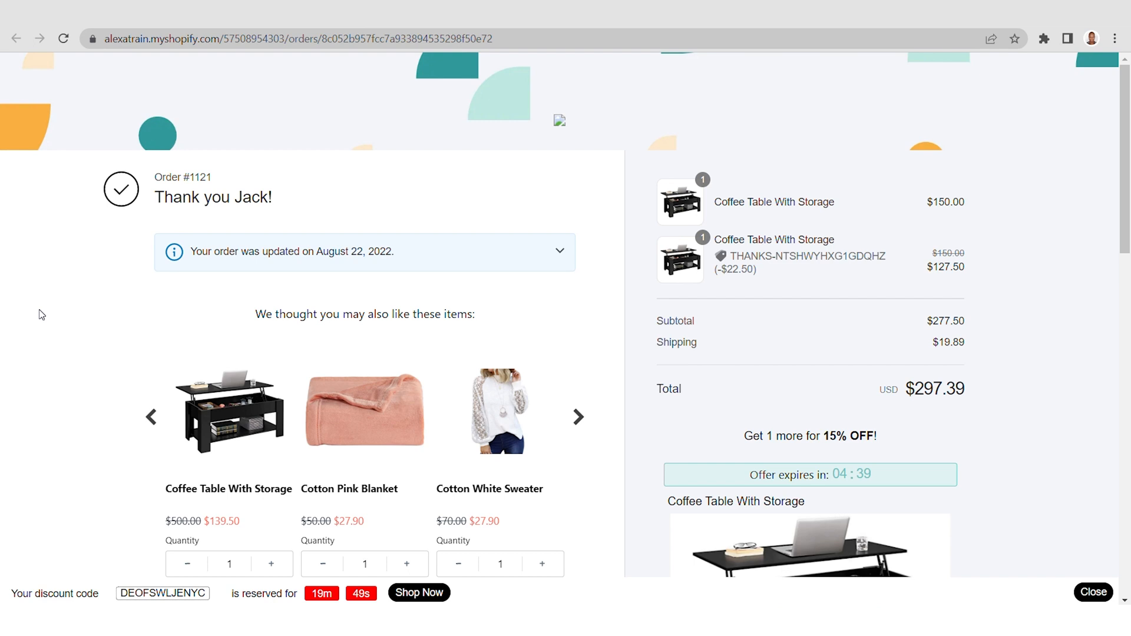
mouse_move(559, 353)
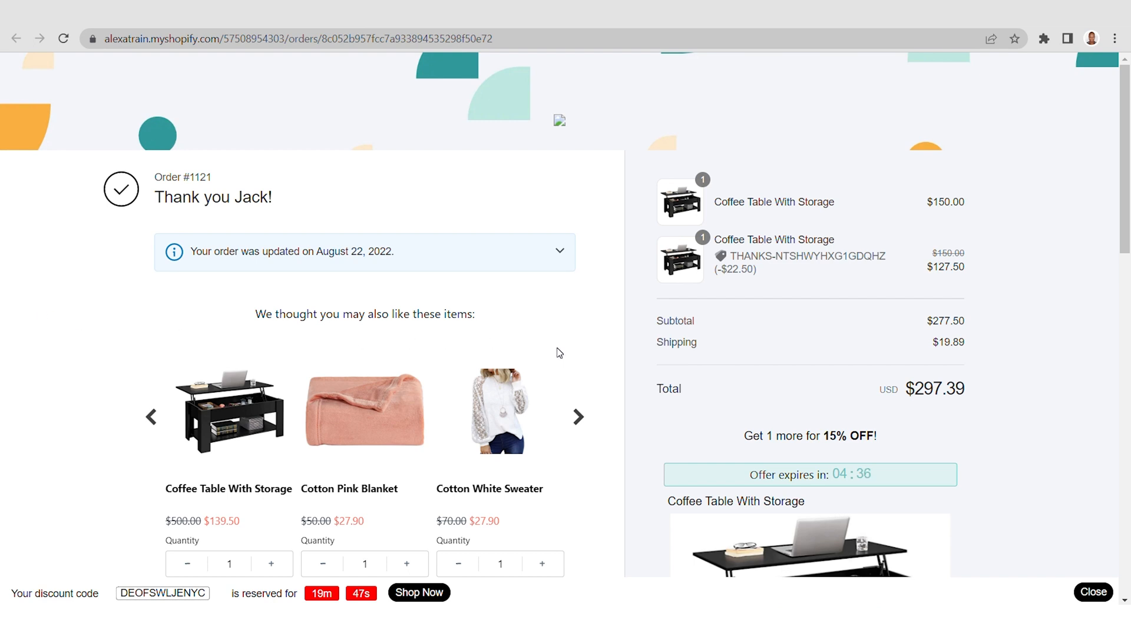
scroll("down", 3)
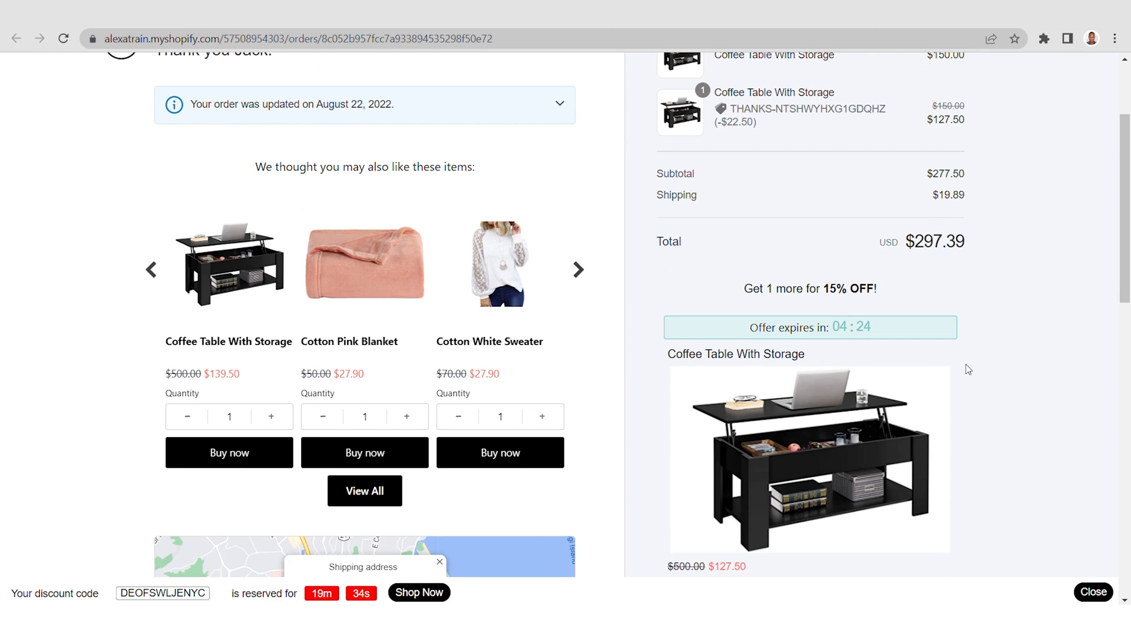
mouse_move(34, 371)
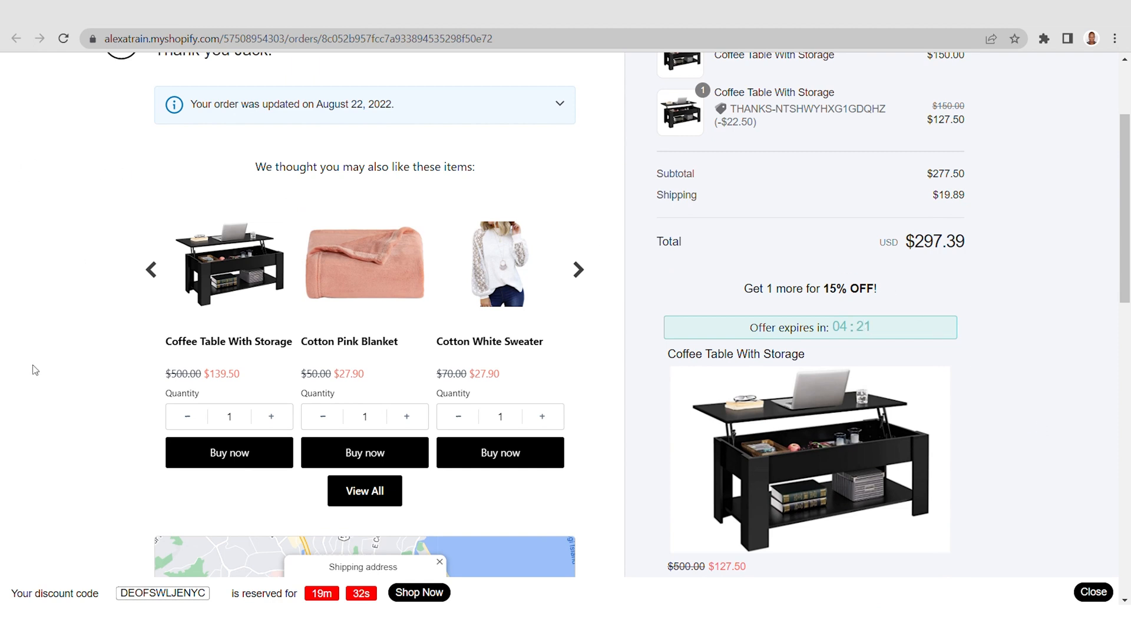
mouse_move(71, 427)
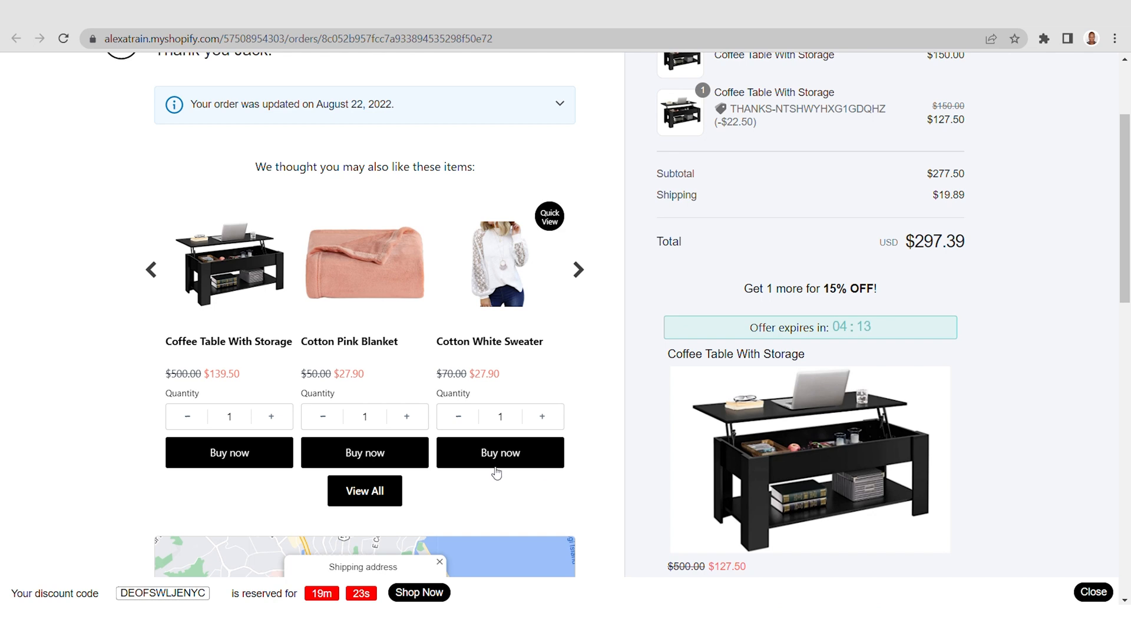
mouse_move(509, 459)
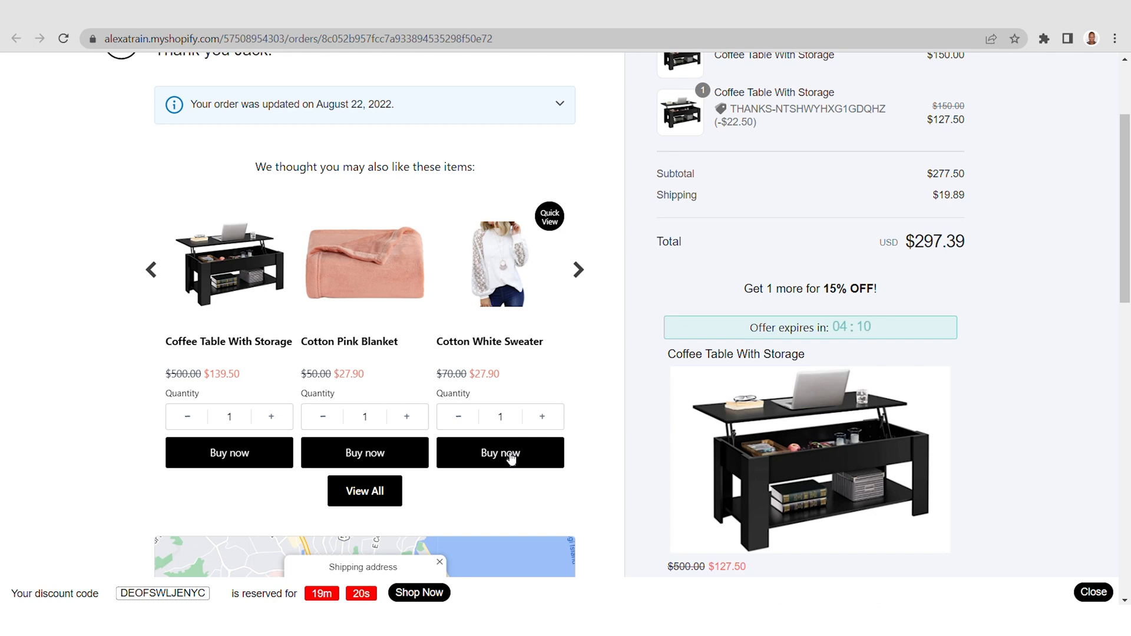
Buy the Cotton White Sweater upsell and review the $27.75 checkout page without paying.
left_click(499, 452)
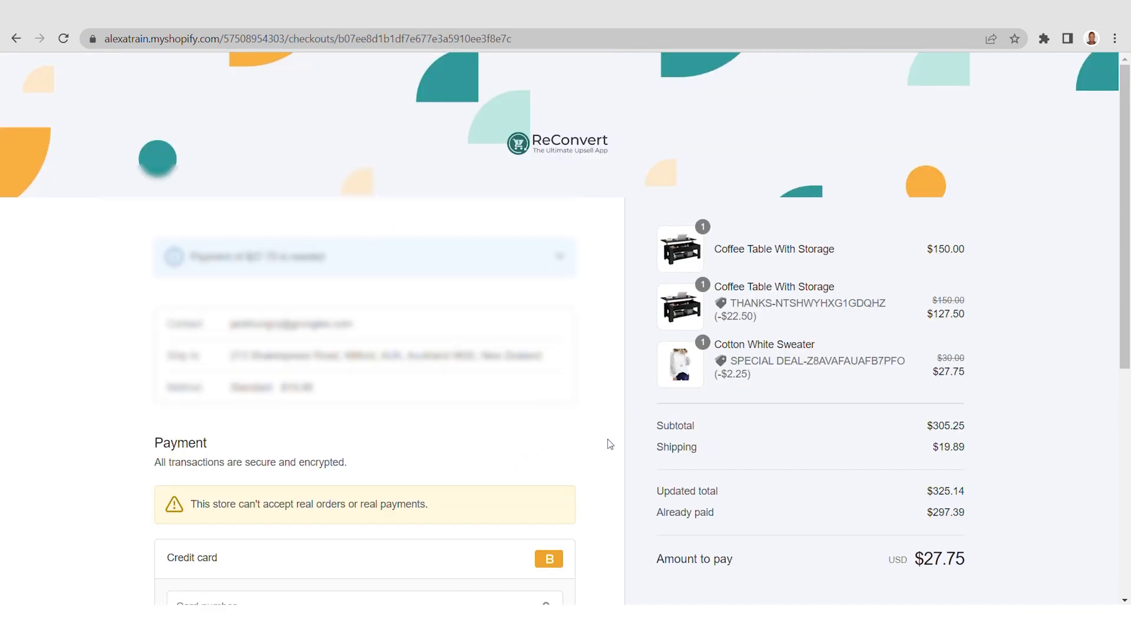
mouse_move(1054, 351)
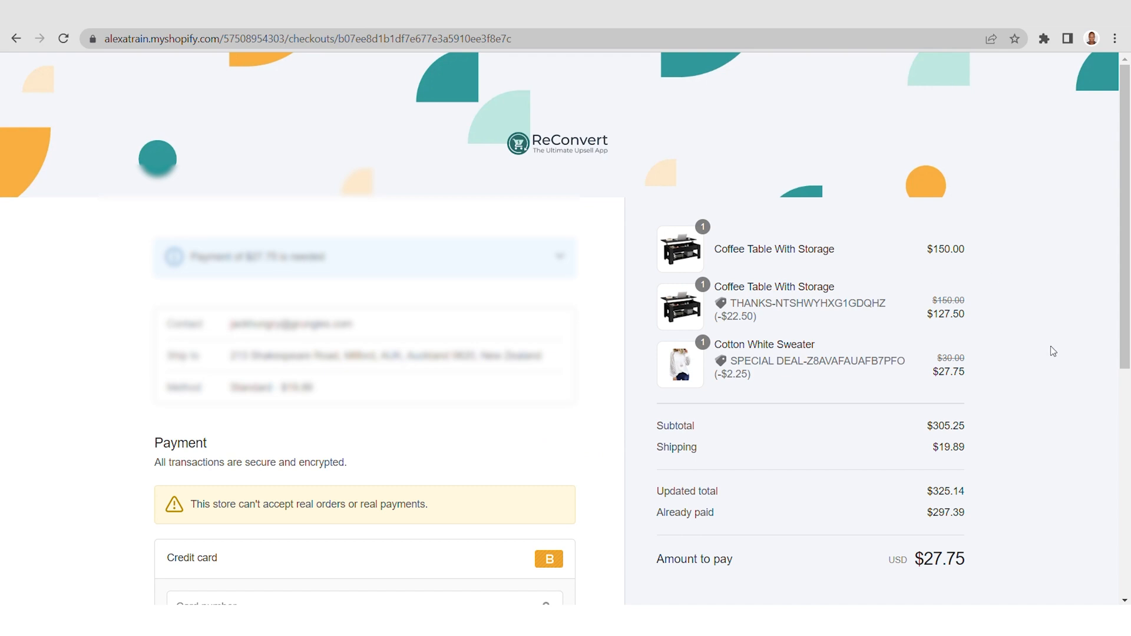
mouse_move(755, 386)
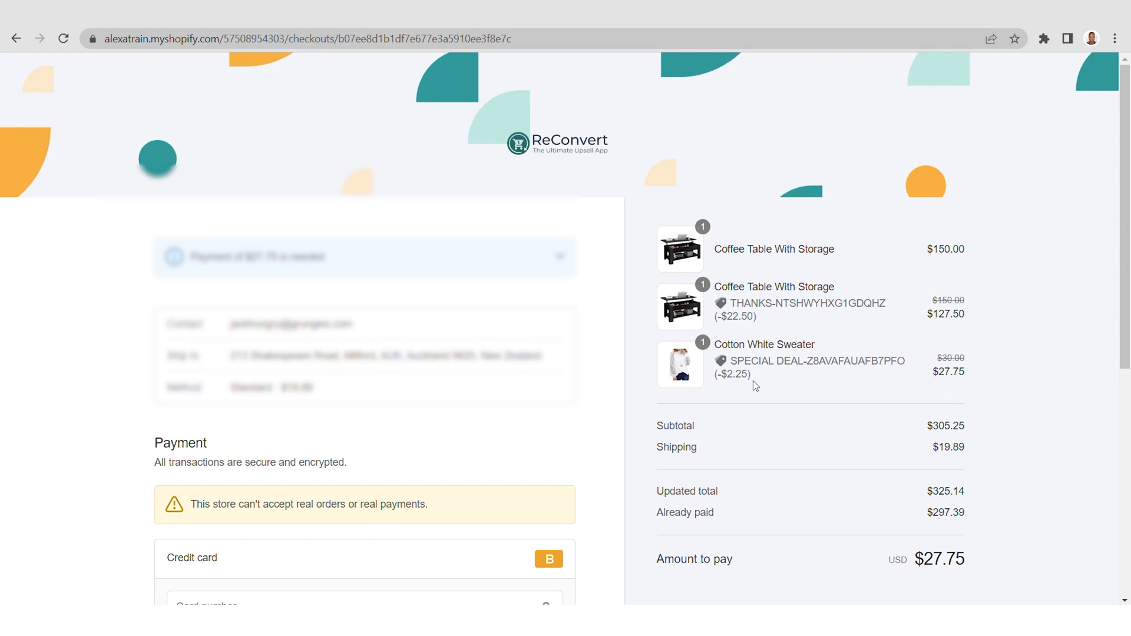
mouse_move(871, 379)
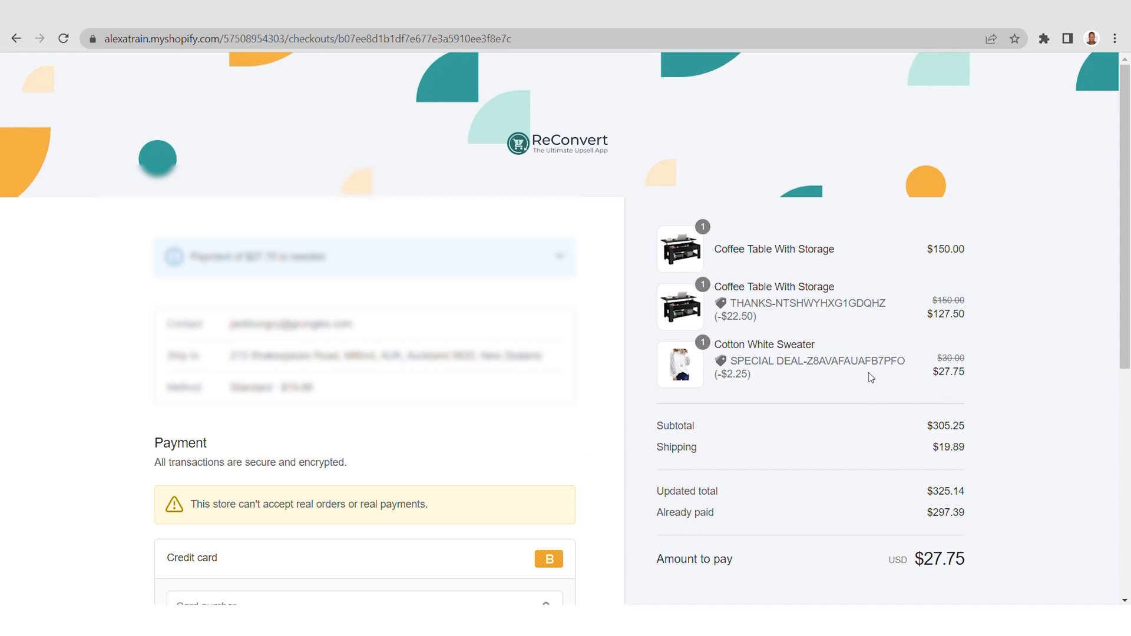
mouse_move(573, 421)
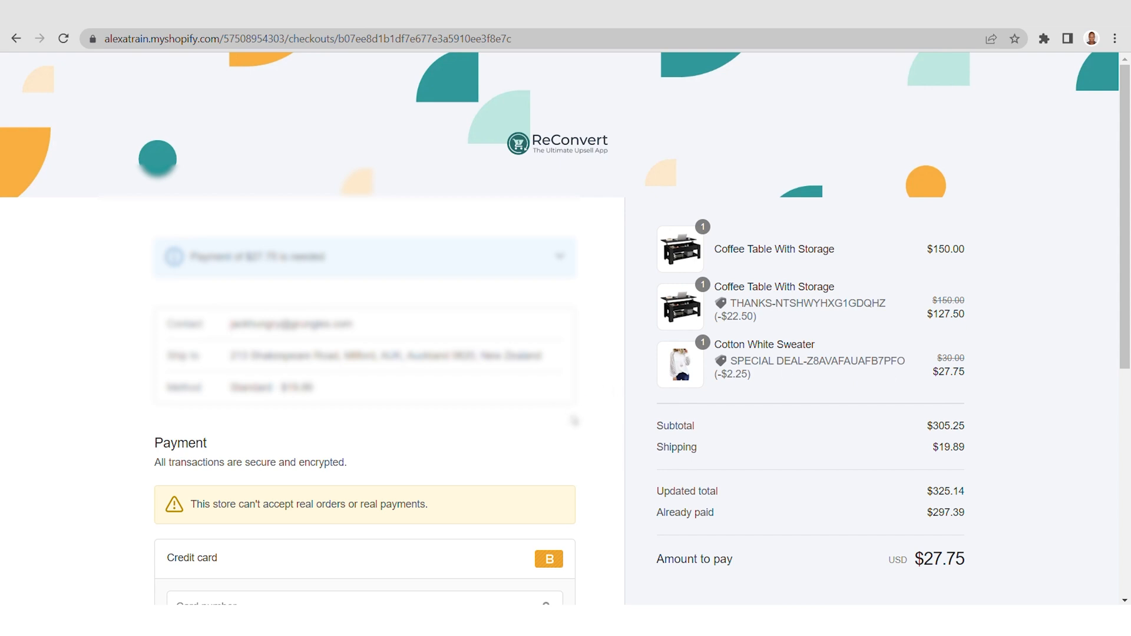
scroll("down", 3)
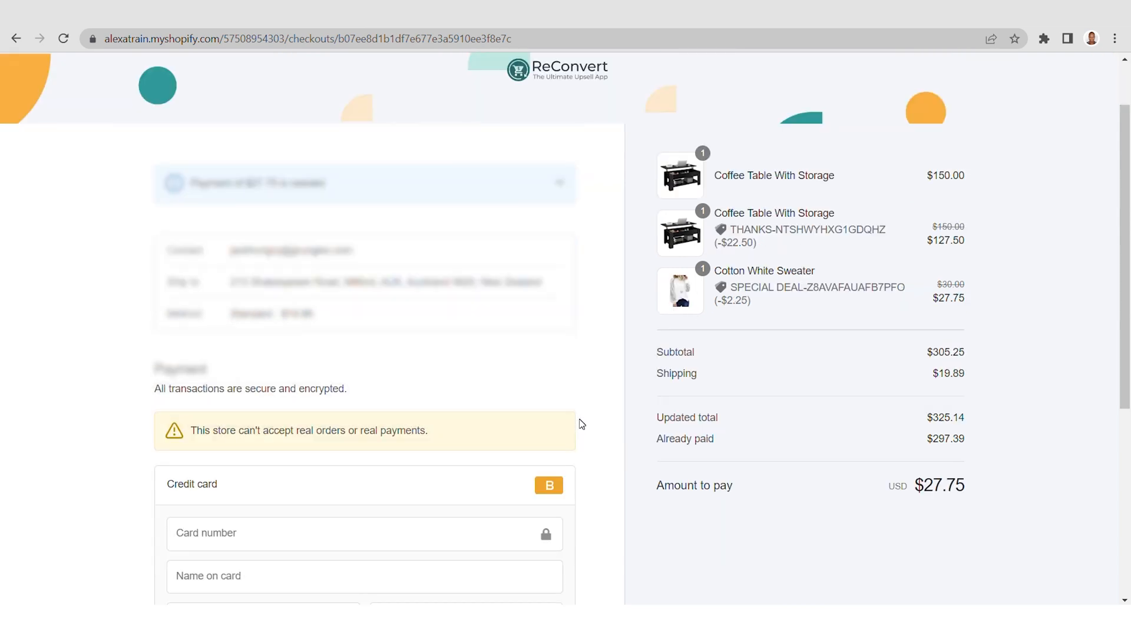
scroll("down", 3)
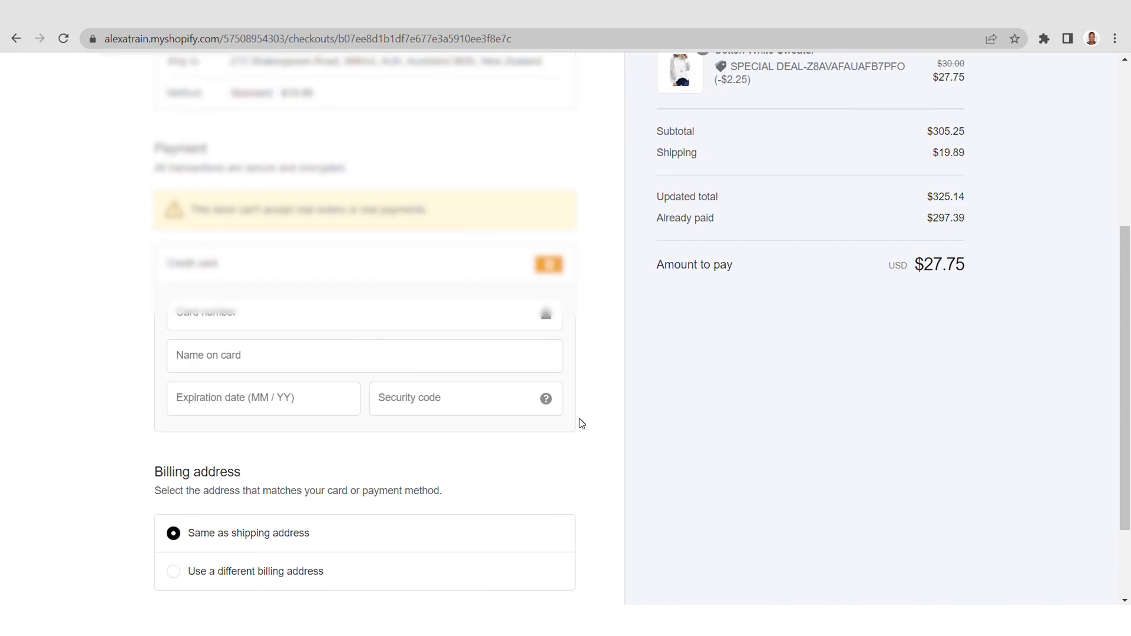
scroll("up", 3)
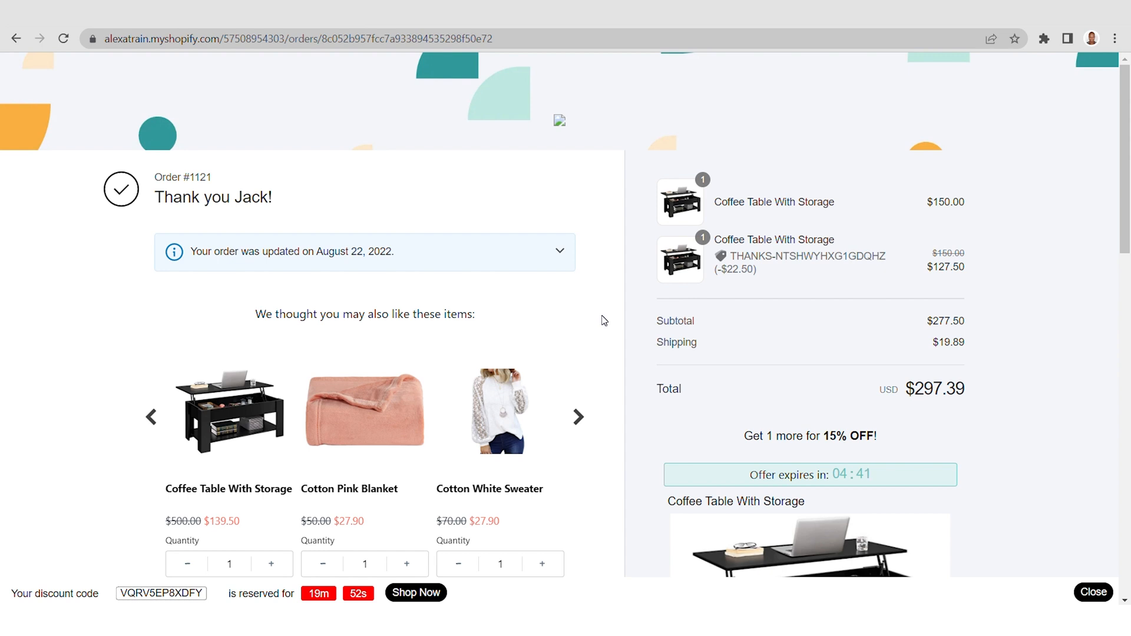
mouse_move(609, 316)
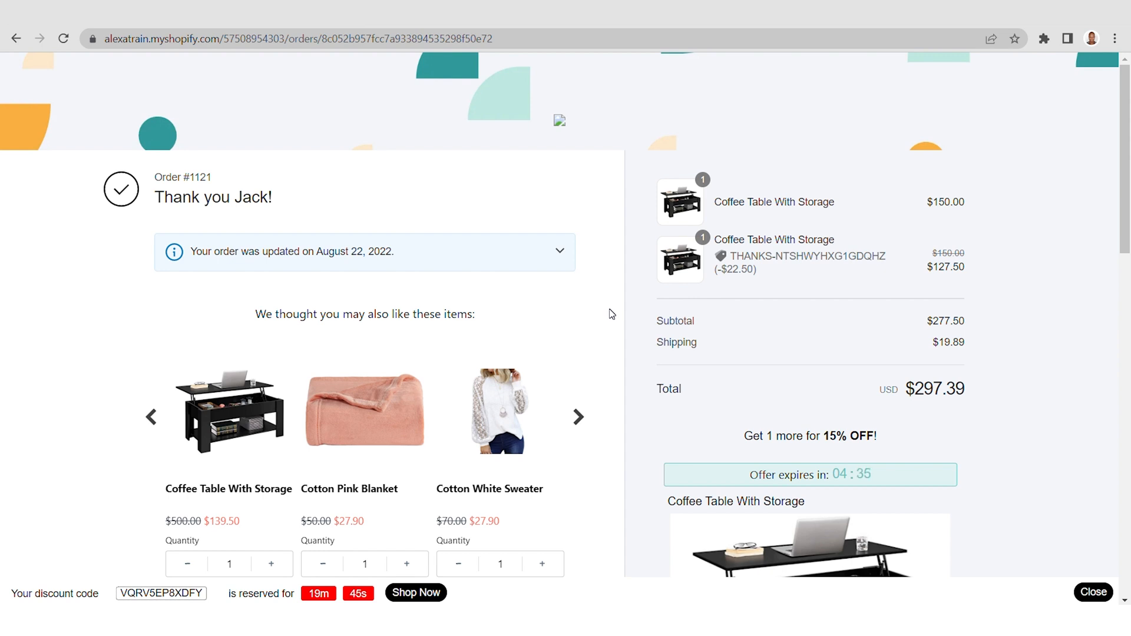
mouse_move(624, 286)
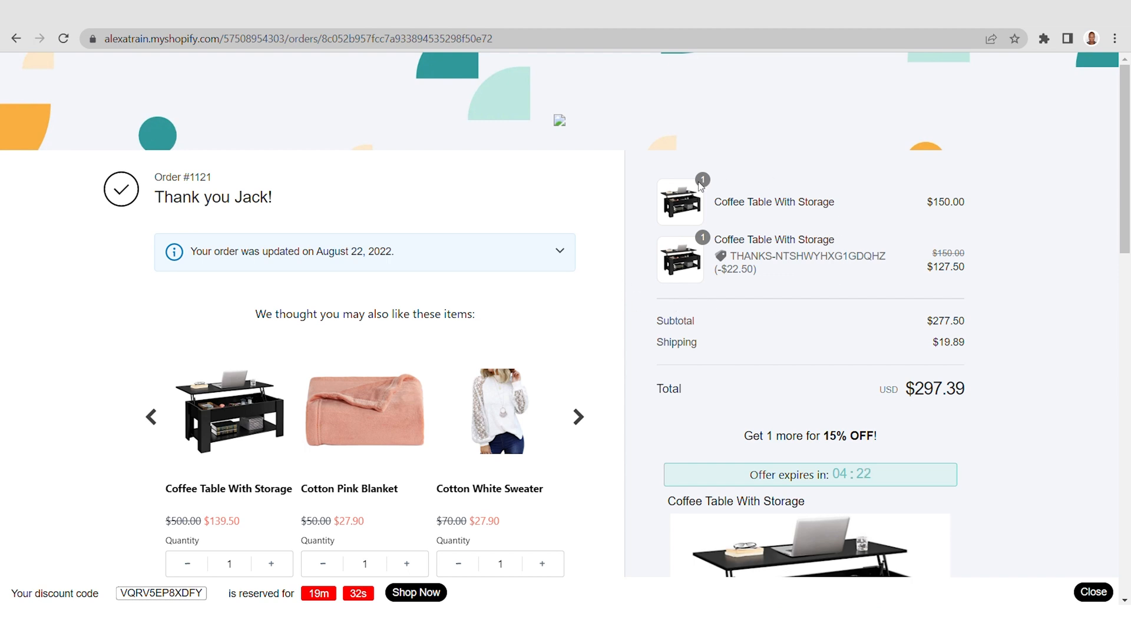
mouse_move(537, 281)
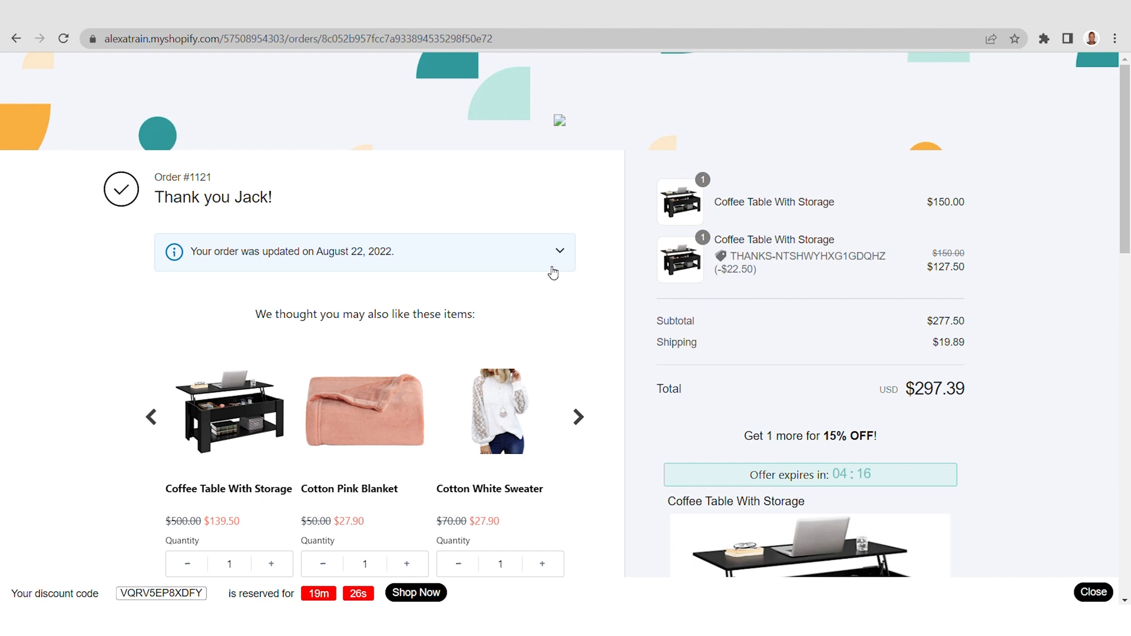
Expand the 'Your order was updated' notice listing Cotton White Sweater added and removed.
left_click(559, 251)
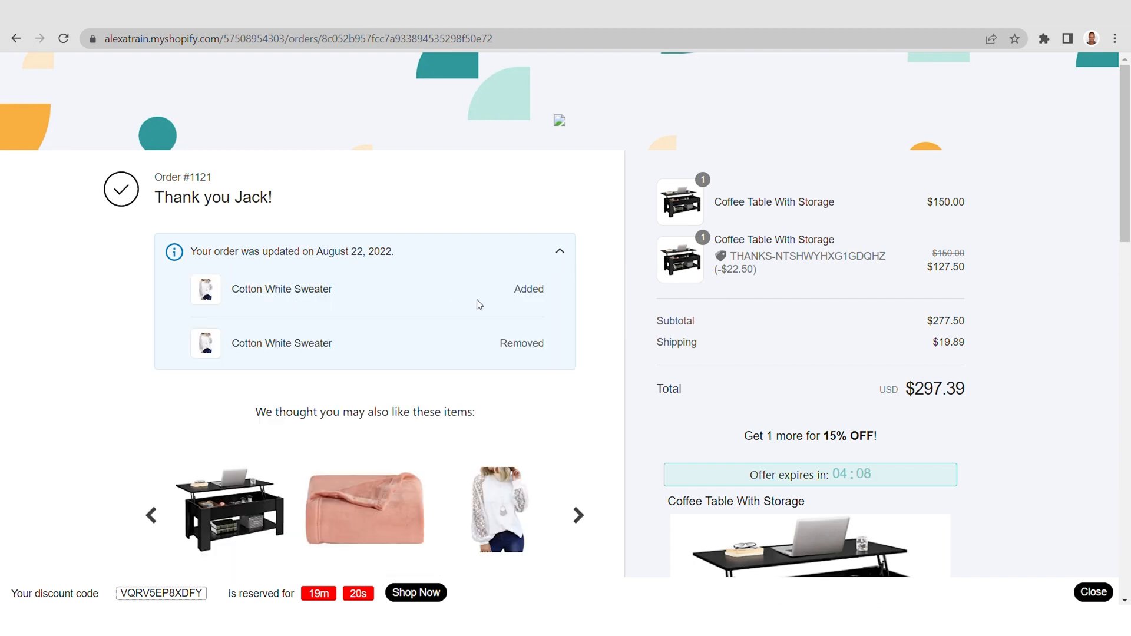
mouse_move(516, 364)
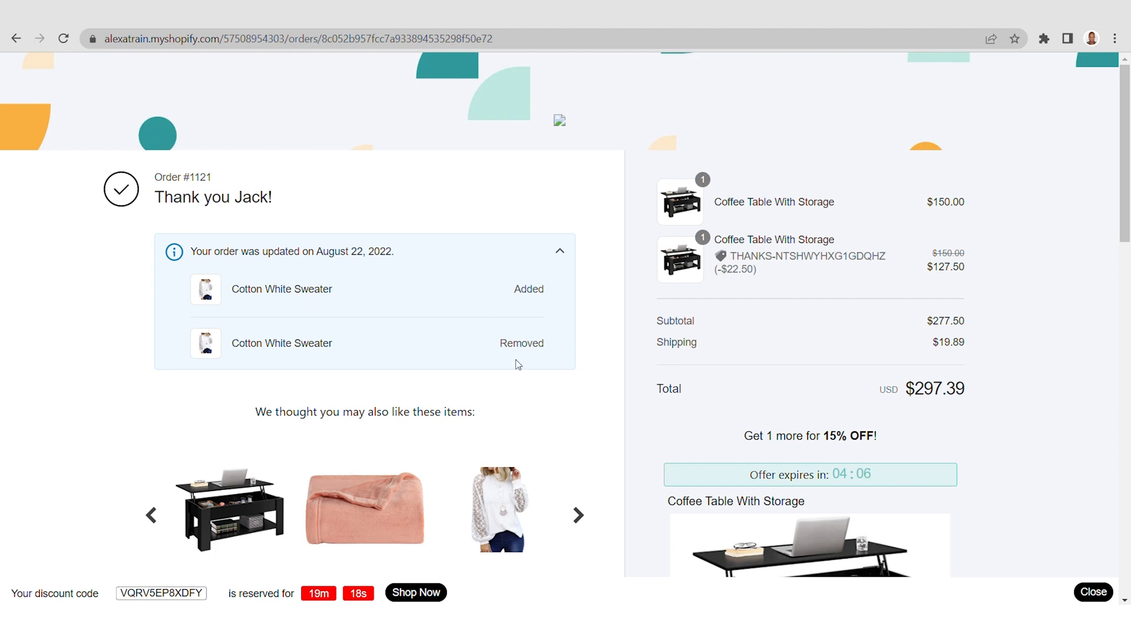
mouse_move(572, 176)
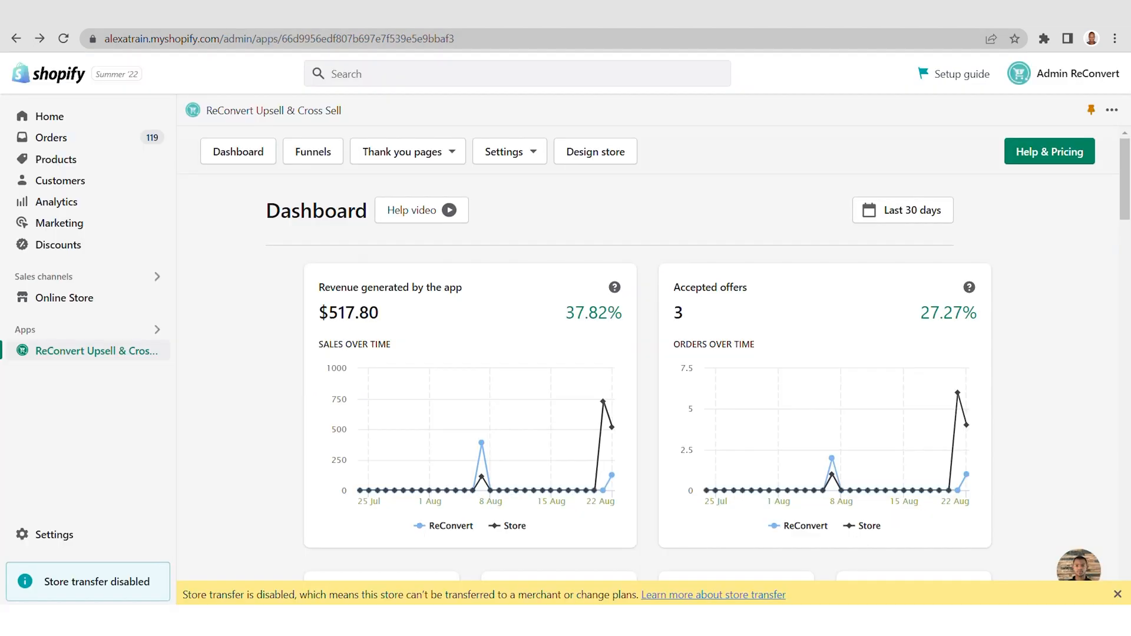
Open order #1121 from the Orders list and scroll down past items and payment to the Timeline.
left_click(51, 137)
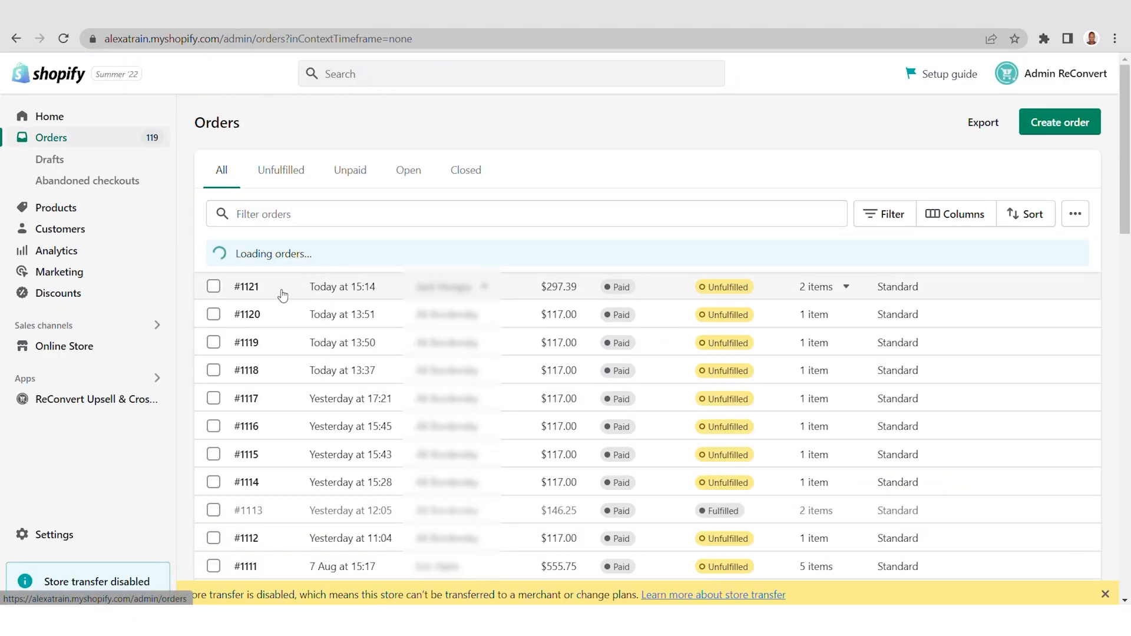
left_click(246, 286)
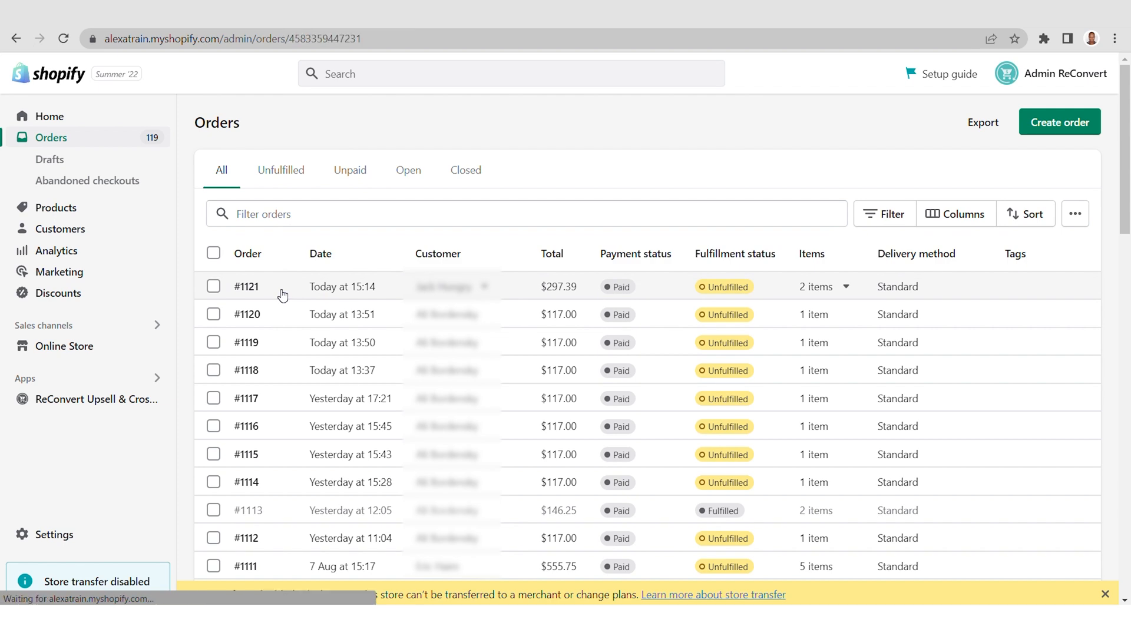
left_click(246, 286)
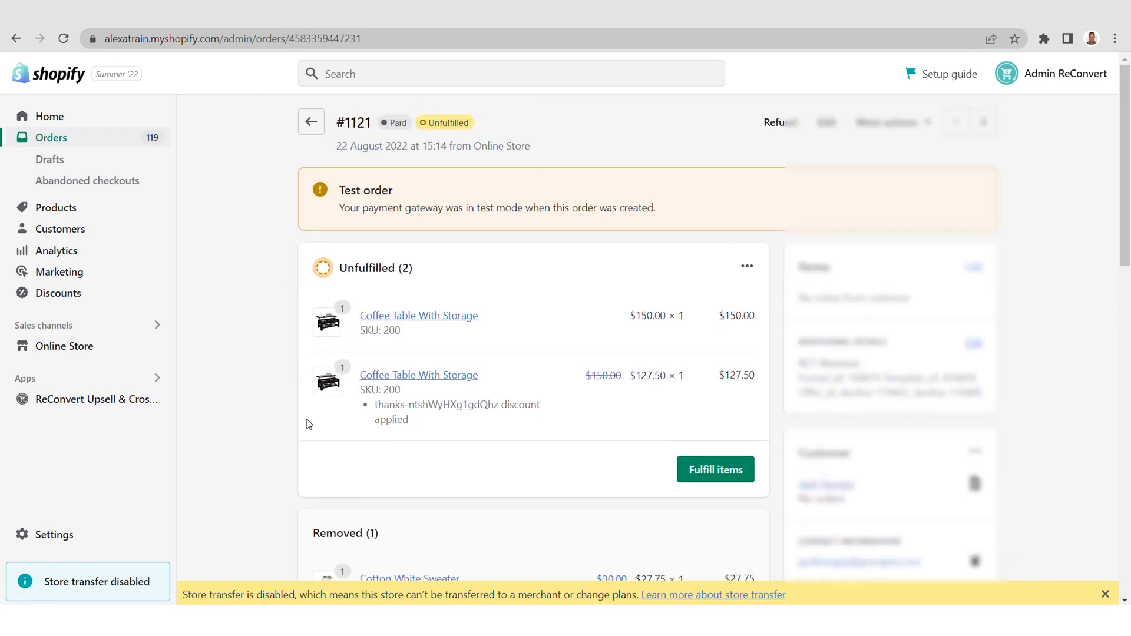
mouse_move(267, 383)
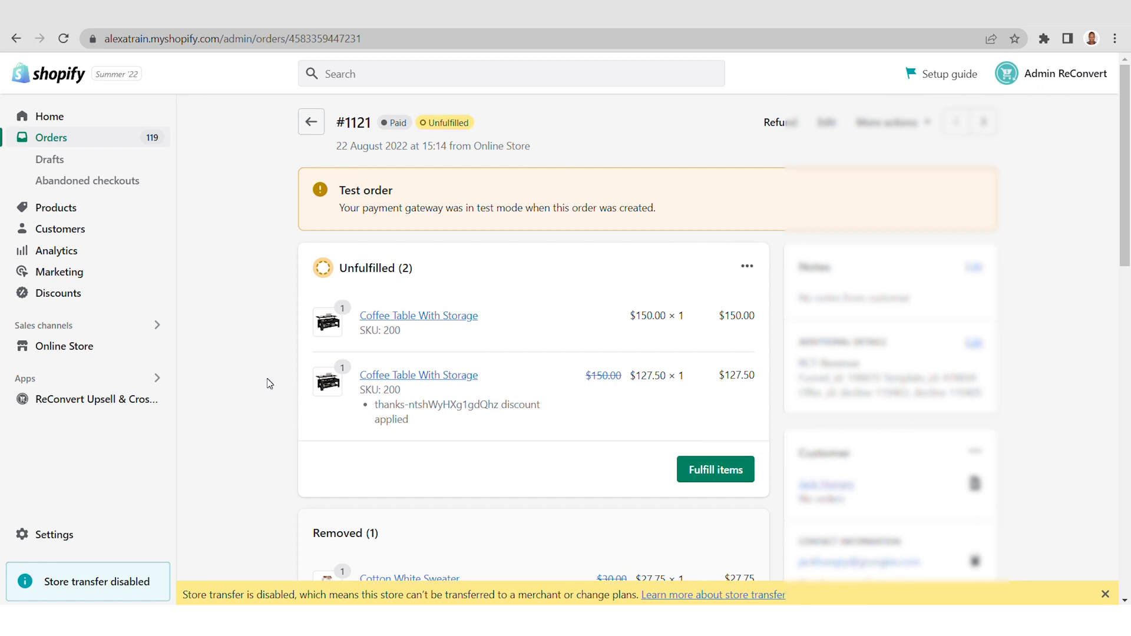
scroll("down", 3)
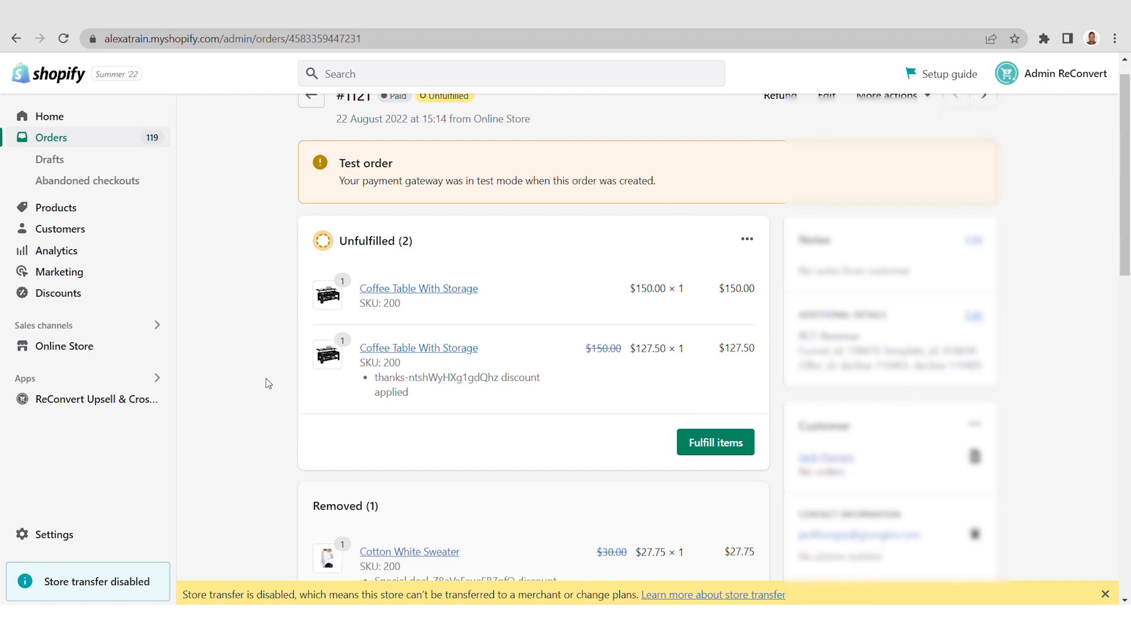
scroll("down", 3)
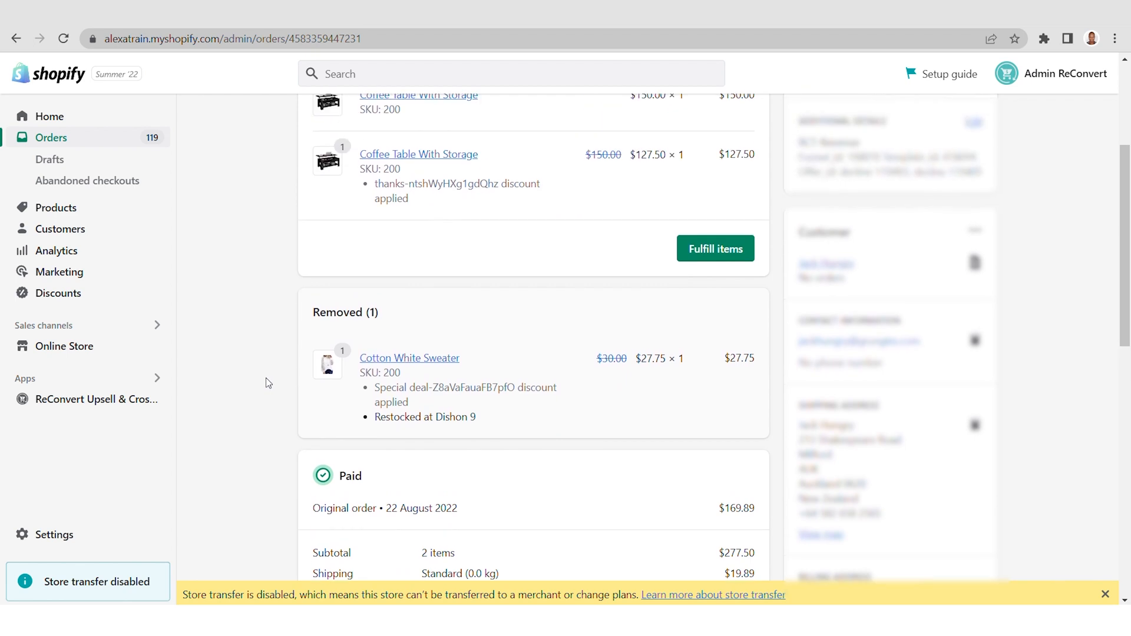
mouse_move(298, 406)
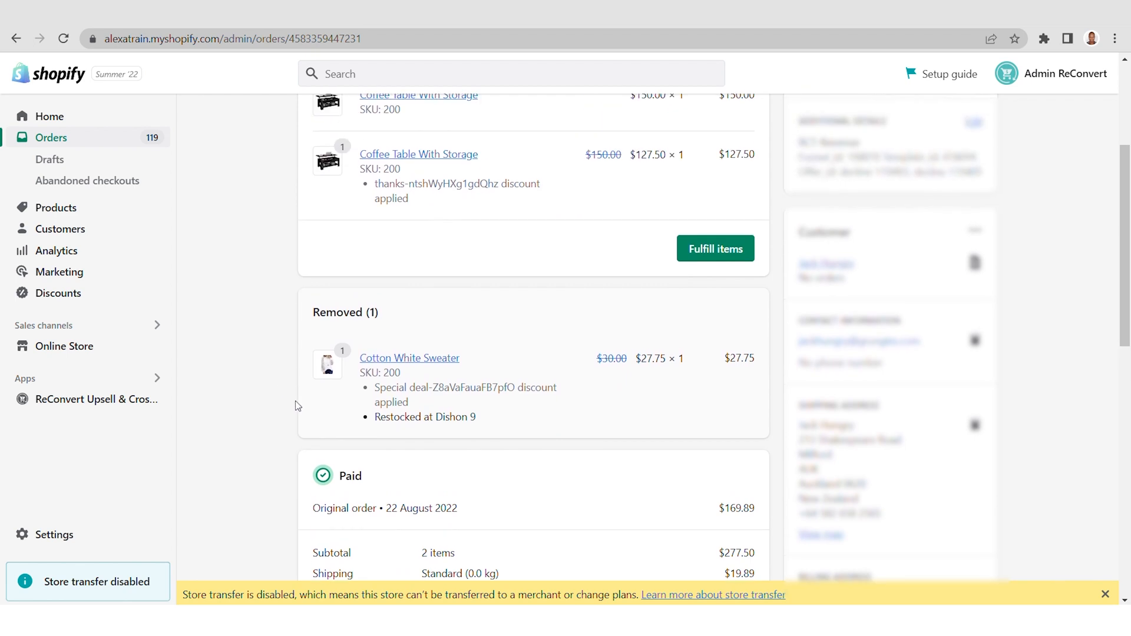
mouse_move(704, 451)
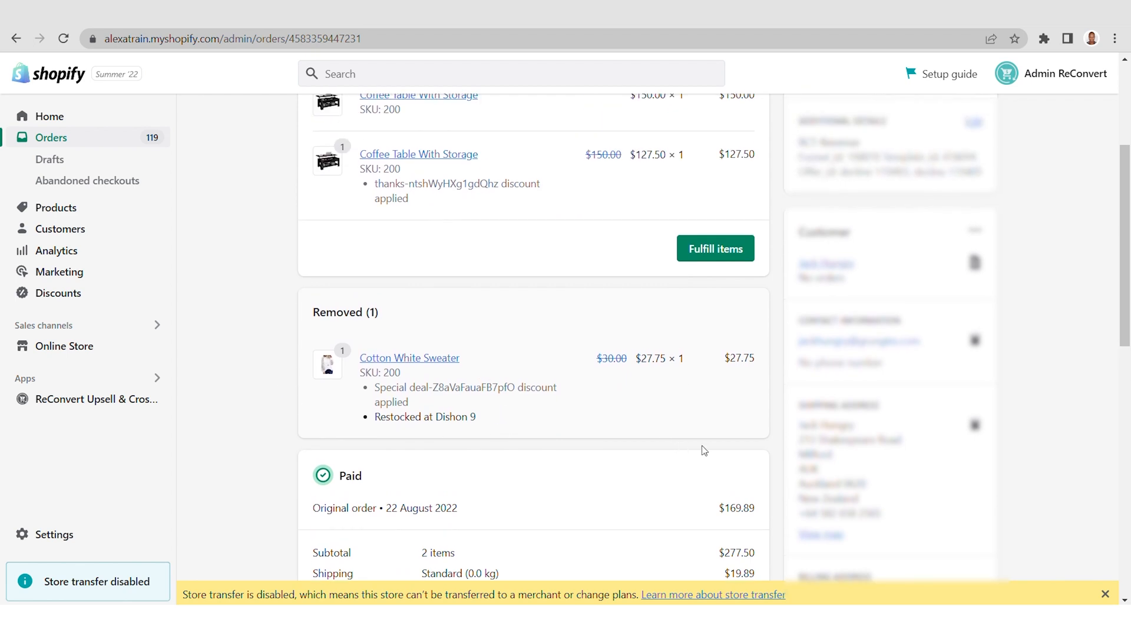
scroll("down", 3)
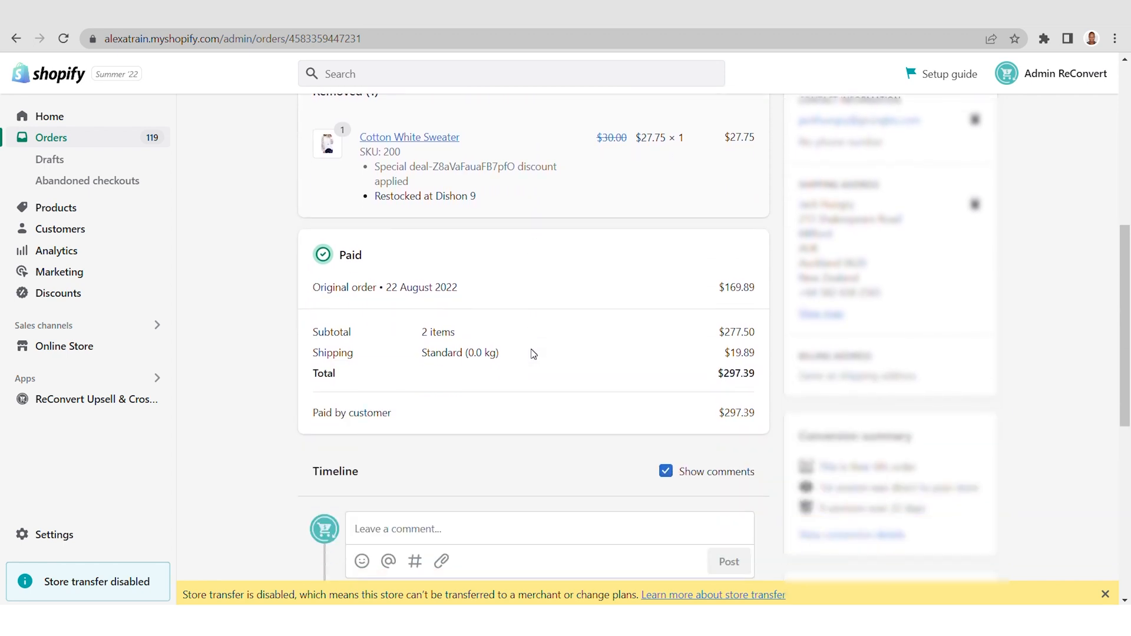
scroll("down", 3)
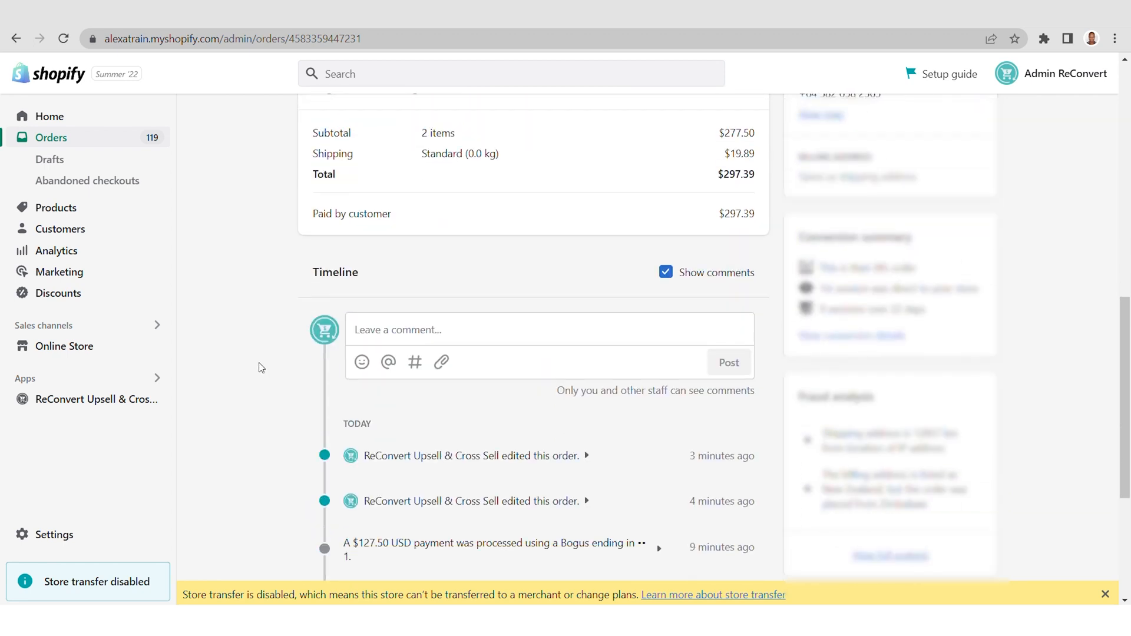
Expand the 10-minutes-ago ReConvert edit showing the coffee table added at 15% off.
scroll("down", 3)
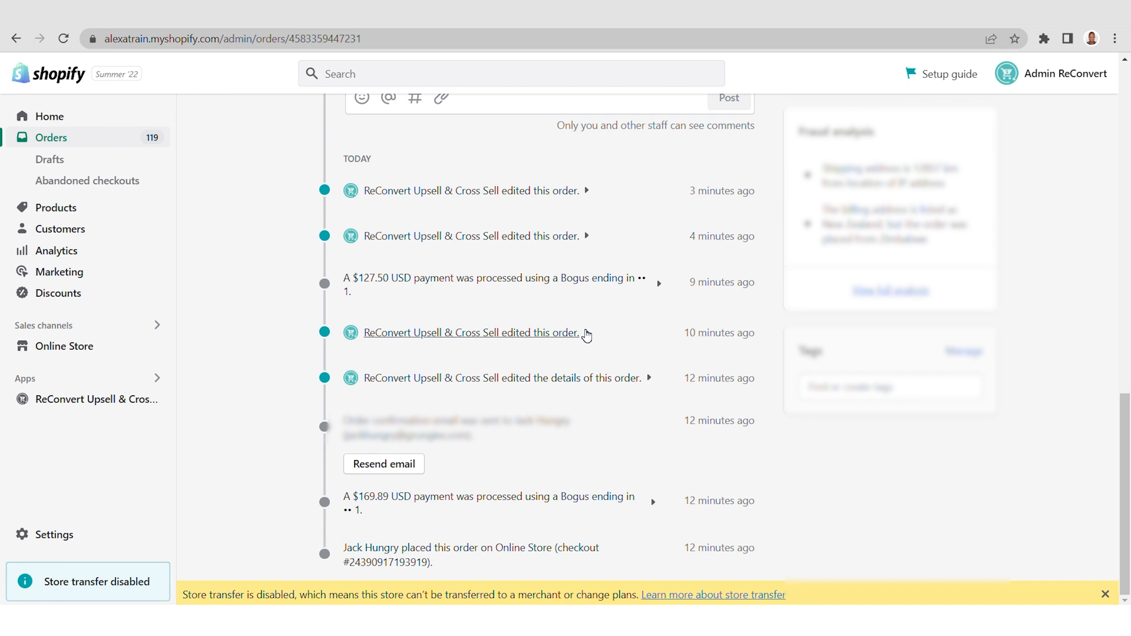
left_click(472, 332)
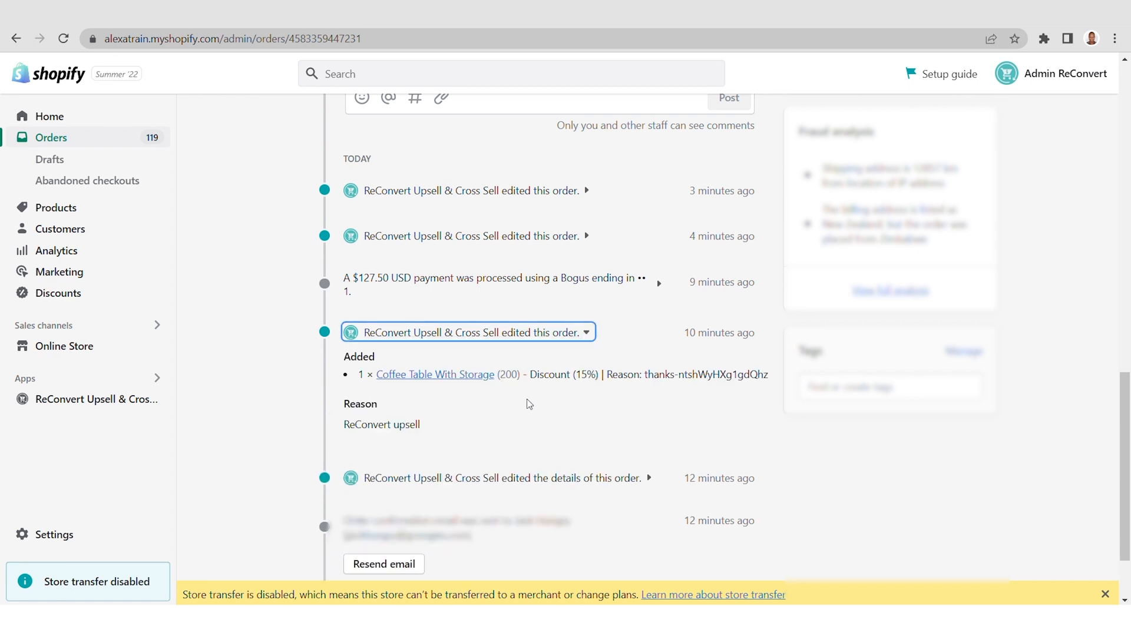
mouse_move(596, 396)
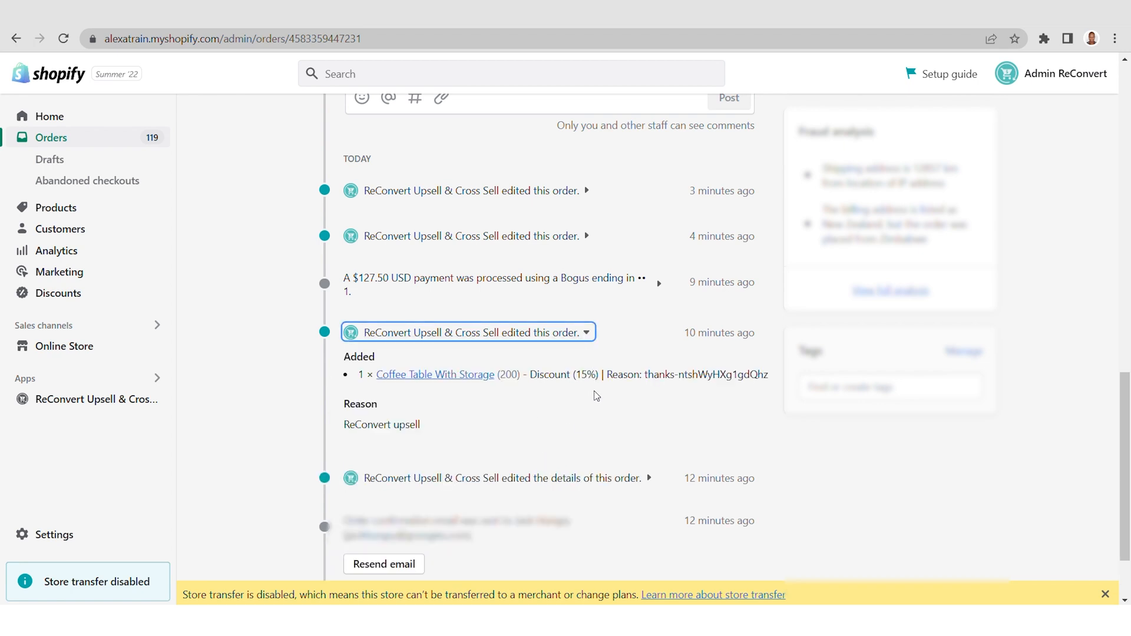
mouse_move(621, 311)
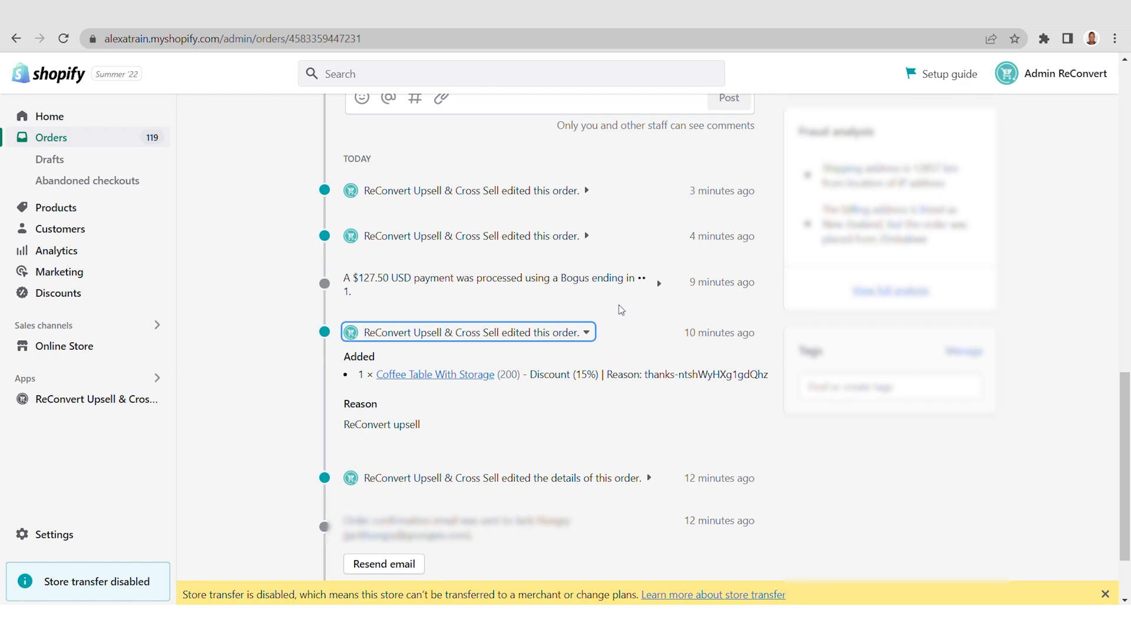
mouse_move(588, 190)
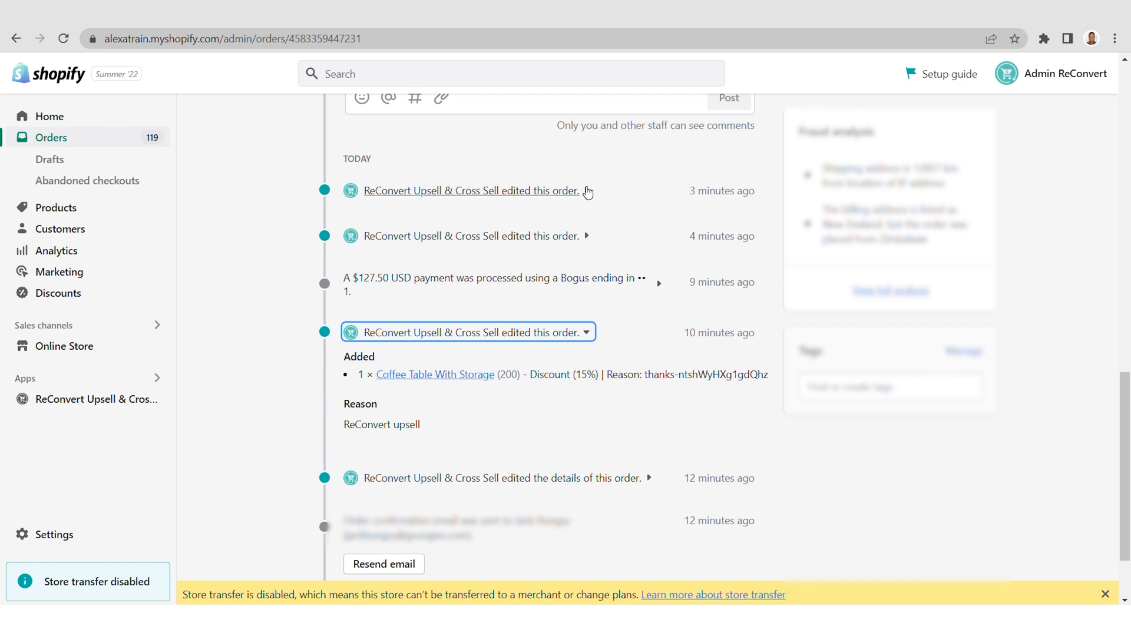
Expand the latest ReConvert edit showing Cotton White Sweater removed after reserve time expired.
left_click(586, 190)
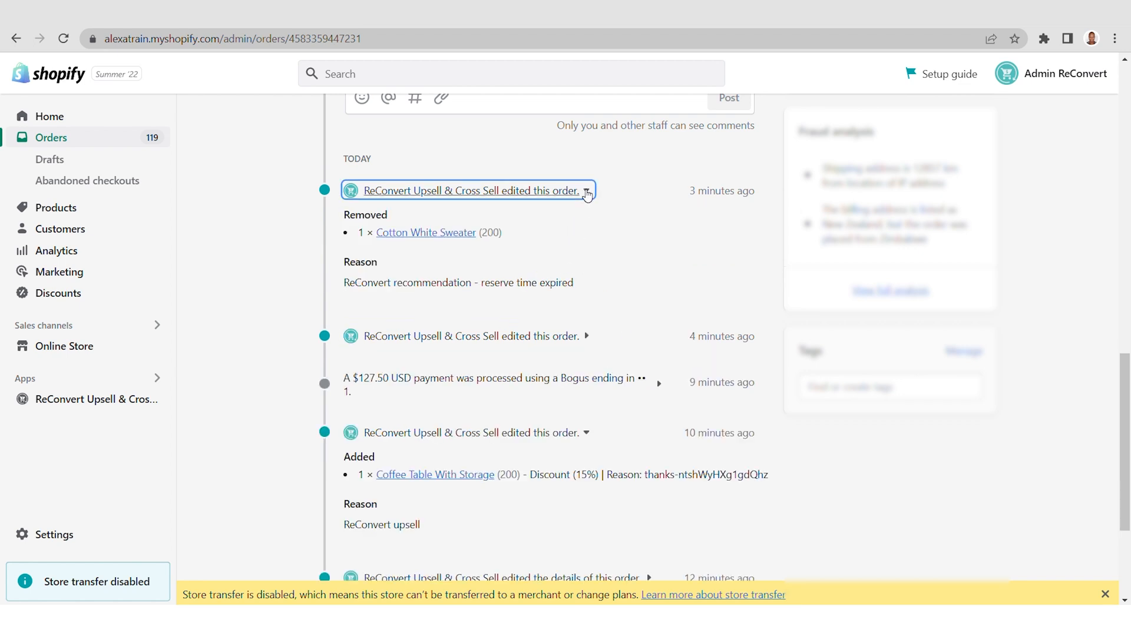
mouse_move(543, 248)
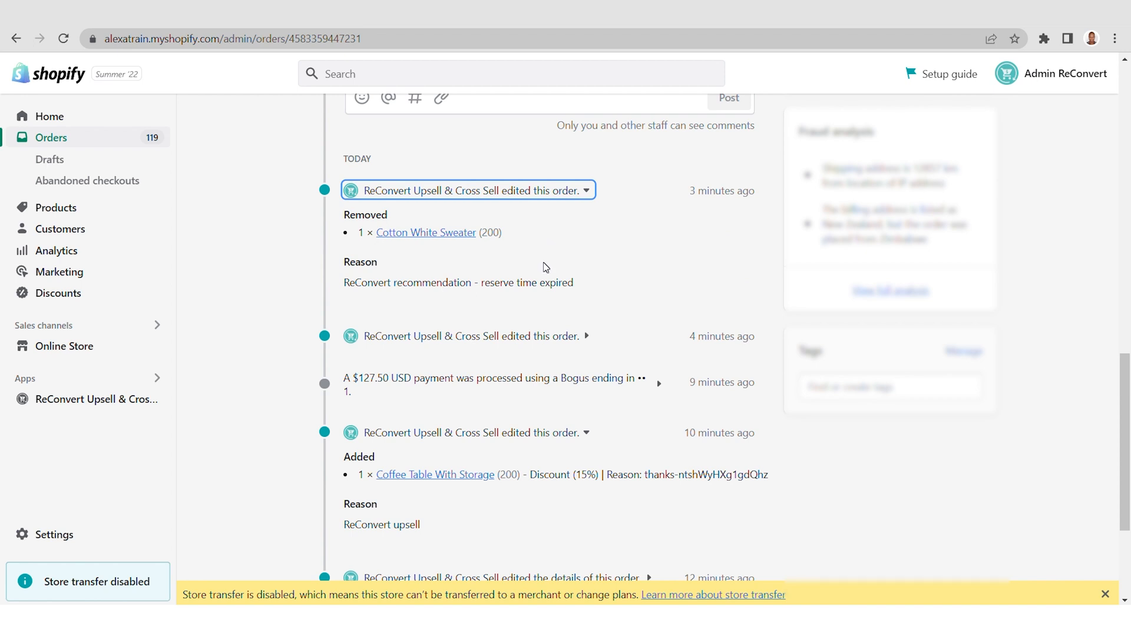
mouse_move(517, 258)
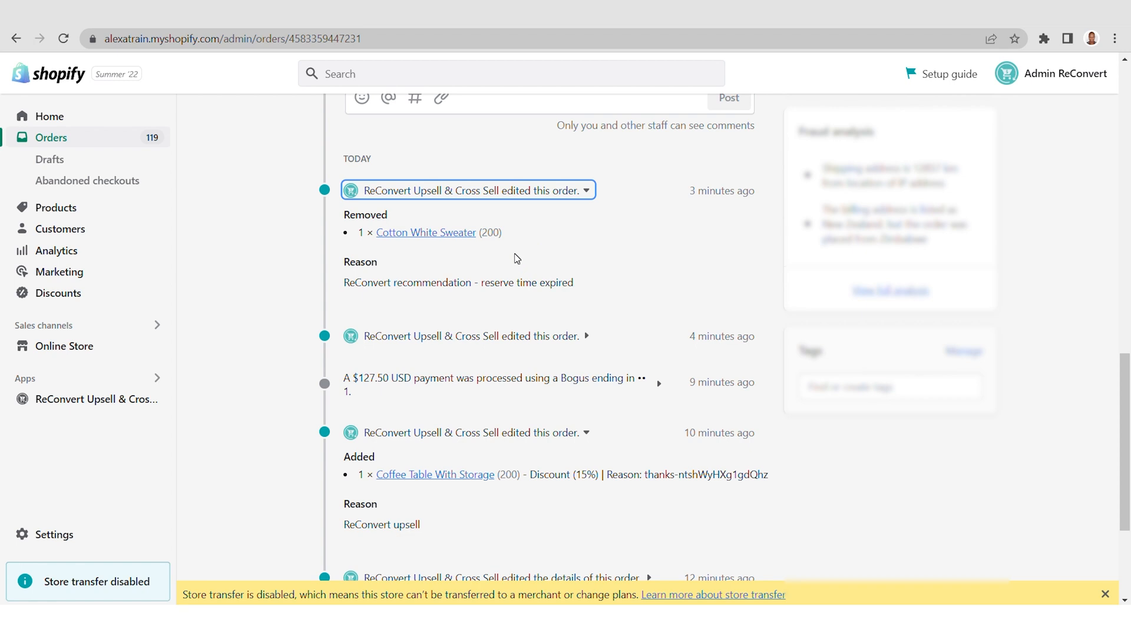
mouse_move(426, 297)
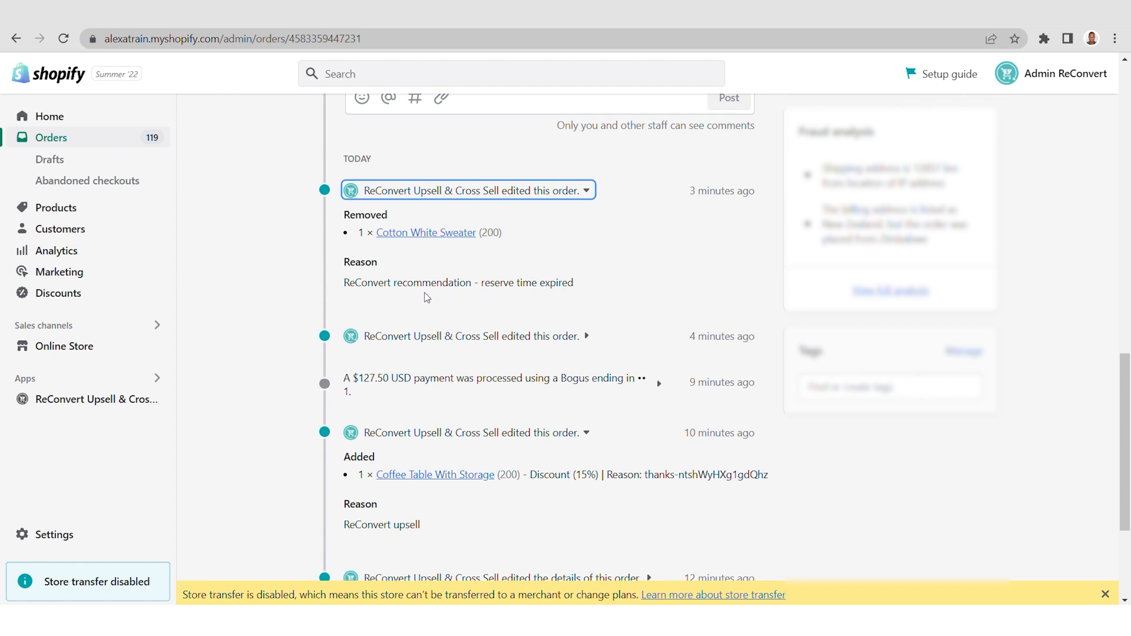
mouse_move(536, 293)
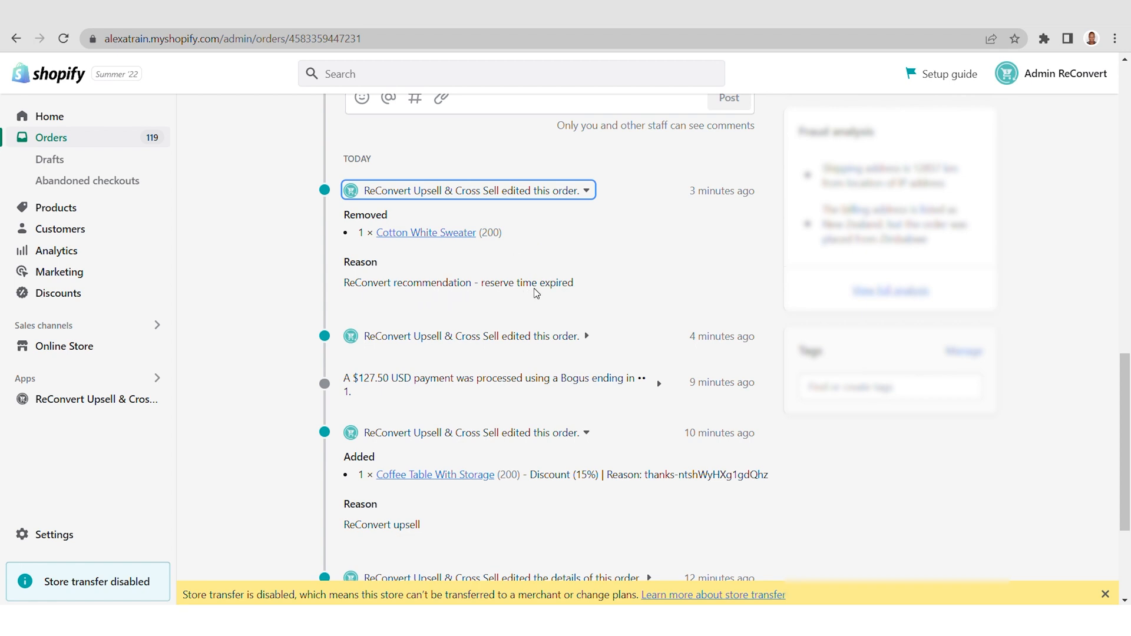
mouse_move(620, 212)
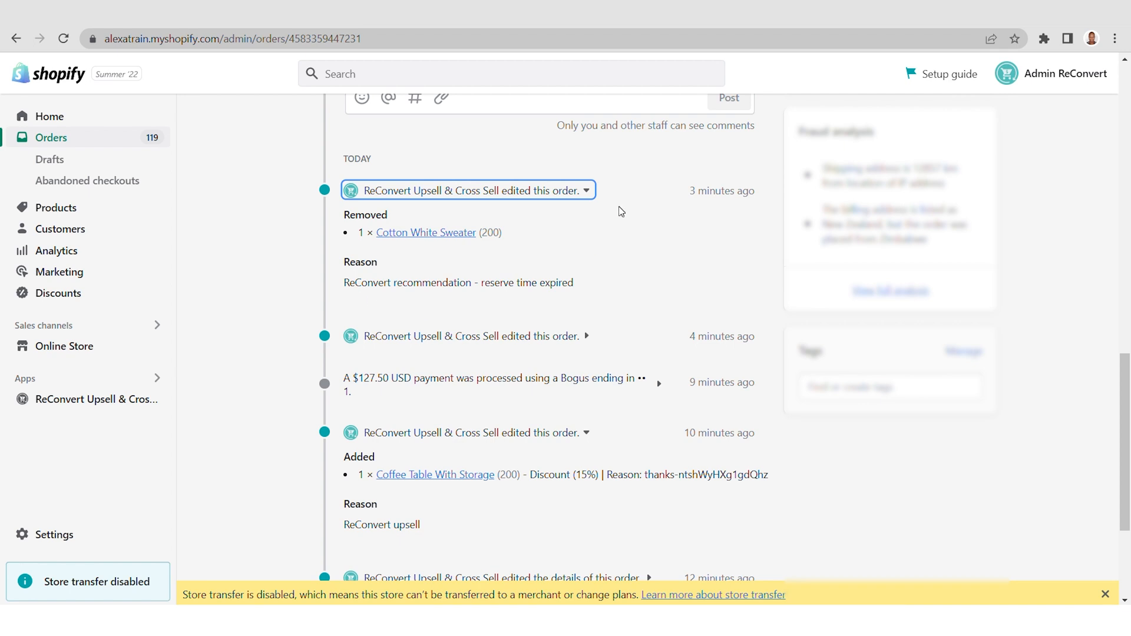
scroll("up", 3)
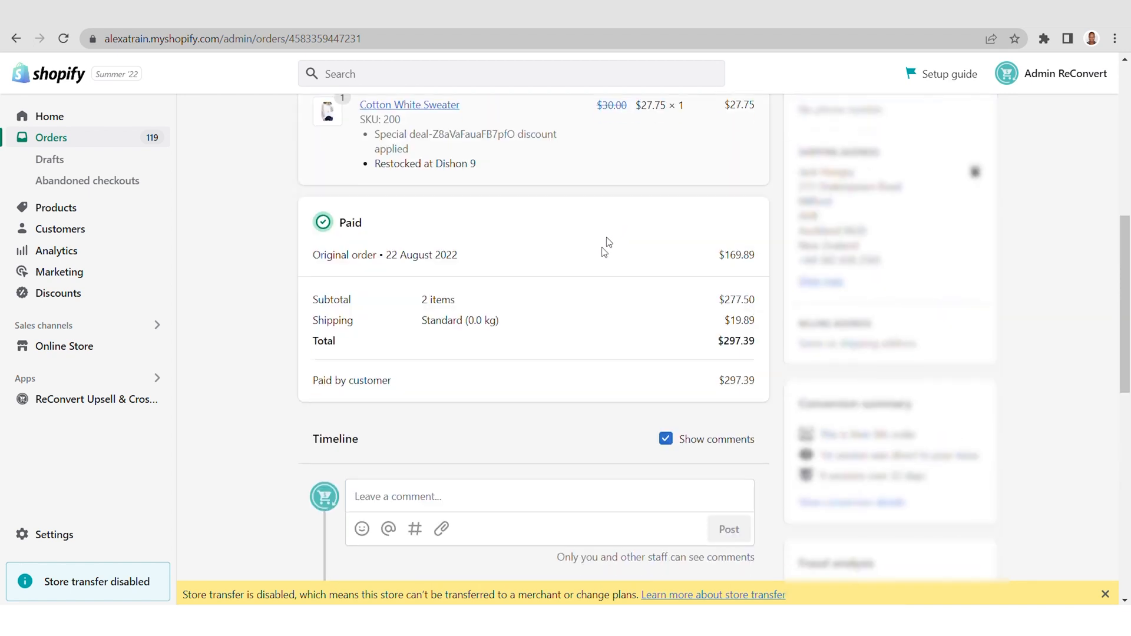
scroll("down", 3)
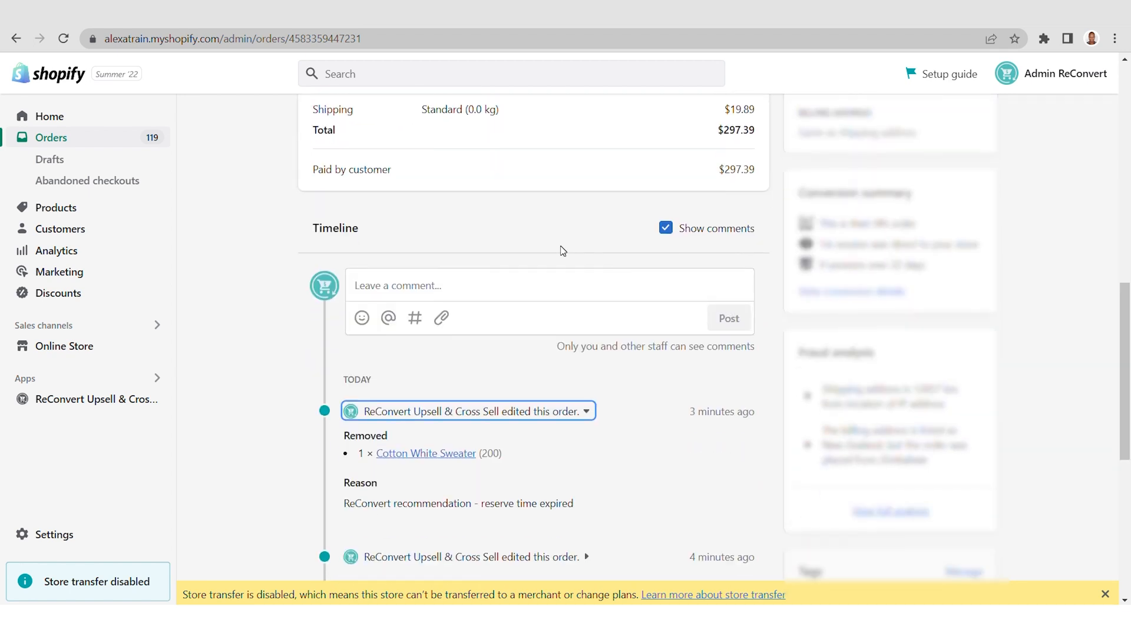
scroll("up", 3)
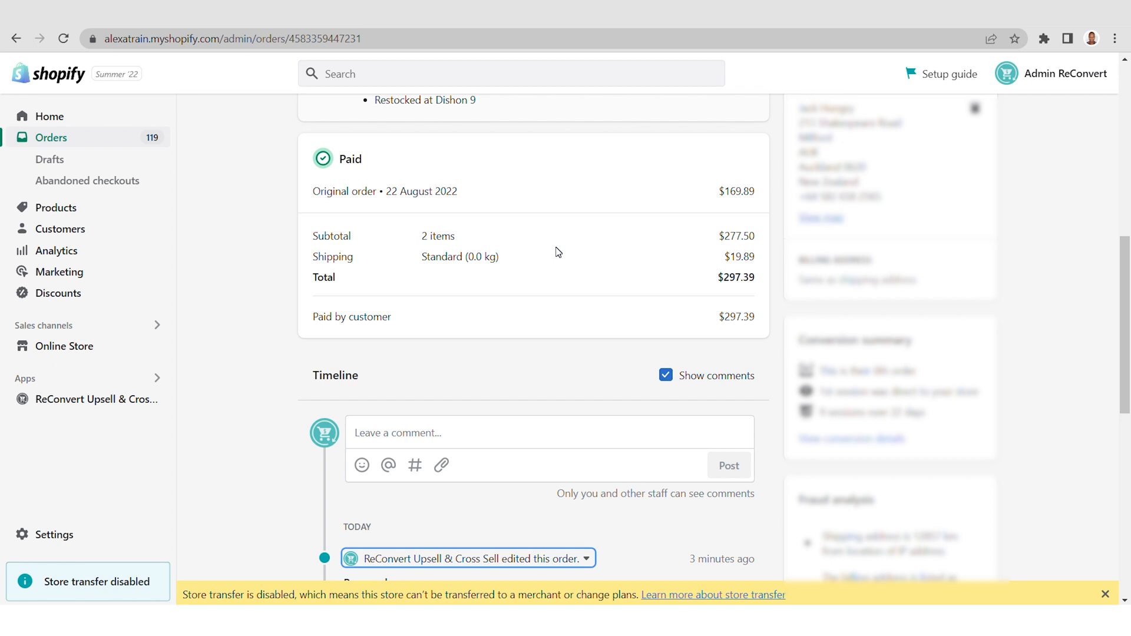
mouse_move(49, 116)
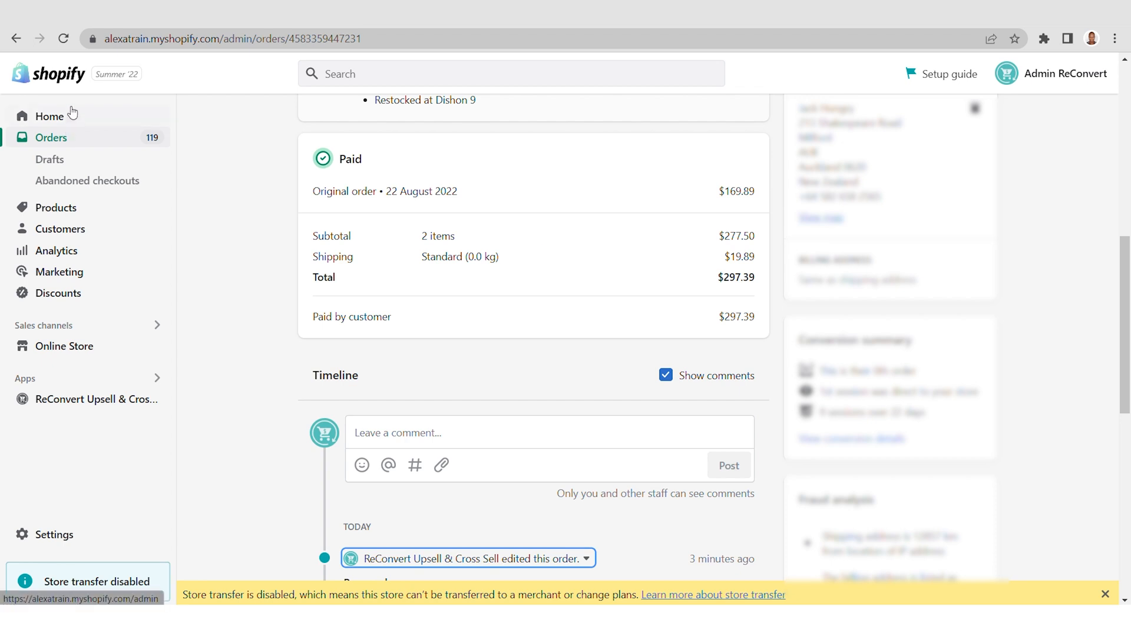
Go back through the Orders list to the ReConvert dashboard with $517.80 revenue.
left_click(16, 38)
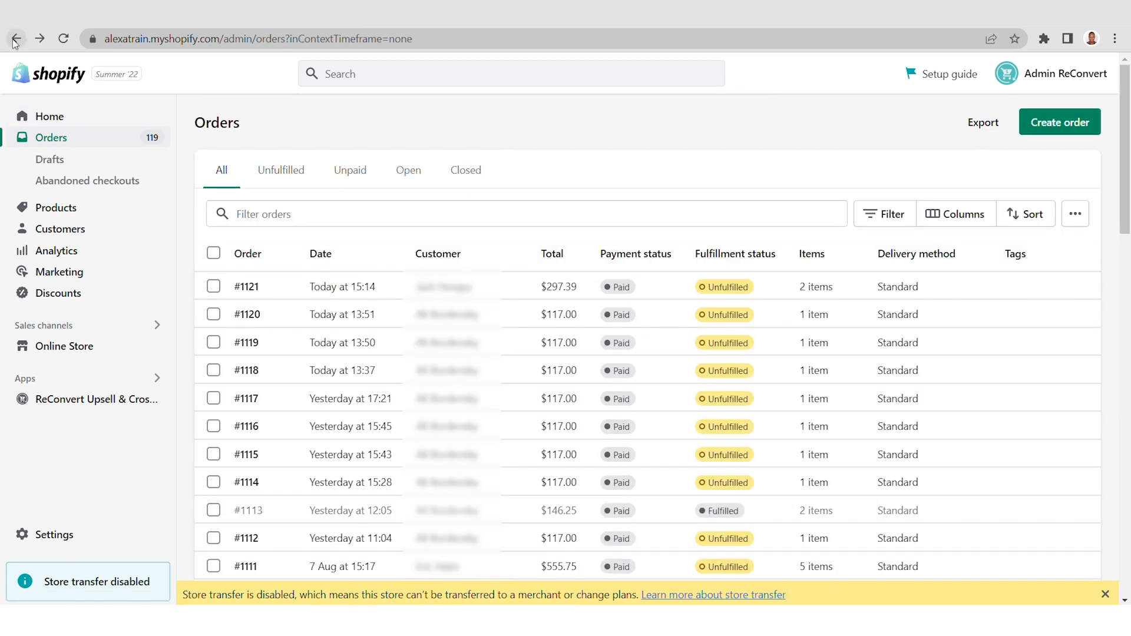
left_click(95, 399)
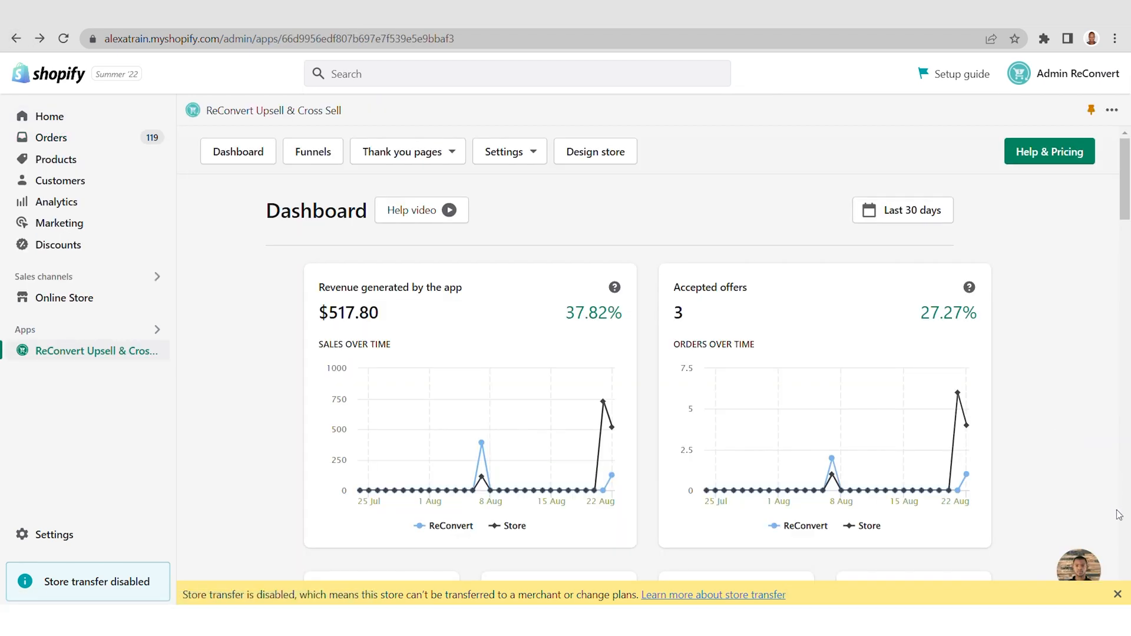
mouse_move(1089, 421)
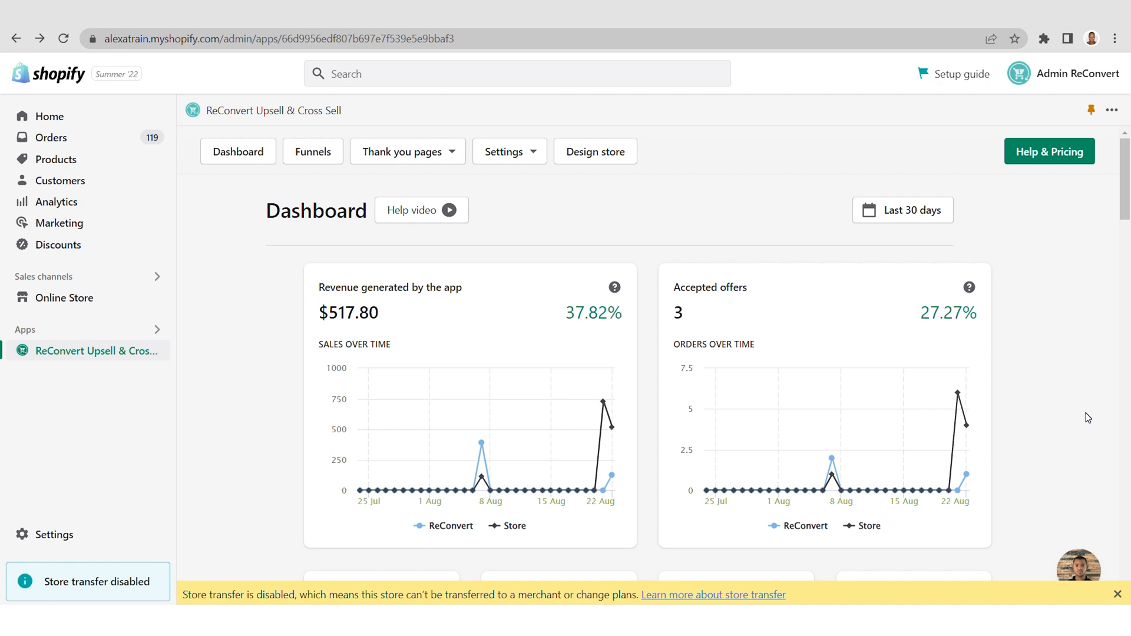
mouse_move(1095, 410)
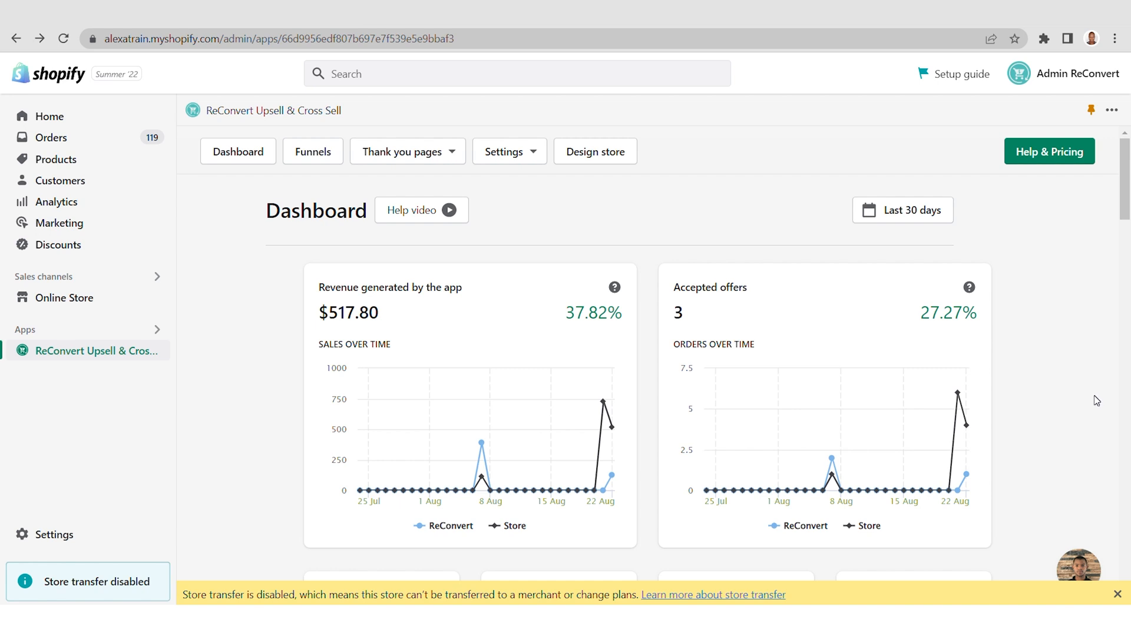
mouse_move(1093, 410)
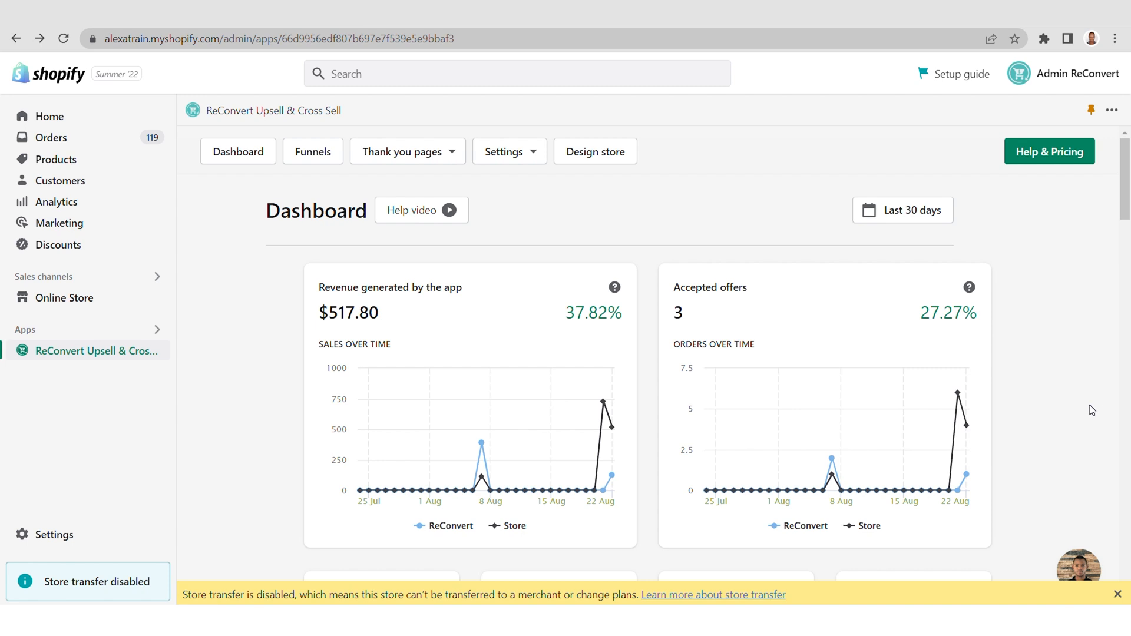